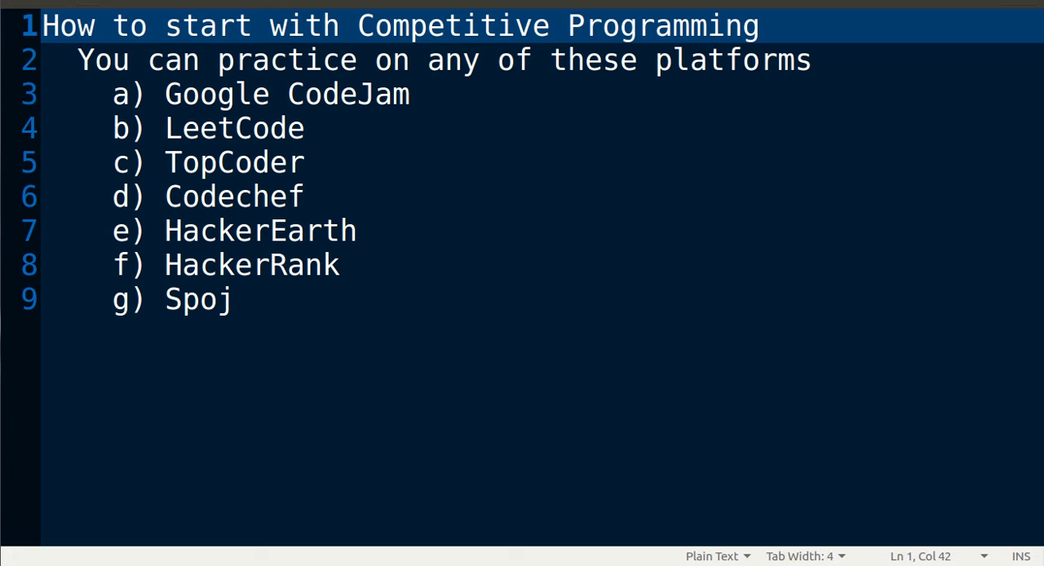
{"action": "mouse_move", "coordinate": [345, 203]}
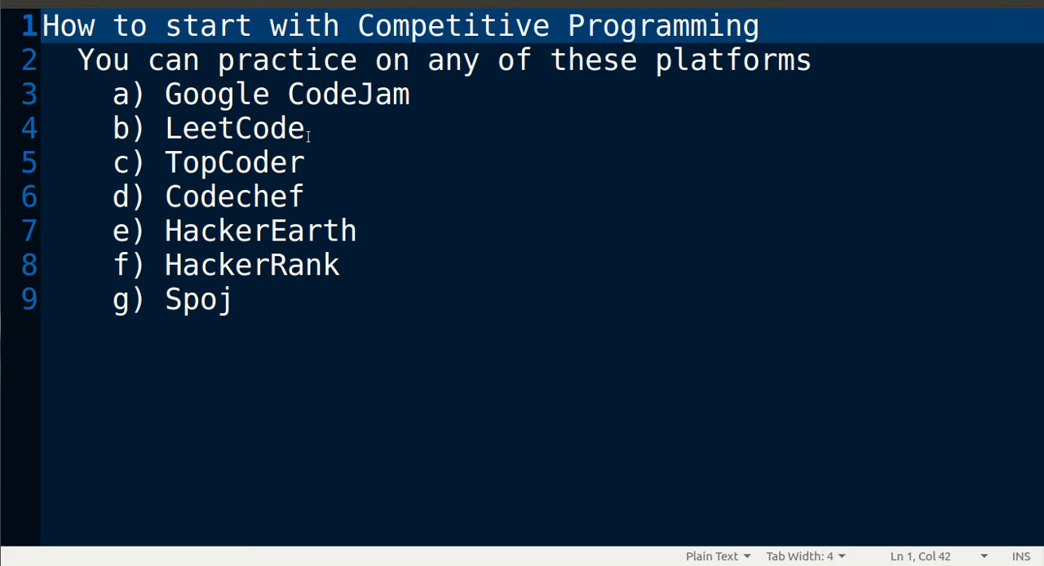
{"action": "mouse_move", "coordinate": [378, 237]}
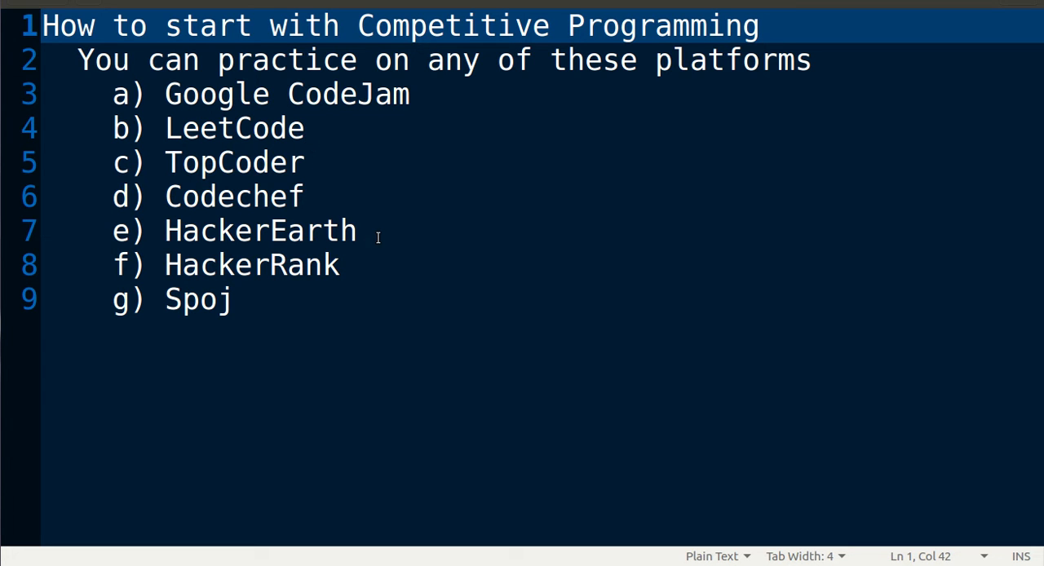
{"action": "mouse_move", "coordinate": [273, 304]}
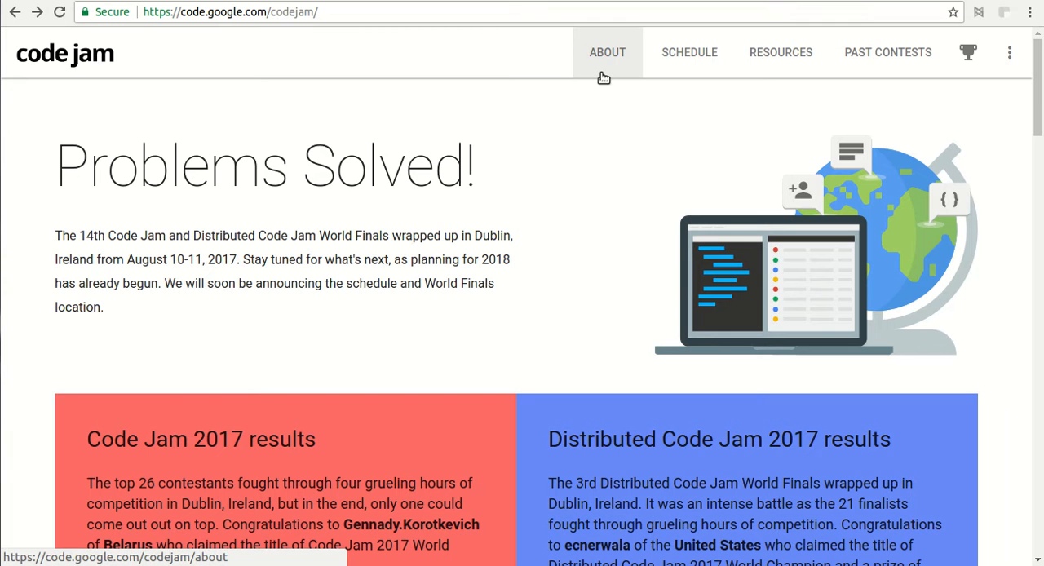
Scroll to the 'Looking to practice?' card and choose SEE PAST CONTESTS.
{"action": "scroll", "scroll_direction": "down", "scroll_amount": 3}
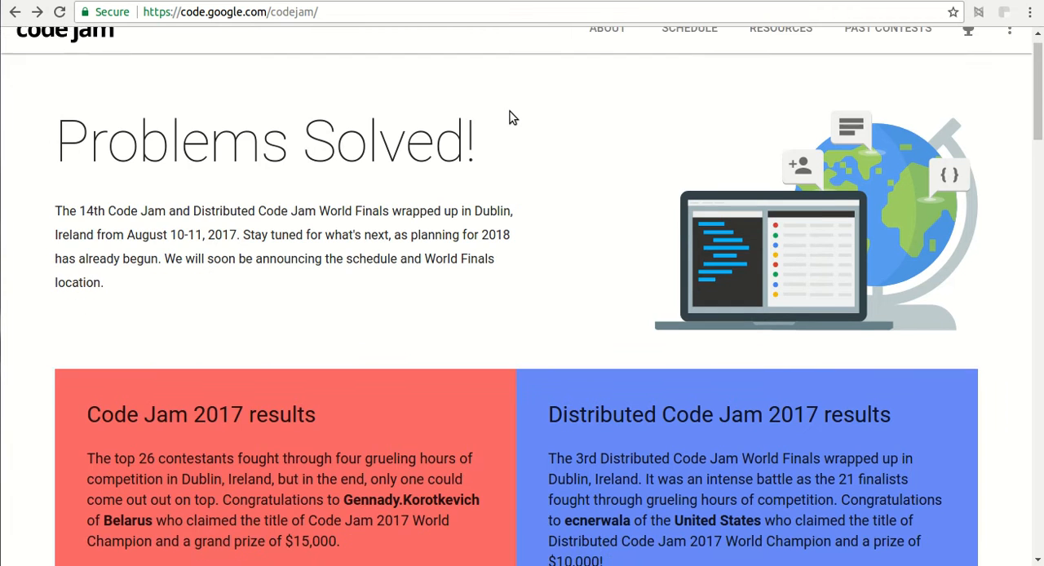
{"action": "scroll", "scroll_direction": "down", "scroll_amount": 3}
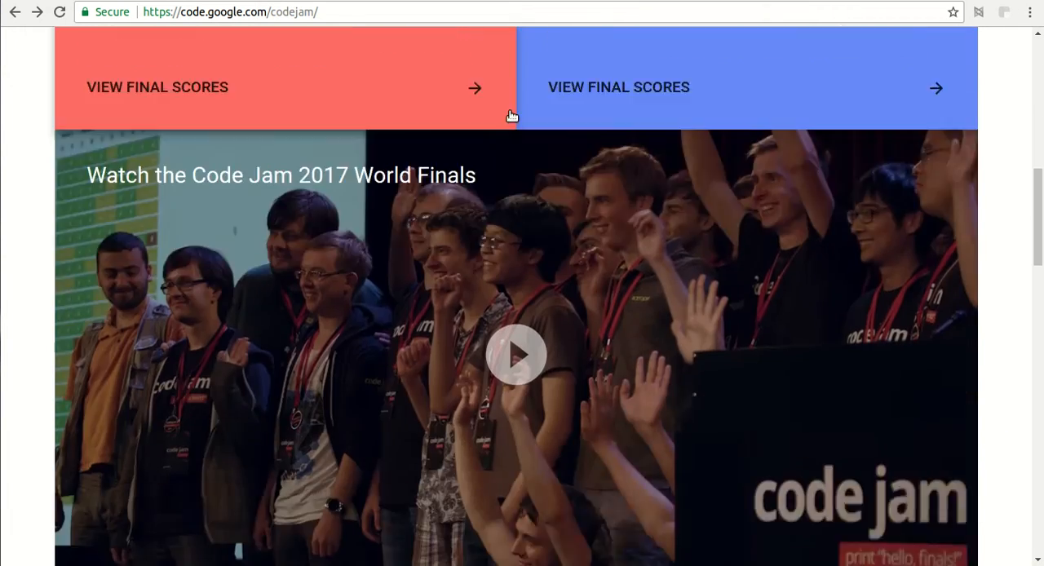
{"action": "scroll", "scroll_direction": "down", "scroll_amount": 3}
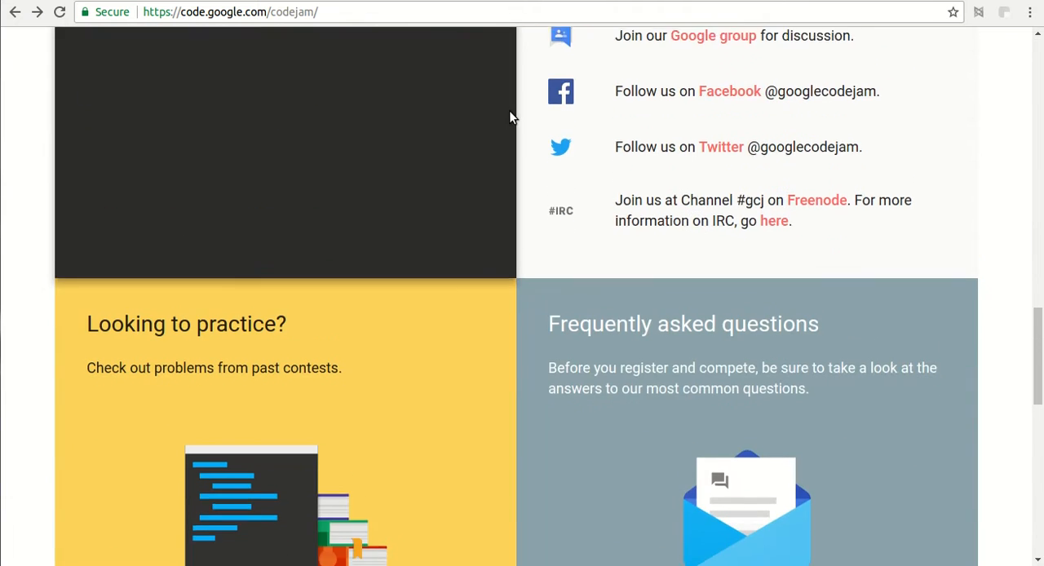
{"action": "scroll", "scroll_direction": "down", "scroll_amount": 3}
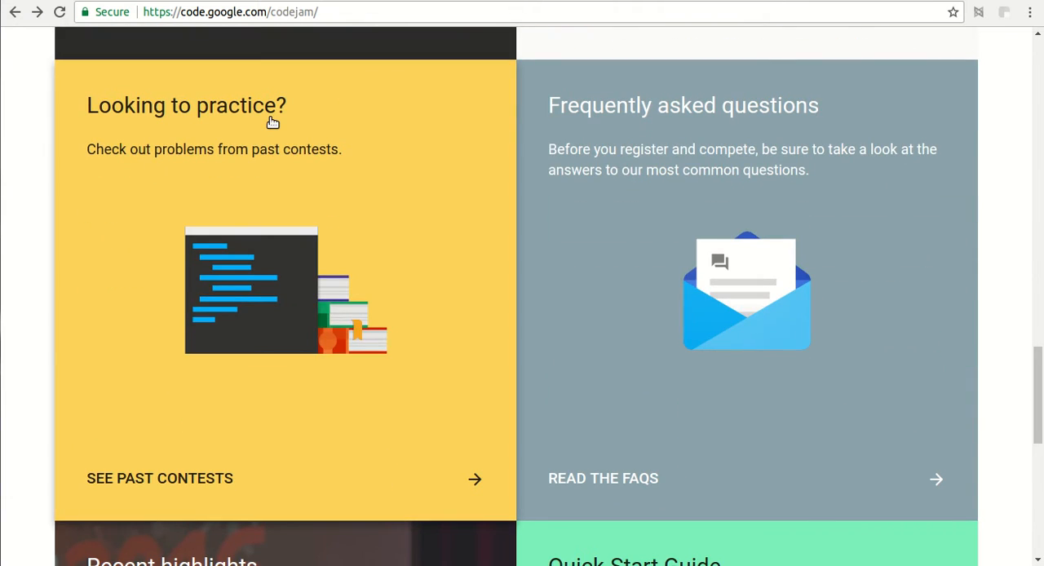
{"action": "left_click", "coordinate": [160, 478]}
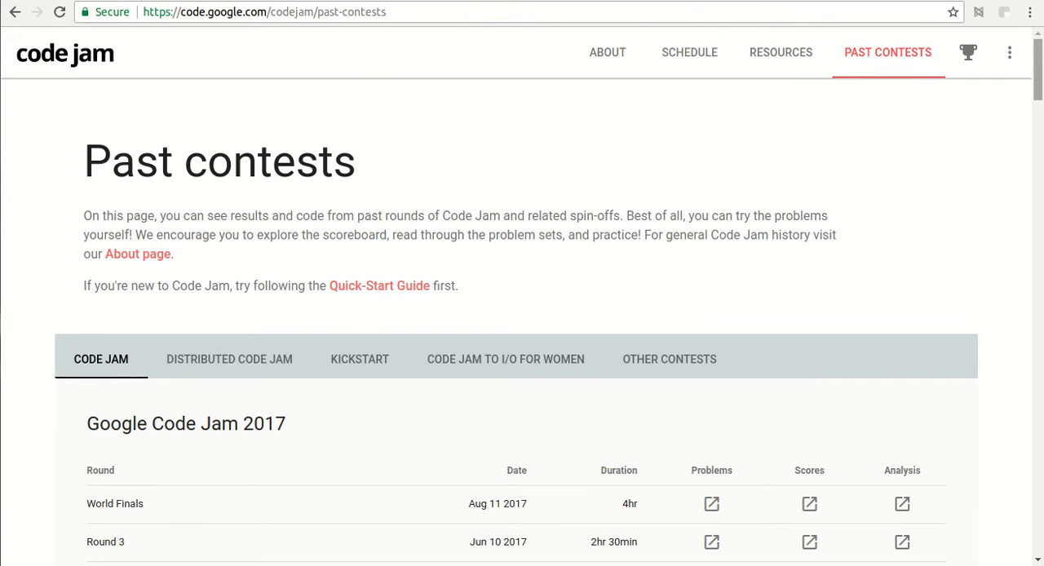
Scroll the past contests list and open the Code Jam 2017 Qualification Round problems.
{"action": "scroll", "scroll_direction": "down", "scroll_amount": 3}
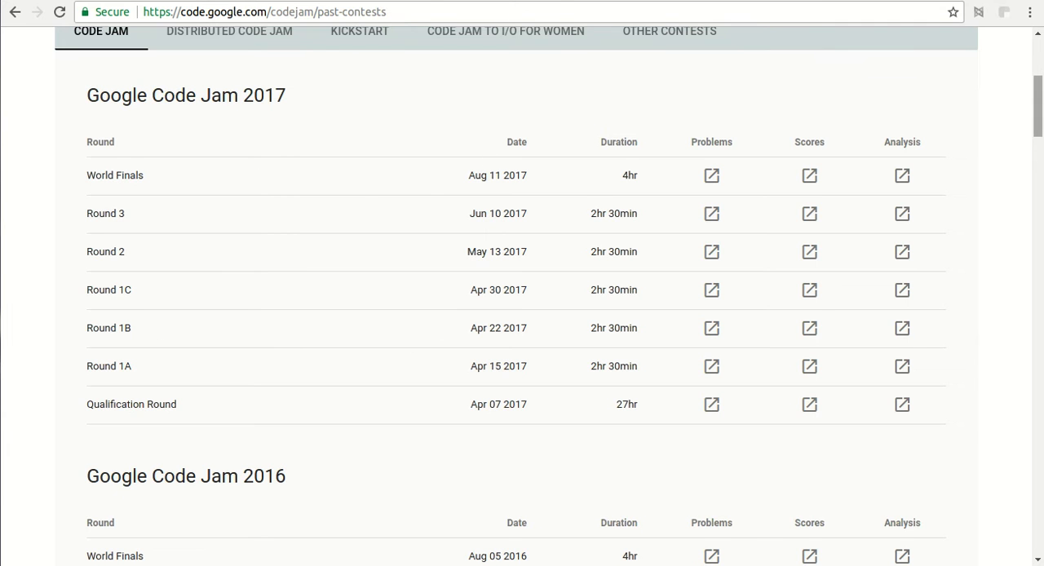
{"action": "mouse_move", "coordinate": [490, 285]}
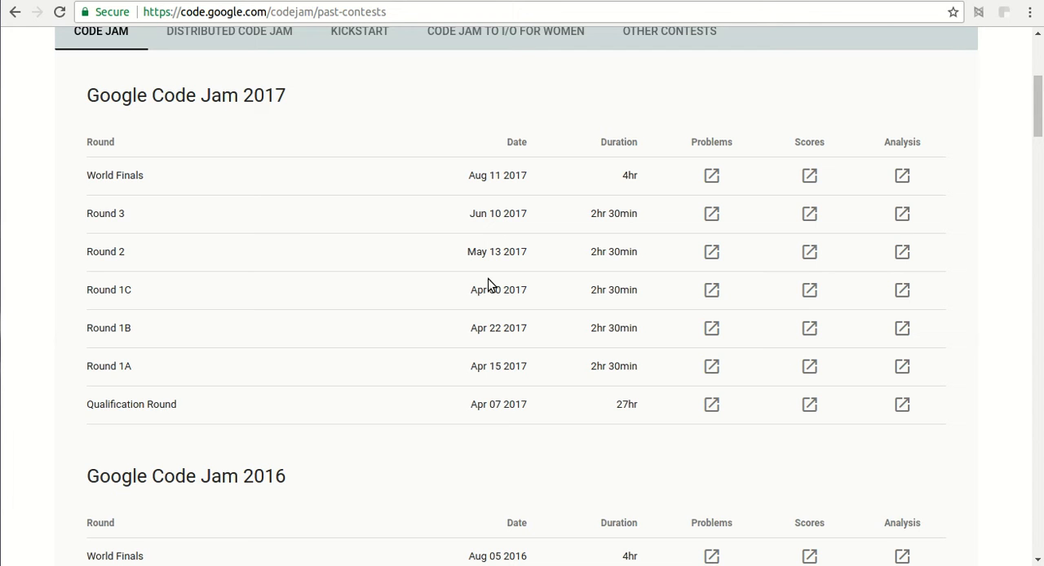
{"action": "mouse_move", "coordinate": [644, 387]}
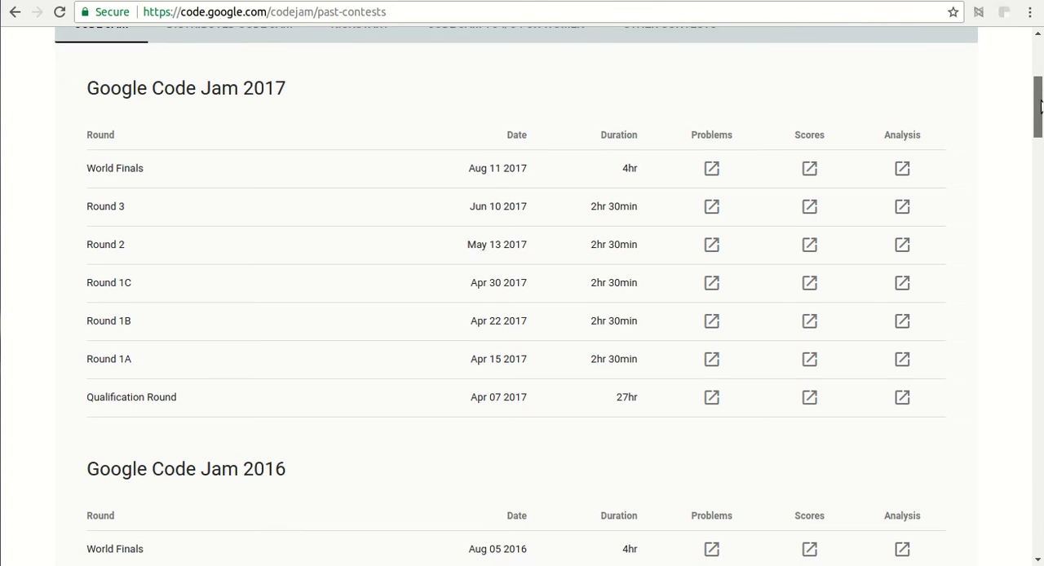
{"action": "scroll", "scroll_direction": "down", "scroll_amount": 3}
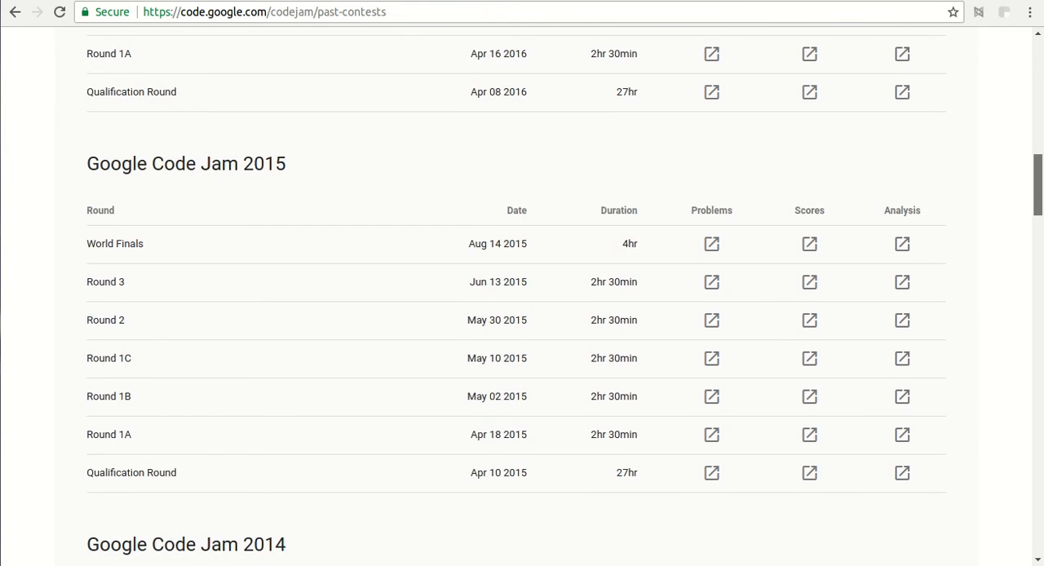
{"action": "scroll", "scroll_direction": "down", "scroll_amount": 3}
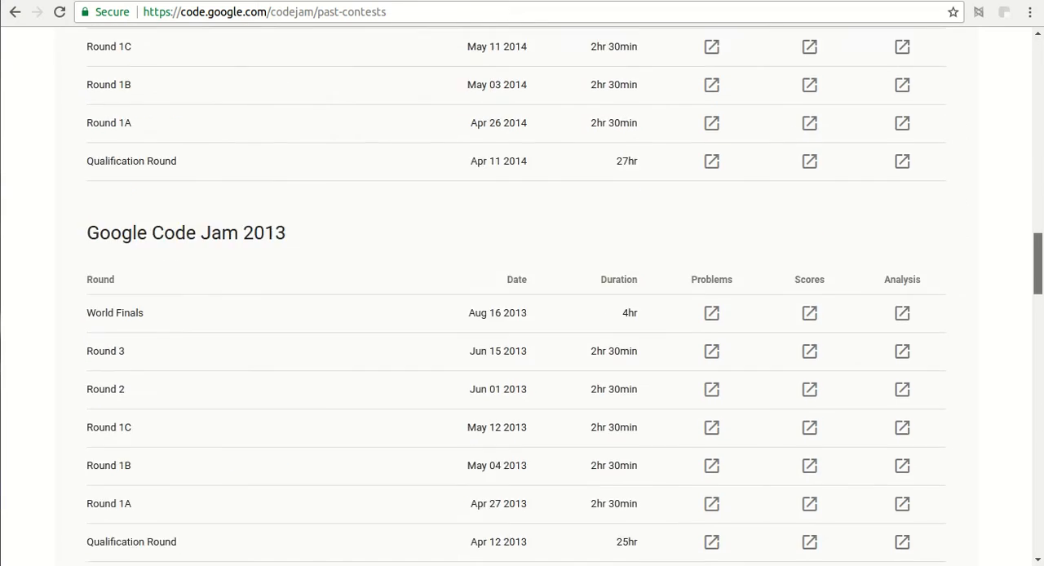
{"action": "scroll", "scroll_direction": "down", "scroll_amount": 3}
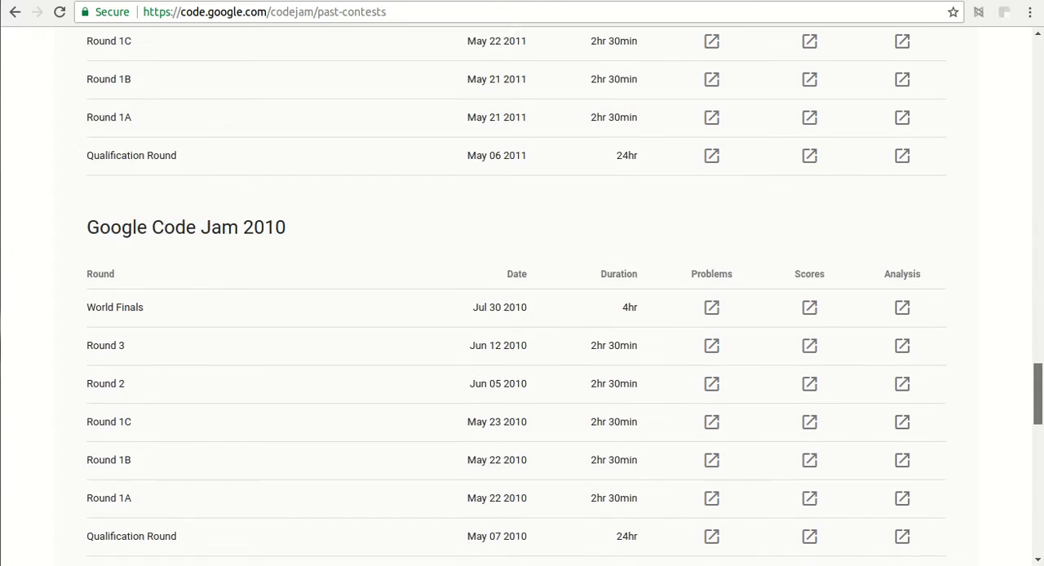
{"action": "scroll", "scroll_direction": "down", "scroll_amount": 3}
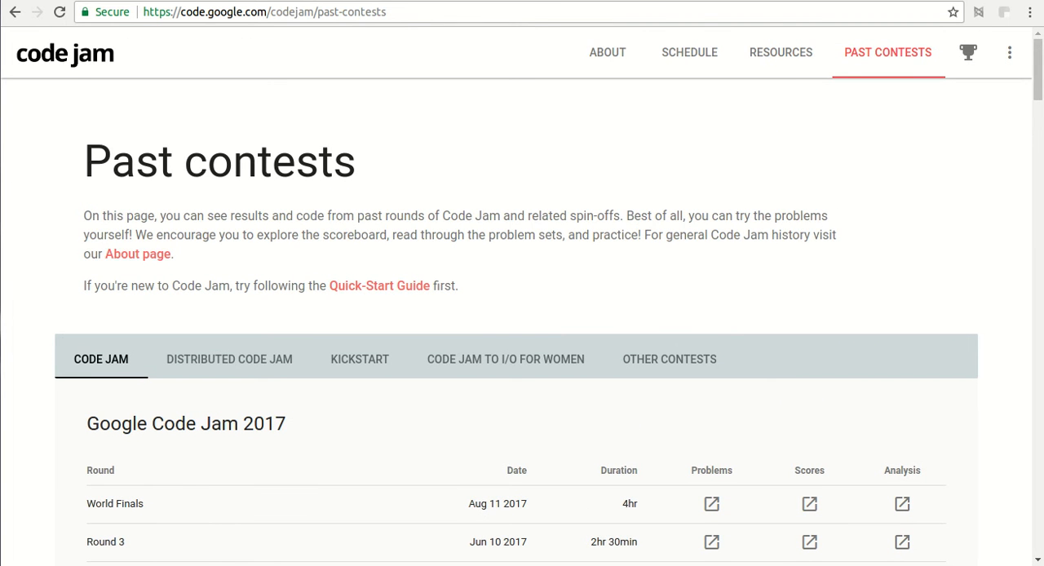
{"action": "mouse_move", "coordinate": [526, 176]}
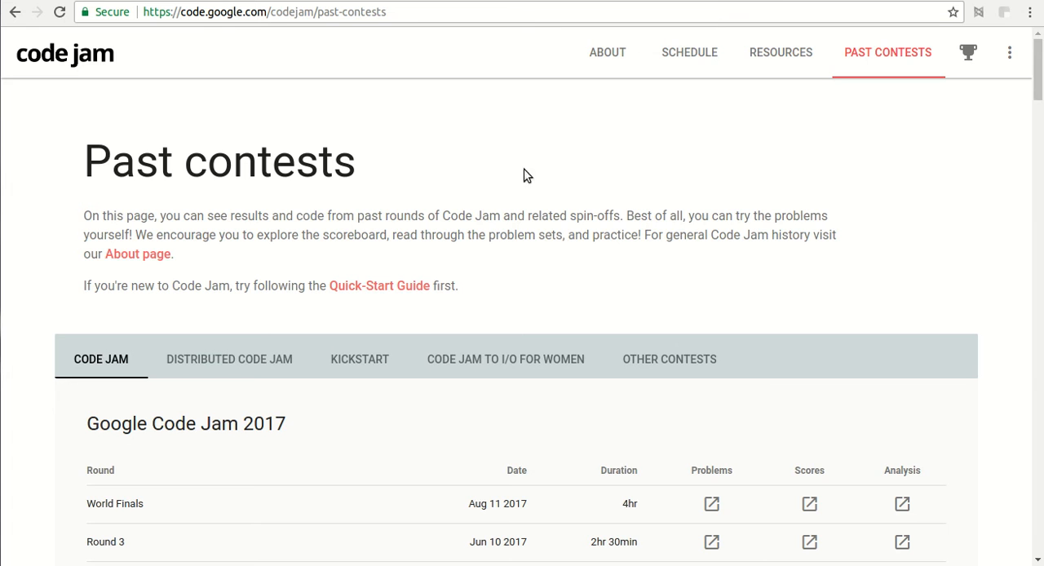
{"action": "scroll", "scroll_direction": "down", "scroll_amount": 3}
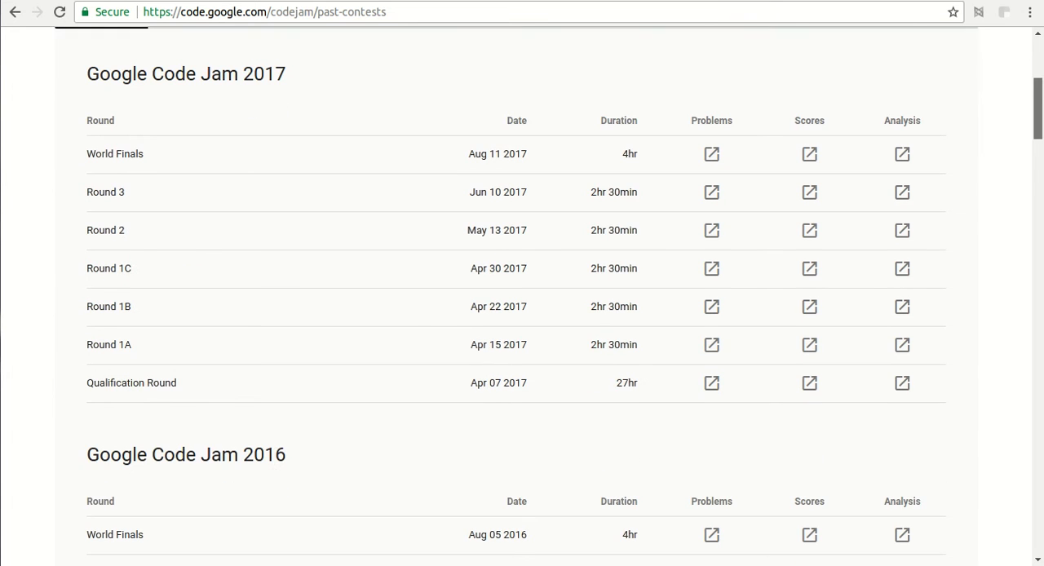
{"action": "mouse_move", "coordinate": [233, 389]}
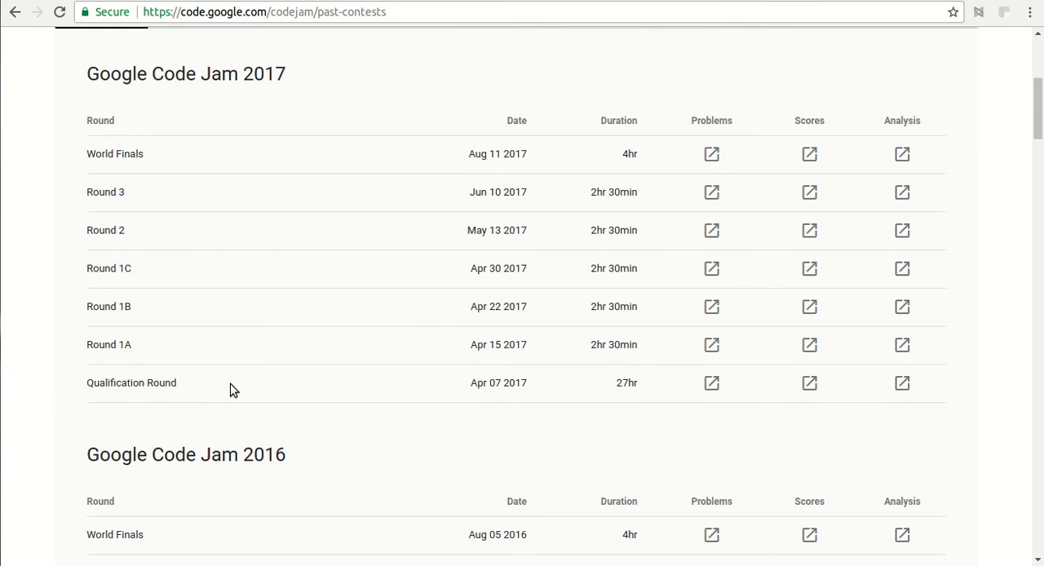
{"action": "mouse_move", "coordinate": [711, 384]}
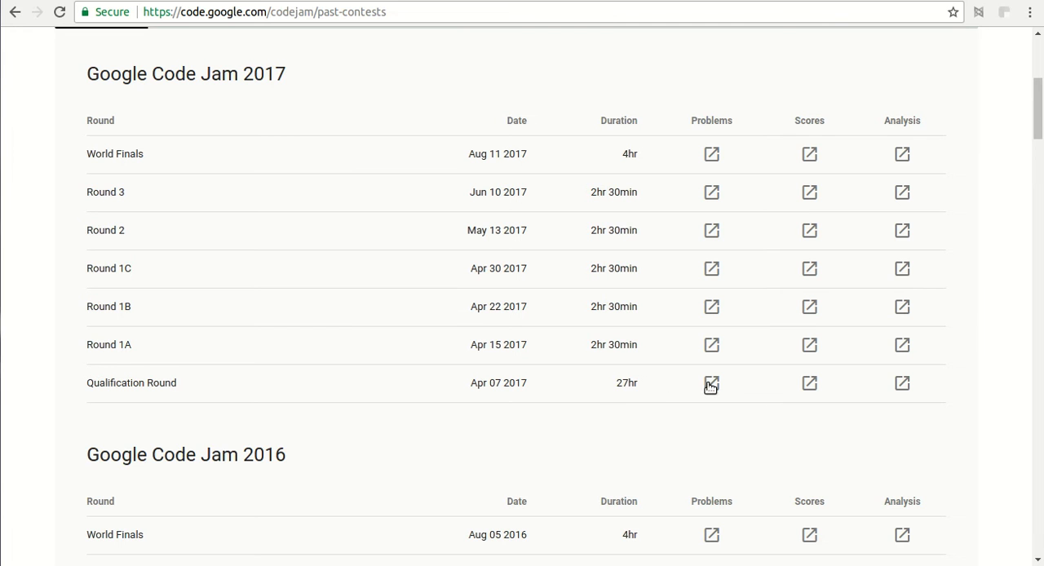
{"action": "left_click", "coordinate": [711, 382]}
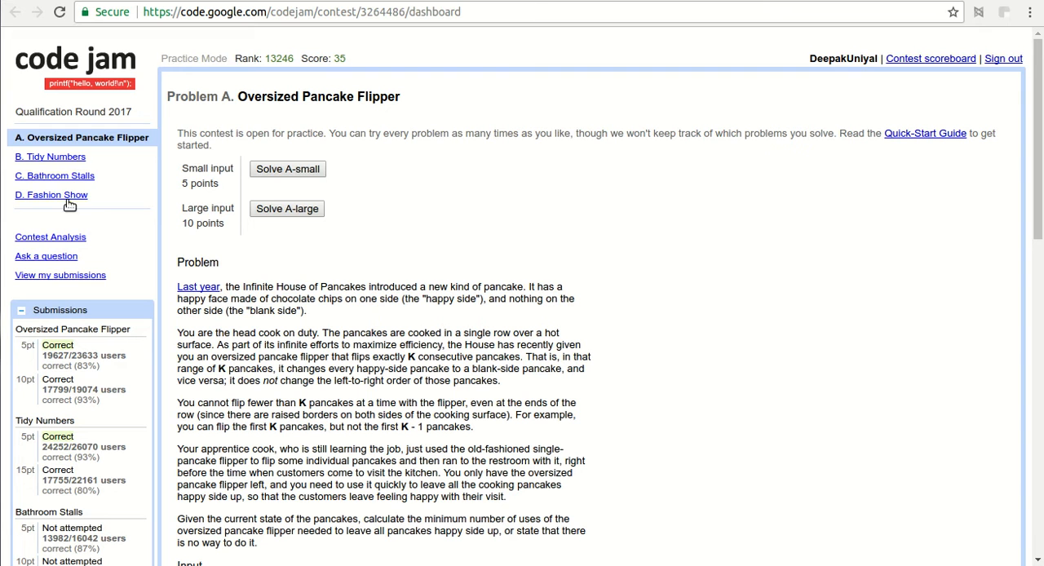
{"action": "mouse_move", "coordinate": [152, 187]}
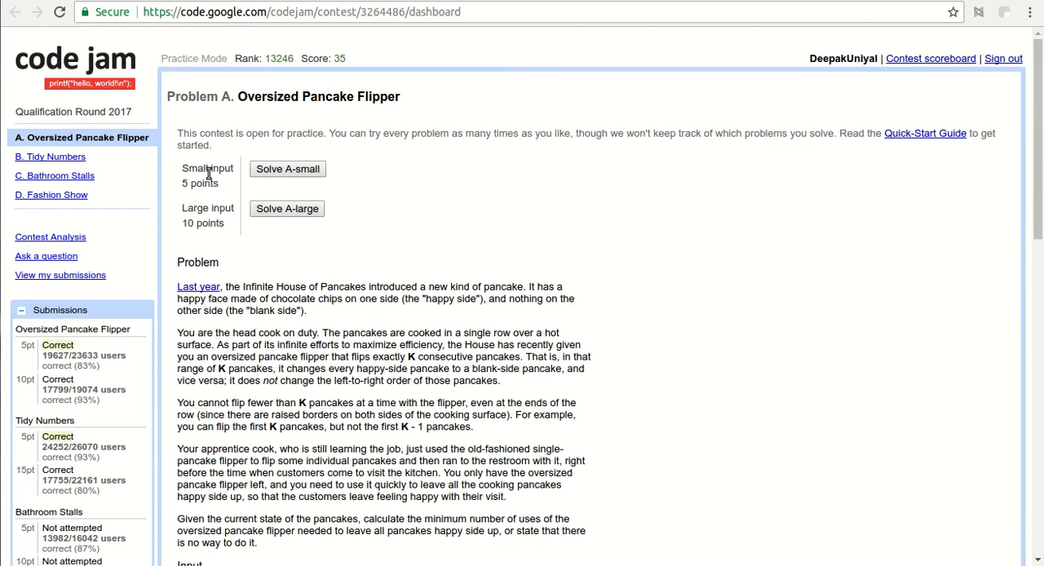
{"action": "mouse_move", "coordinate": [211, 167]}
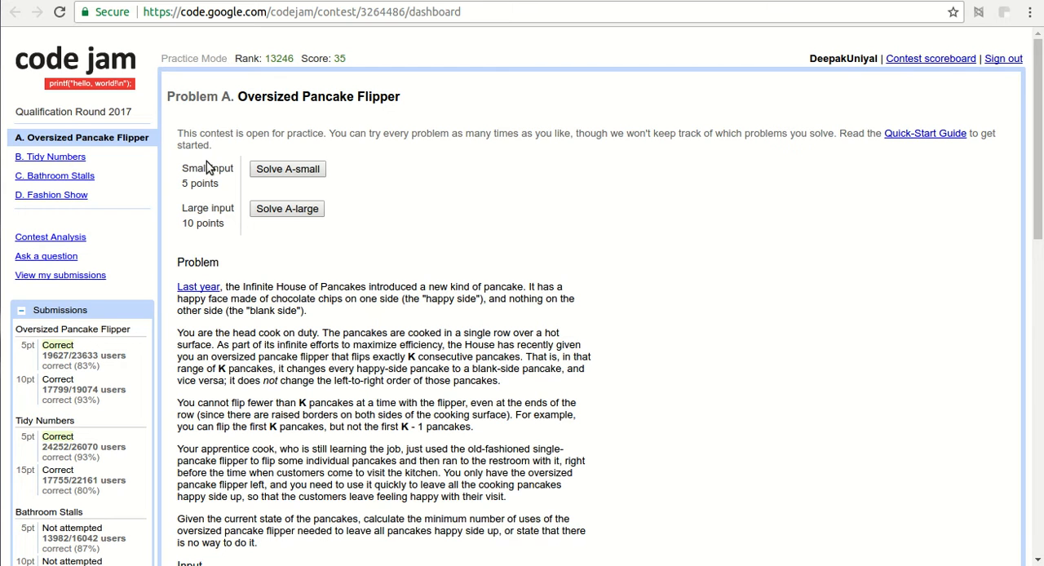
{"action": "double_click", "coordinate": [194, 168]}
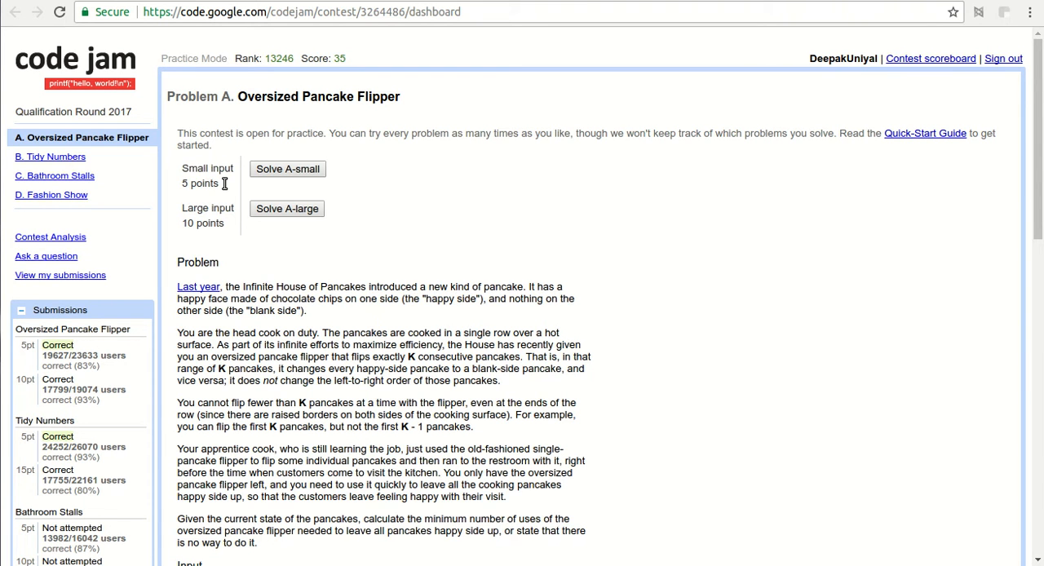
{"action": "mouse_move", "coordinate": [228, 226]}
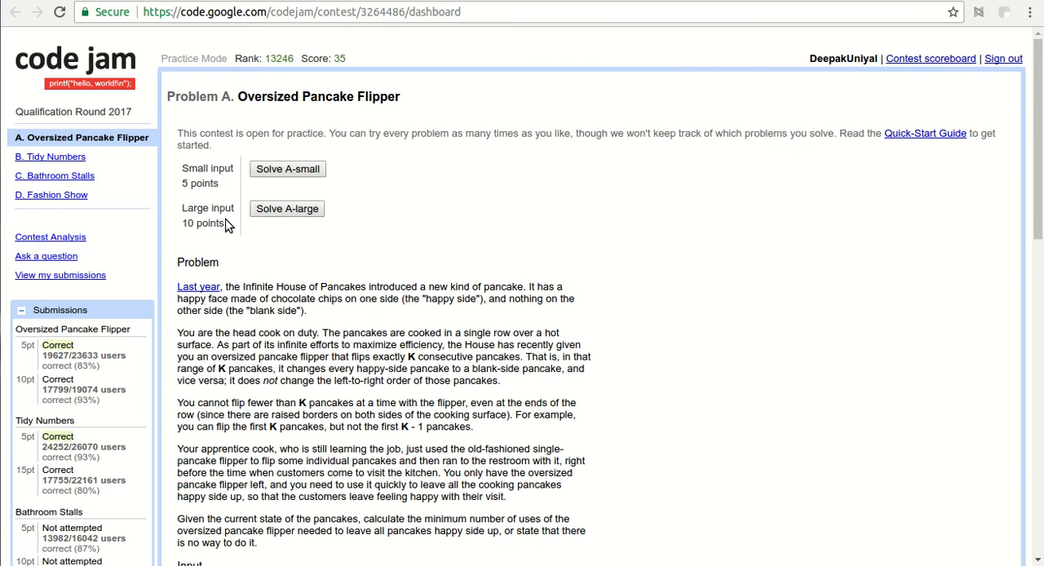
{"action": "mouse_move", "coordinate": [408, 237]}
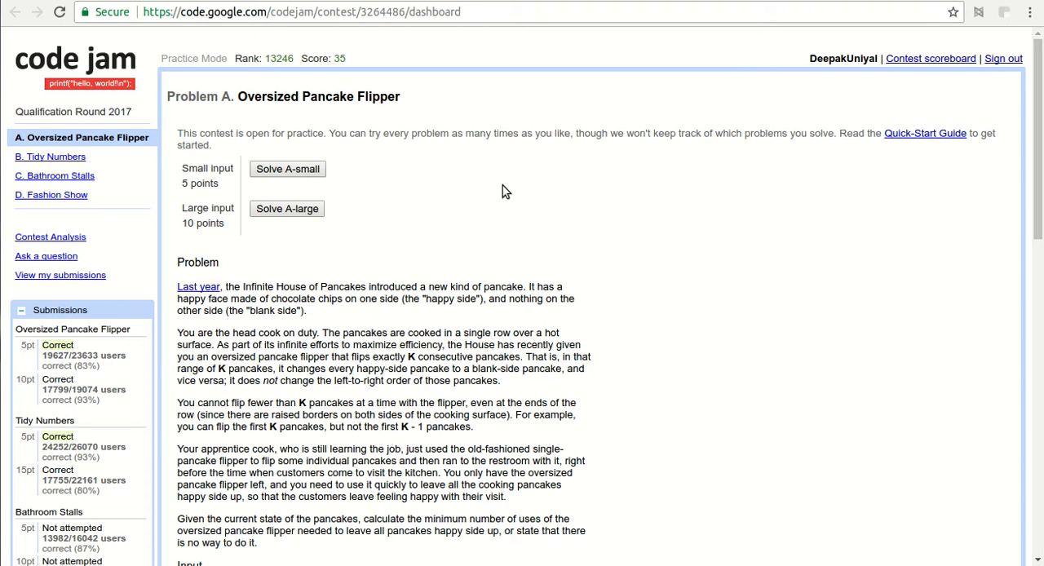
{"action": "mouse_move", "coordinate": [586, 88]}
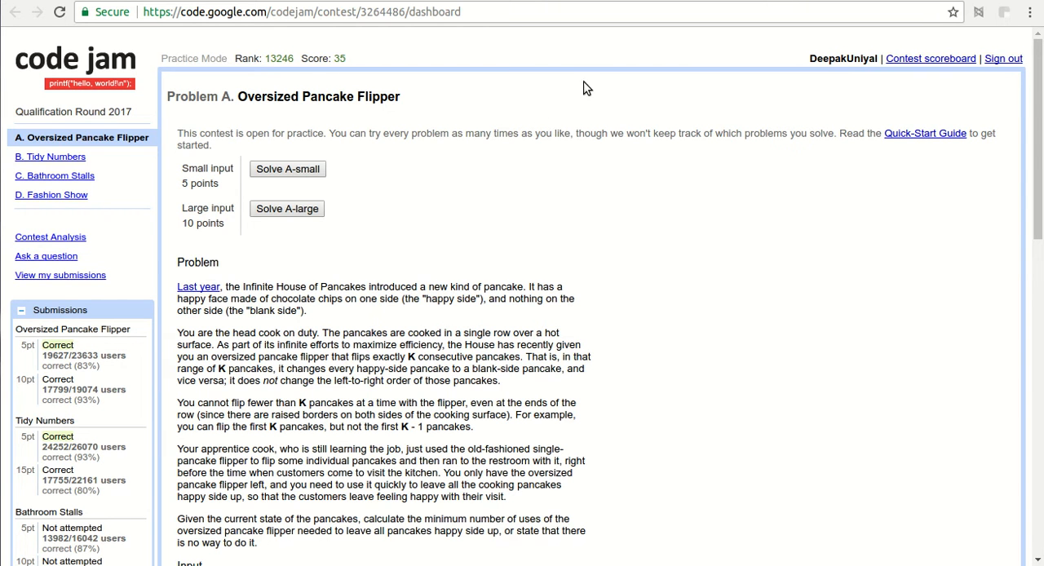
{"action": "mouse_move", "coordinate": [546, 123]}
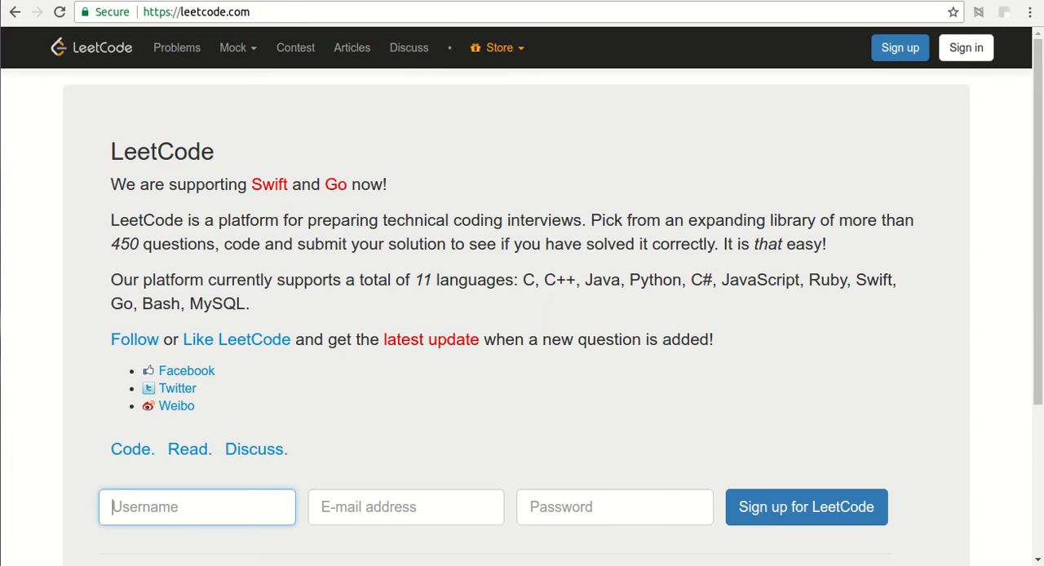
{"action": "mouse_move", "coordinate": [200, 72]}
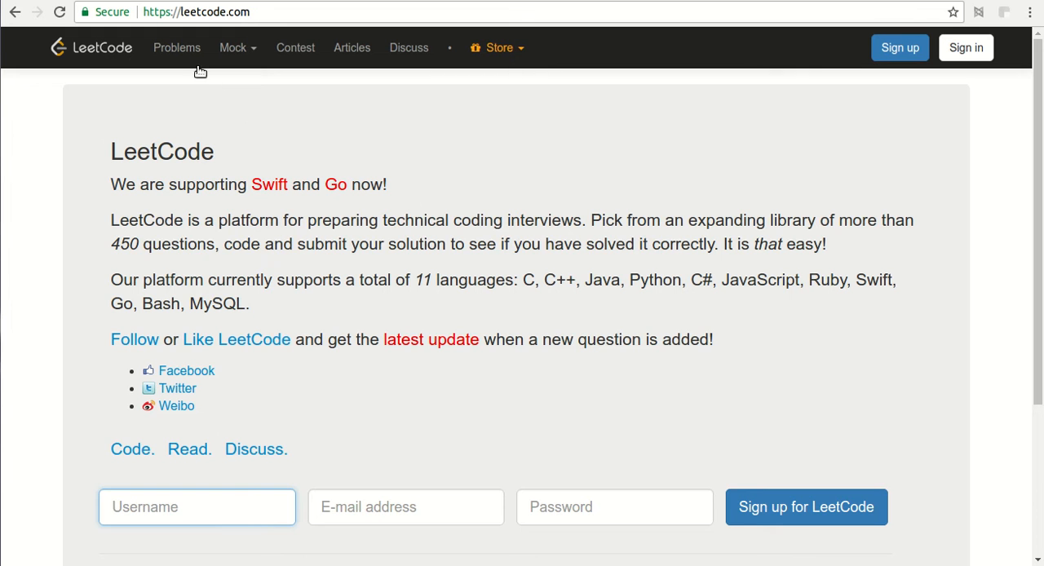
Choose Problems in LeetCode's top navigation bar.
{"action": "left_click", "coordinate": [177, 48]}
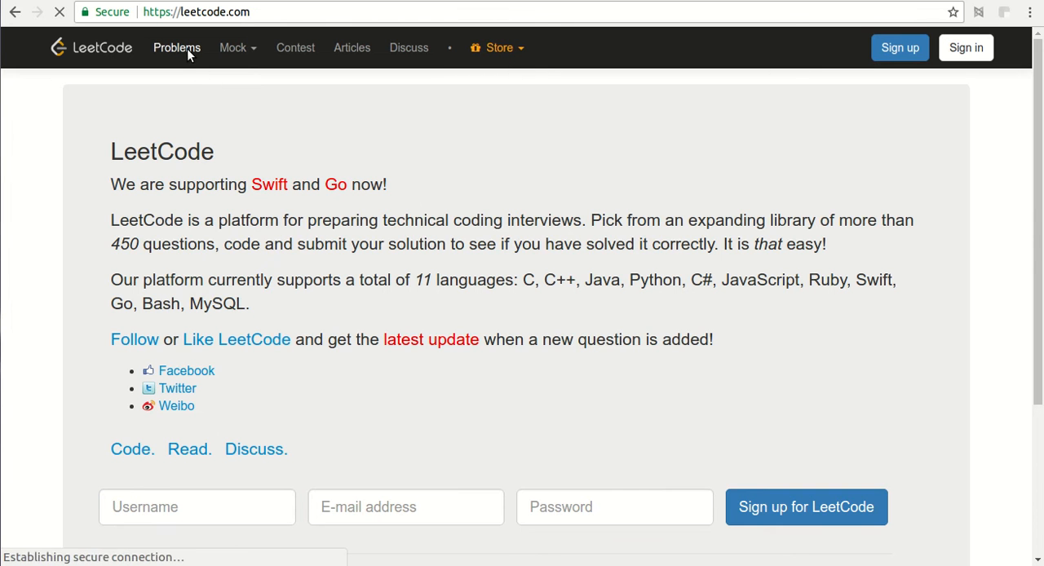
{"action": "left_click", "coordinate": [176, 48]}
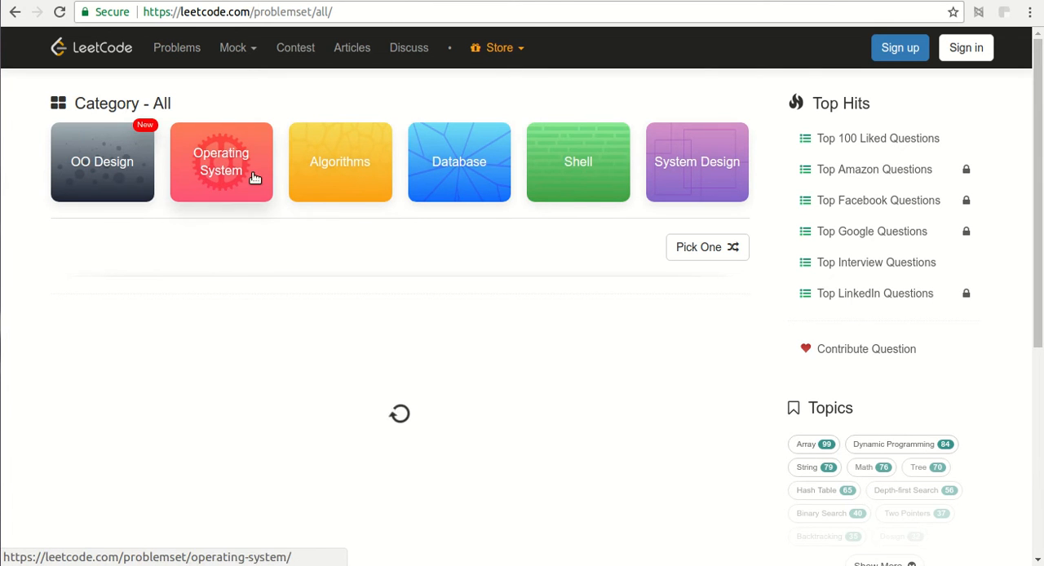
{"action": "mouse_move", "coordinate": [578, 166]}
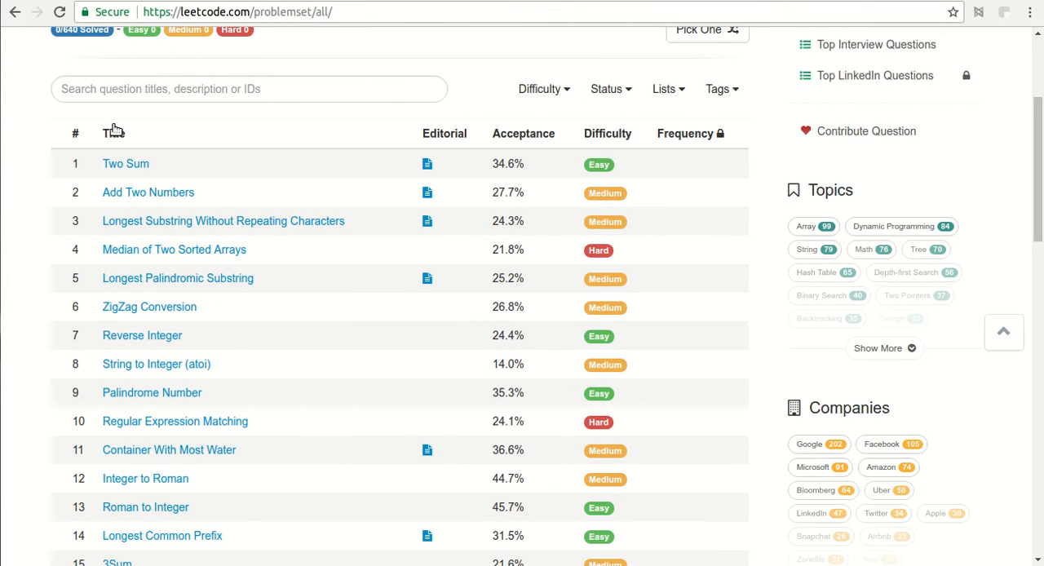
{"action": "mouse_move", "coordinate": [526, 135]}
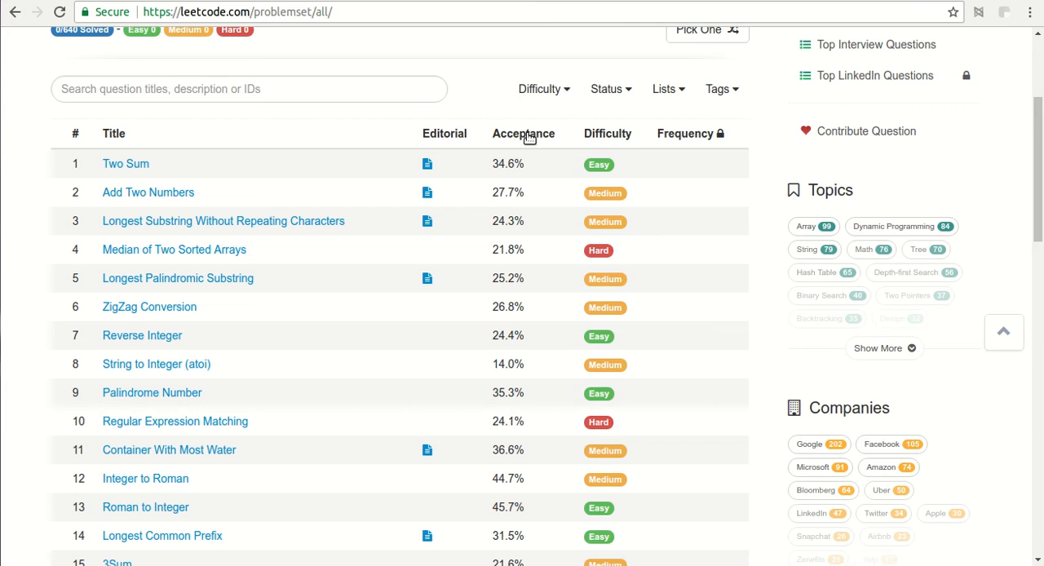
{"action": "mouse_move", "coordinate": [521, 165]}
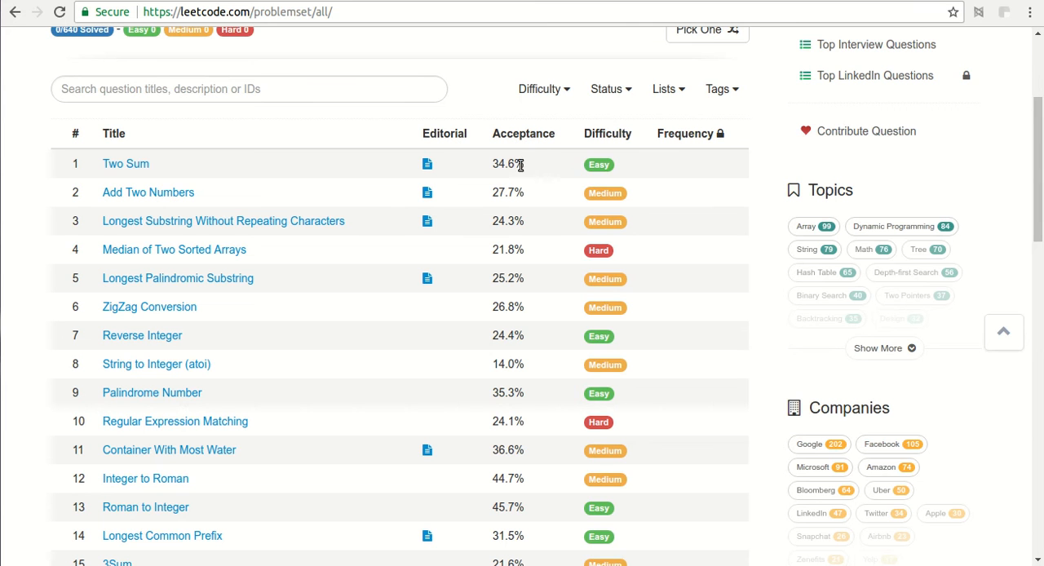
{"action": "mouse_move", "coordinate": [148, 192]}
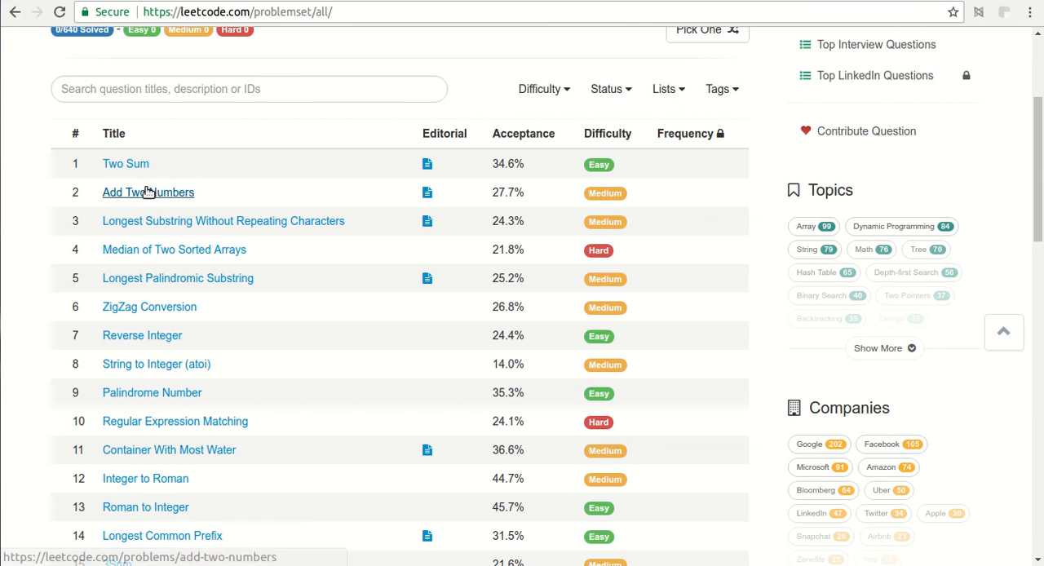
Open the 'Two Sum' problem page from the problemset table.
{"action": "left_click", "coordinate": [125, 164]}
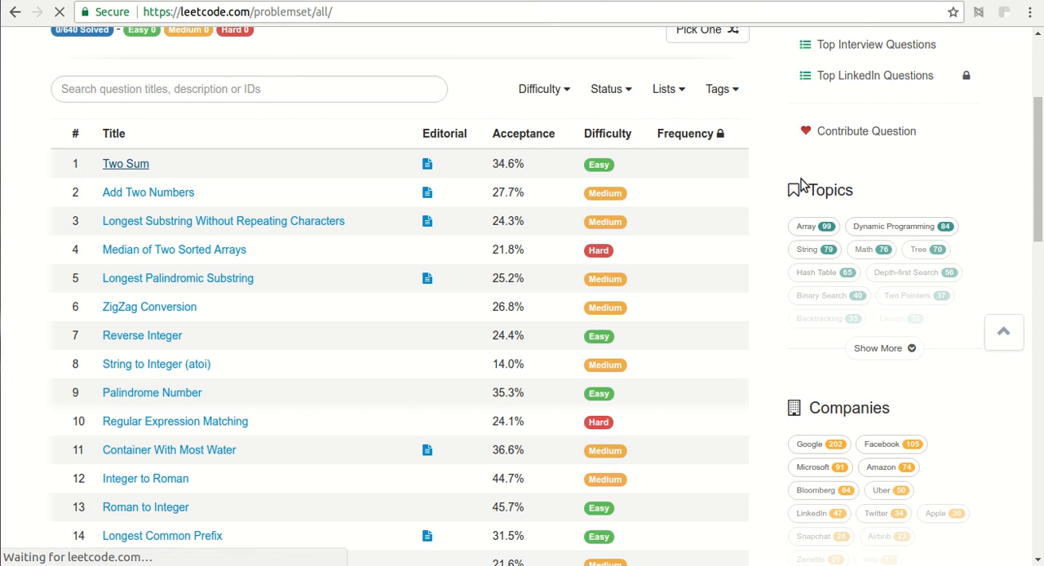
{"action": "mouse_move", "coordinate": [737, 147]}
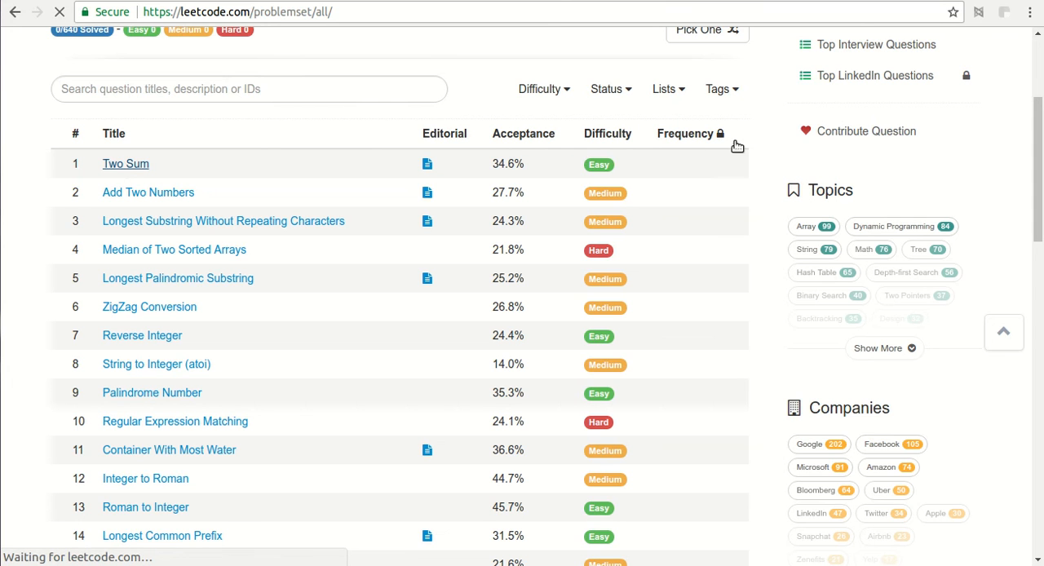
{"action": "mouse_move", "coordinate": [435, 161]}
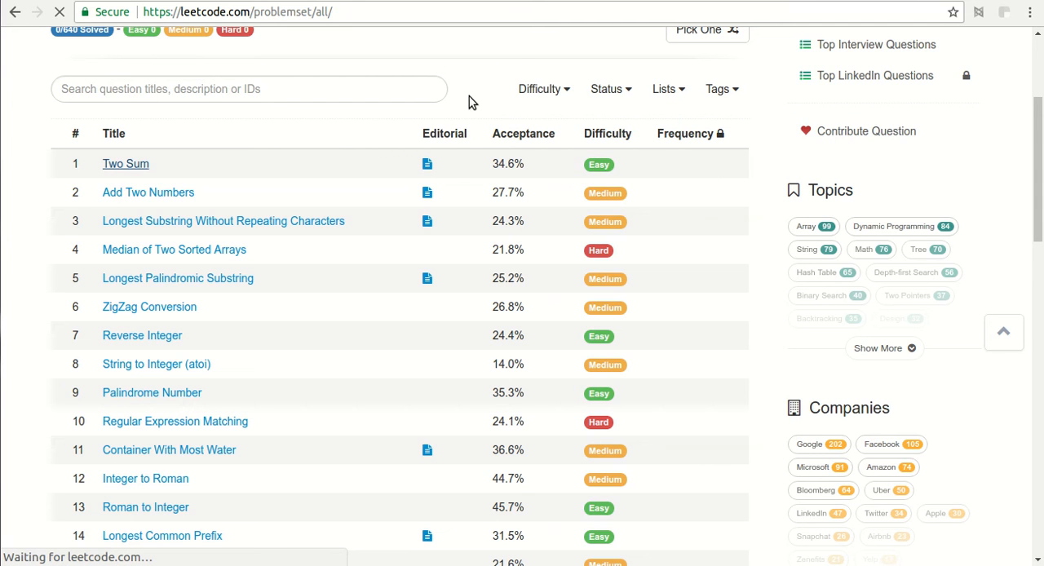
{"action": "left_click", "coordinate": [125, 163]}
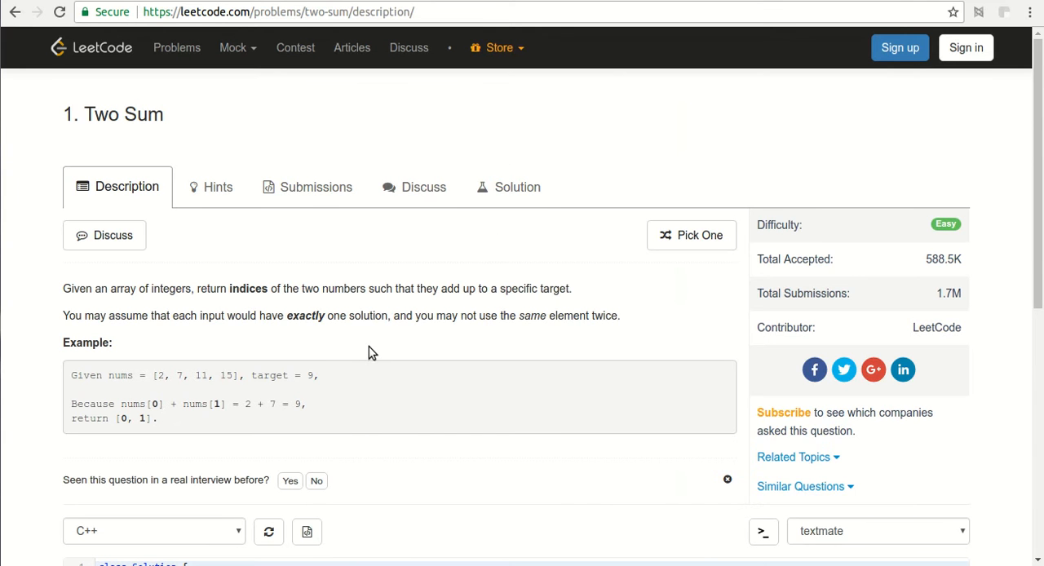
{"action": "mouse_move", "coordinate": [306, 279]}
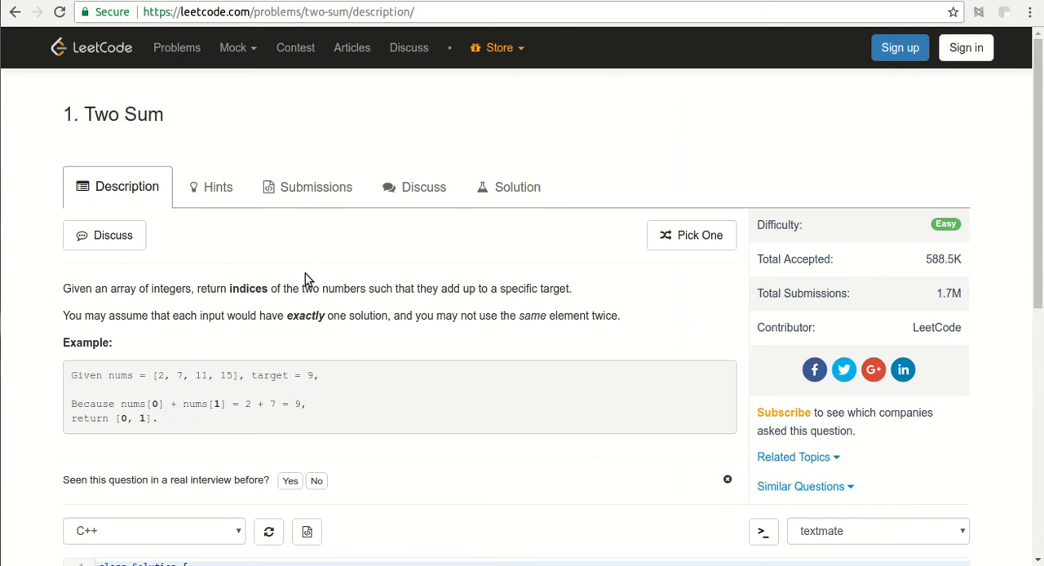
{"action": "scroll", "scroll_direction": "down", "scroll_amount": 3}
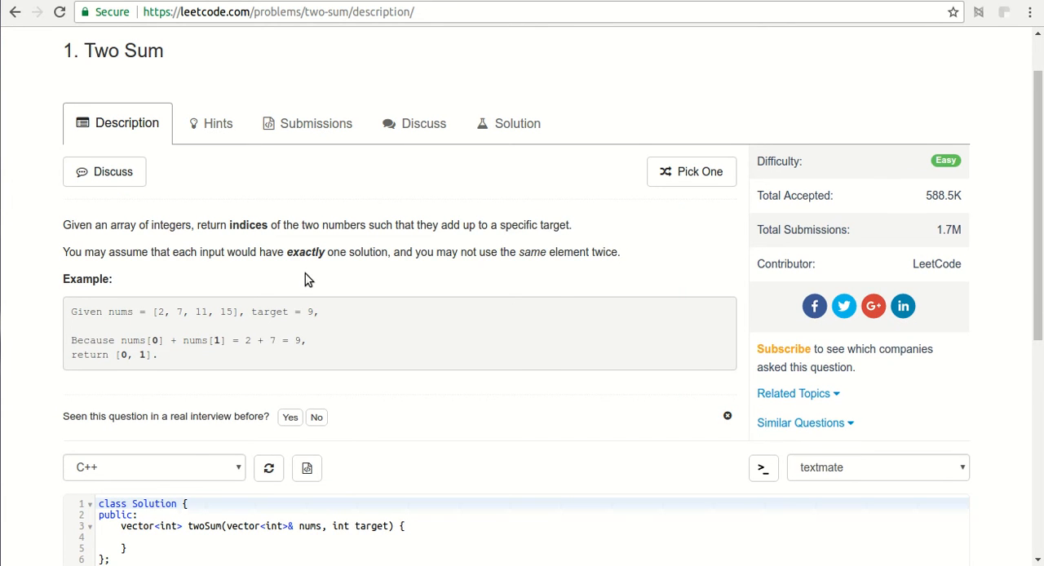
{"action": "scroll", "scroll_direction": "down", "scroll_amount": 3}
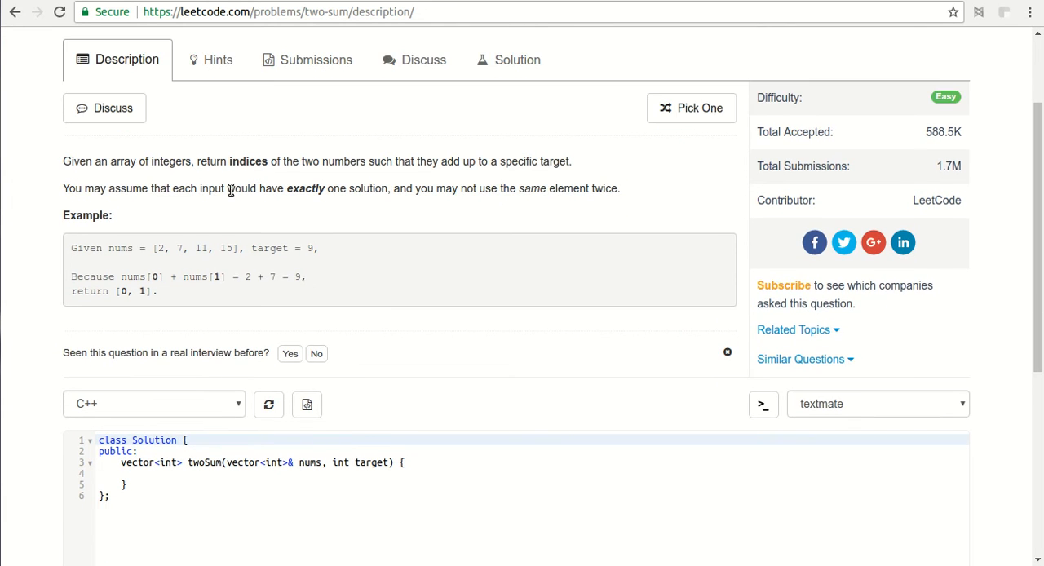
{"action": "mouse_move", "coordinate": [218, 158]}
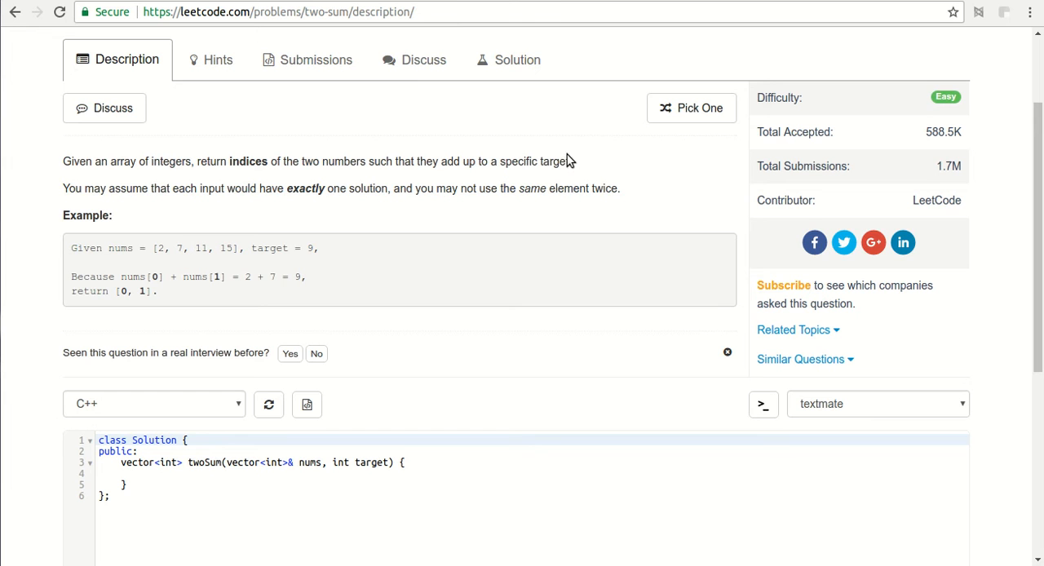
{"action": "mouse_move", "coordinate": [175, 251]}
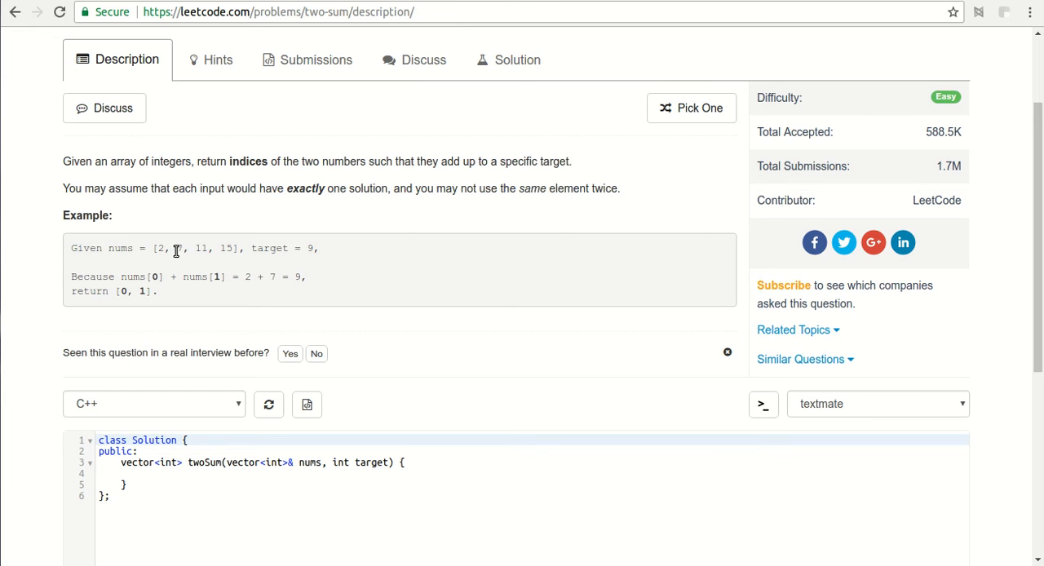
{"action": "mouse_move", "coordinate": [239, 251]}
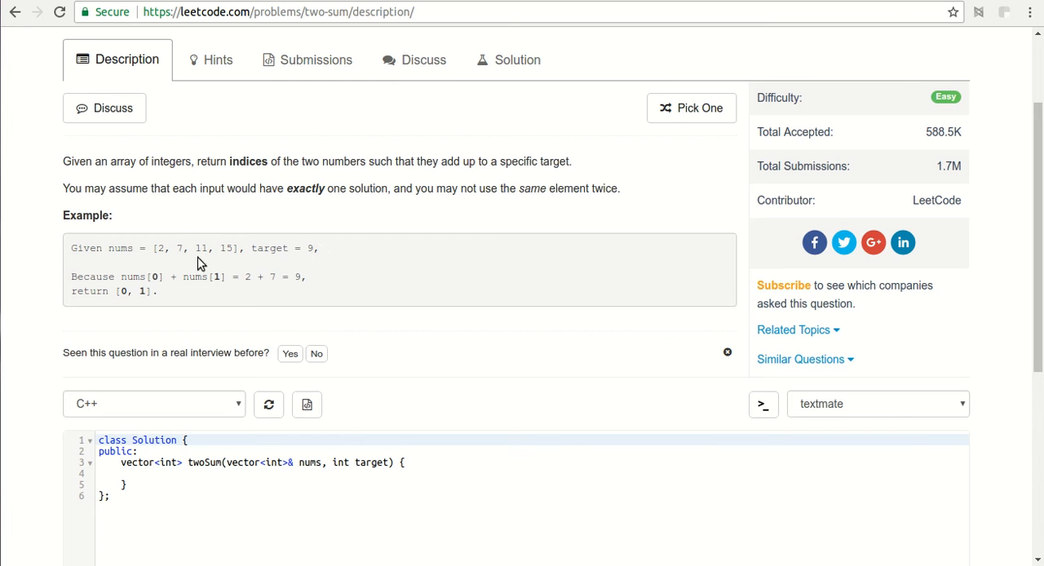
{"action": "mouse_move", "coordinate": [186, 281]}
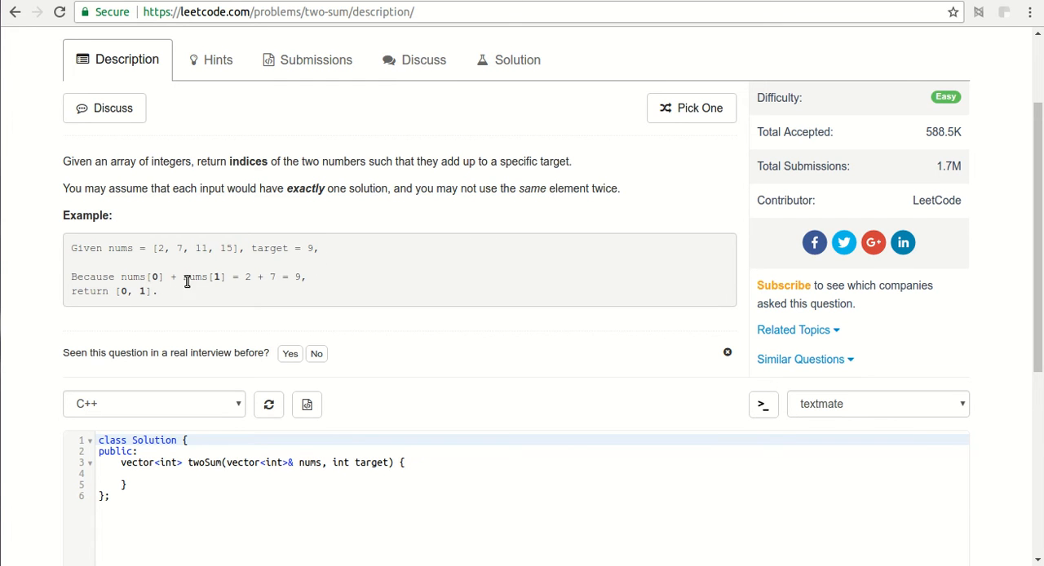
{"action": "mouse_move", "coordinate": [161, 243]}
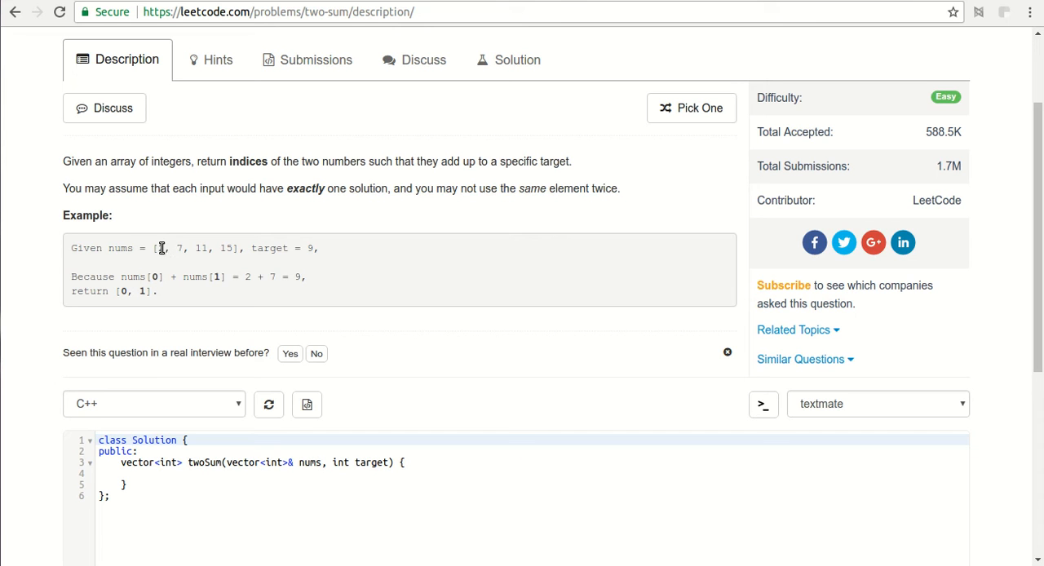
{"action": "mouse_move", "coordinate": [254, 273]}
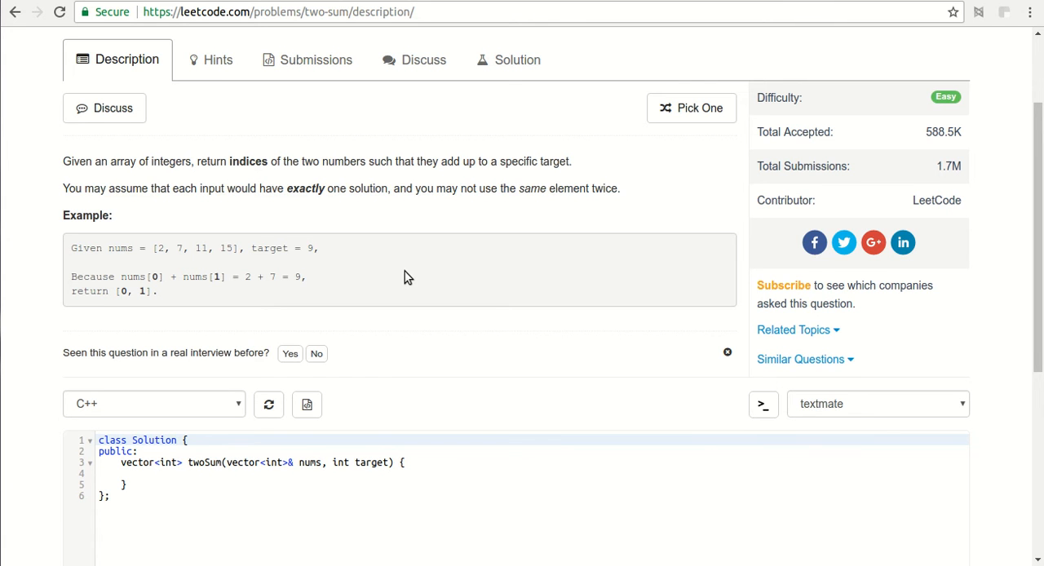
{"action": "scroll", "scroll_direction": "down", "scroll_amount": 3}
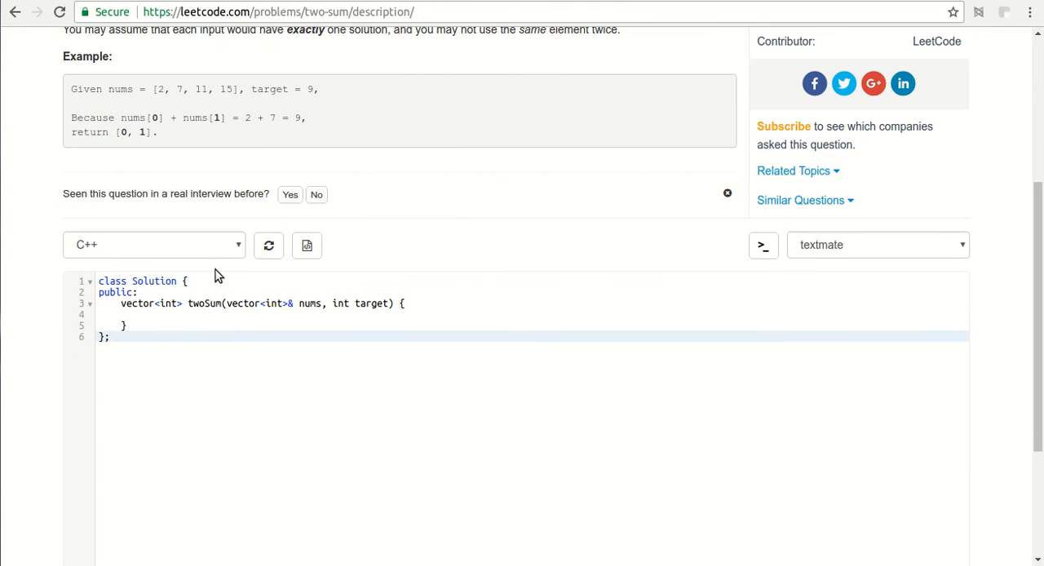
Switch the Two Sum starter code through Java, Python and C, ending on JavaScript.
{"action": "left_click", "coordinate": [153, 245]}
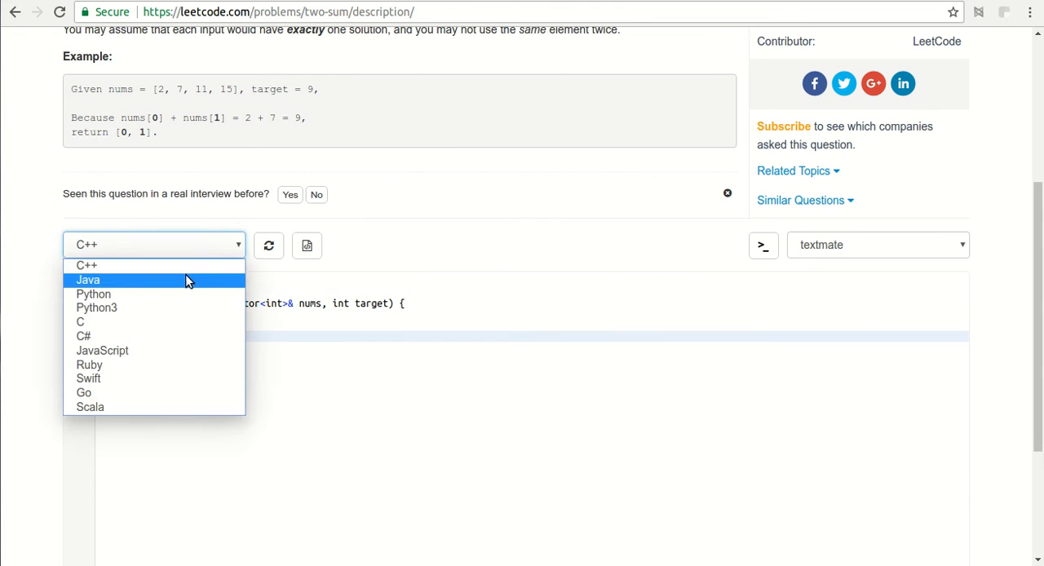
{"action": "left_click", "coordinate": [87, 280]}
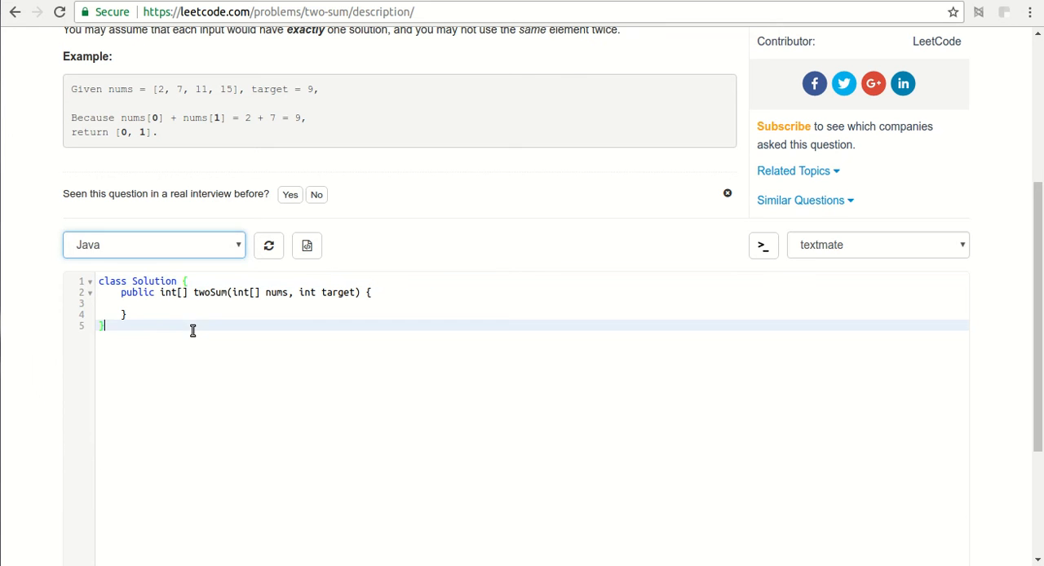
{"action": "left_click", "coordinate": [154, 245]}
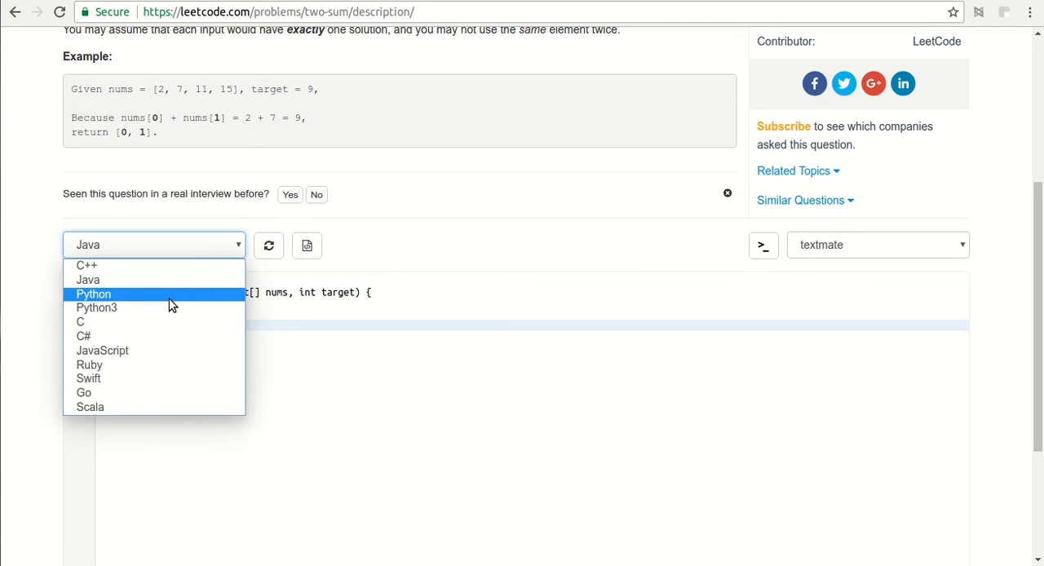
{"action": "left_click", "coordinate": [93, 294]}
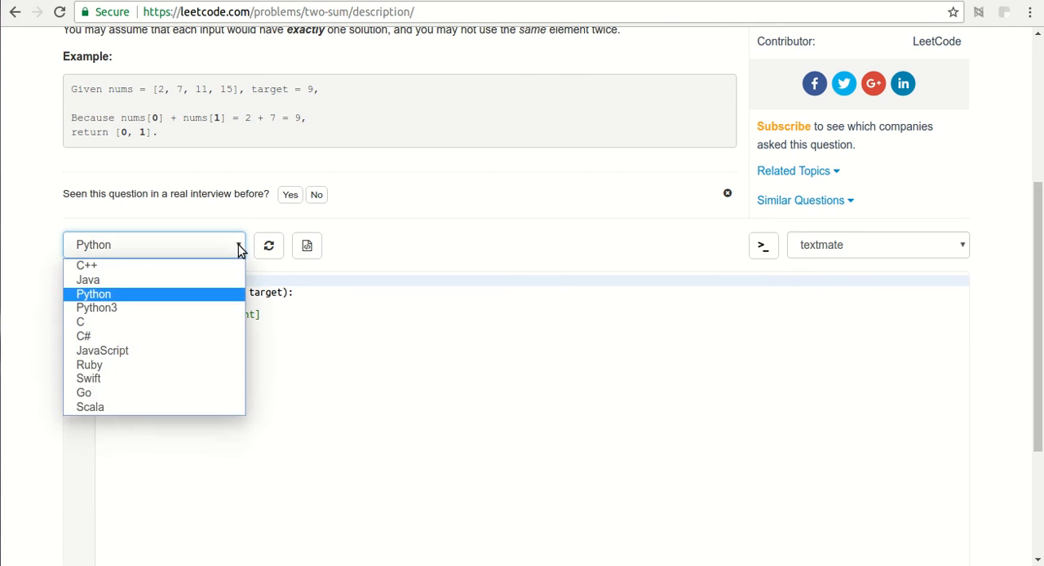
{"action": "left_click", "coordinate": [80, 321]}
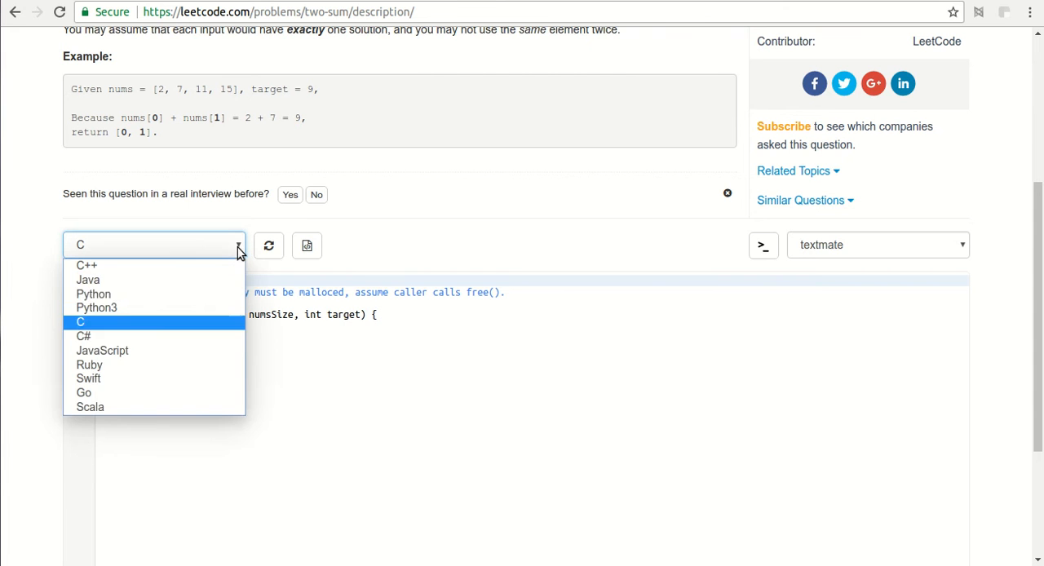
{"action": "left_click", "coordinate": [102, 350]}
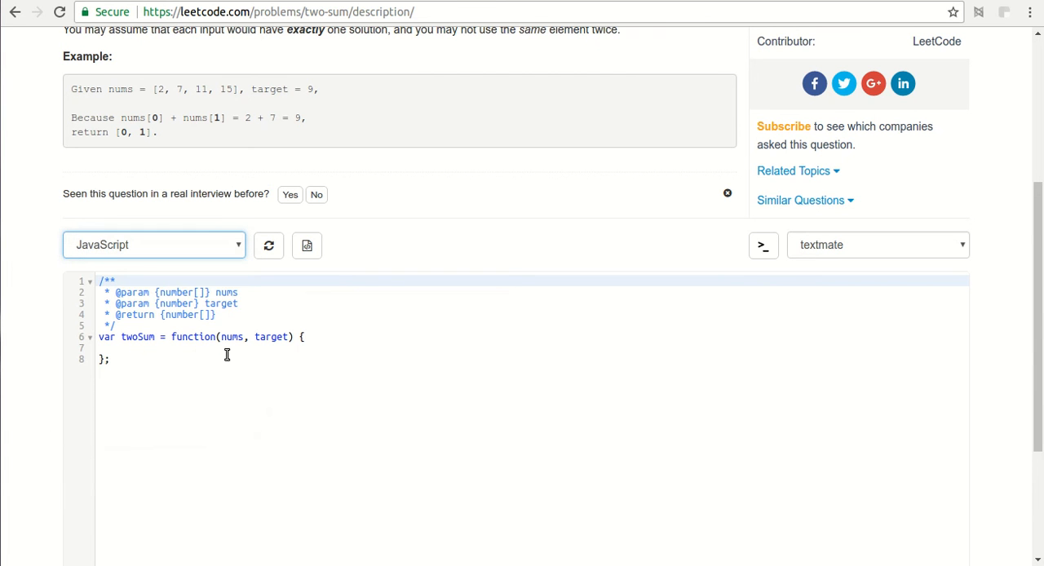
{"action": "scroll", "scroll_direction": "up", "scroll_amount": 3}
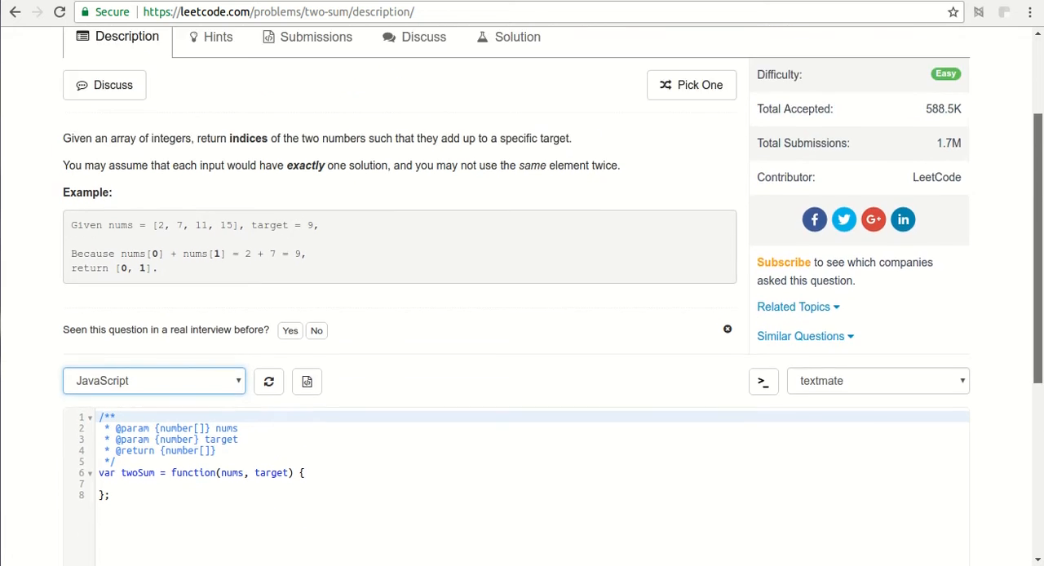
{"action": "scroll", "scroll_direction": "up", "scroll_amount": 3}
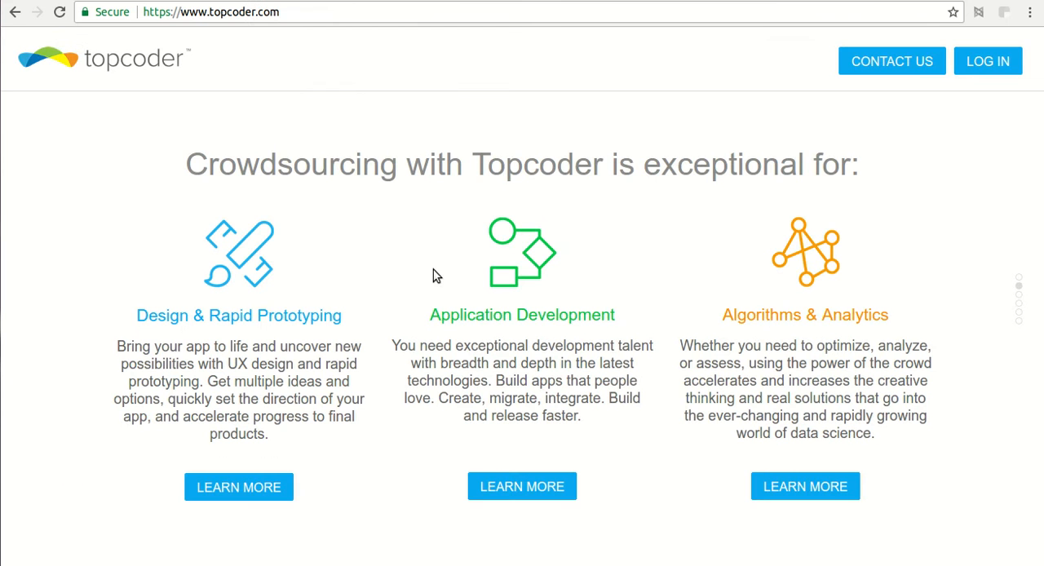
{"action": "mouse_move", "coordinate": [1017, 79]}
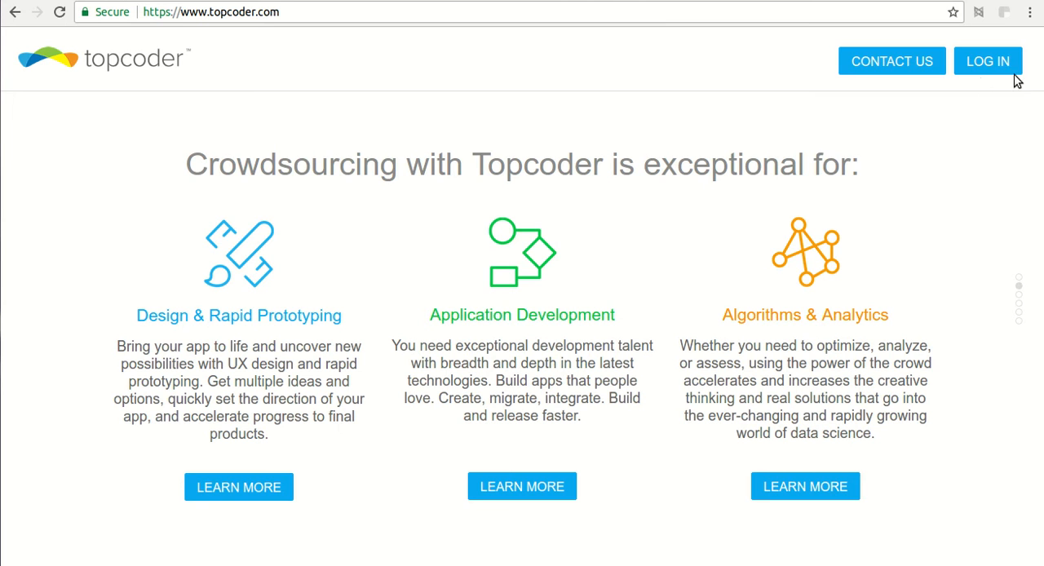
{"action": "mouse_move", "coordinate": [734, 35]}
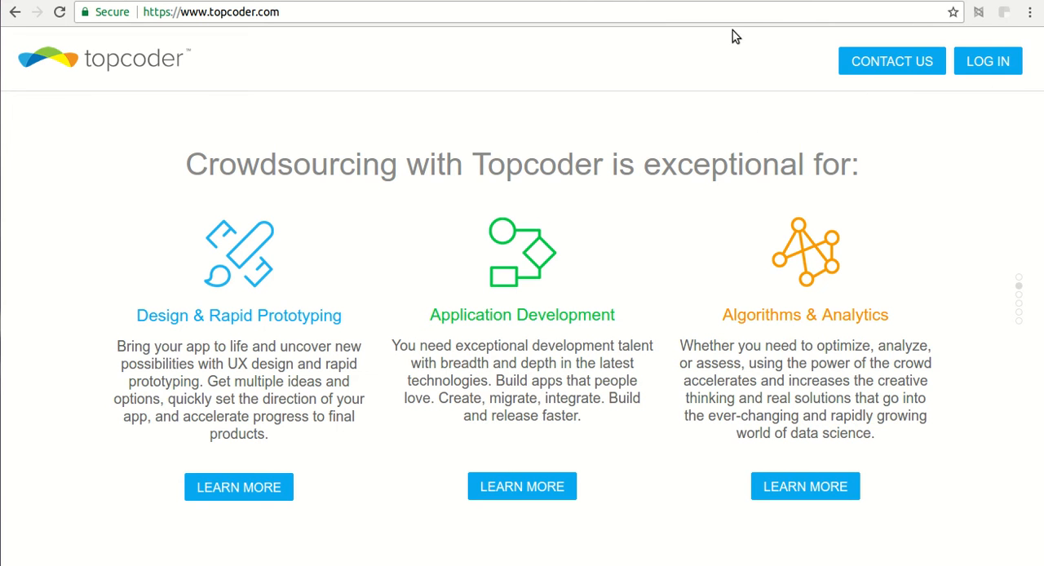
{"action": "mouse_move", "coordinate": [719, 85]}
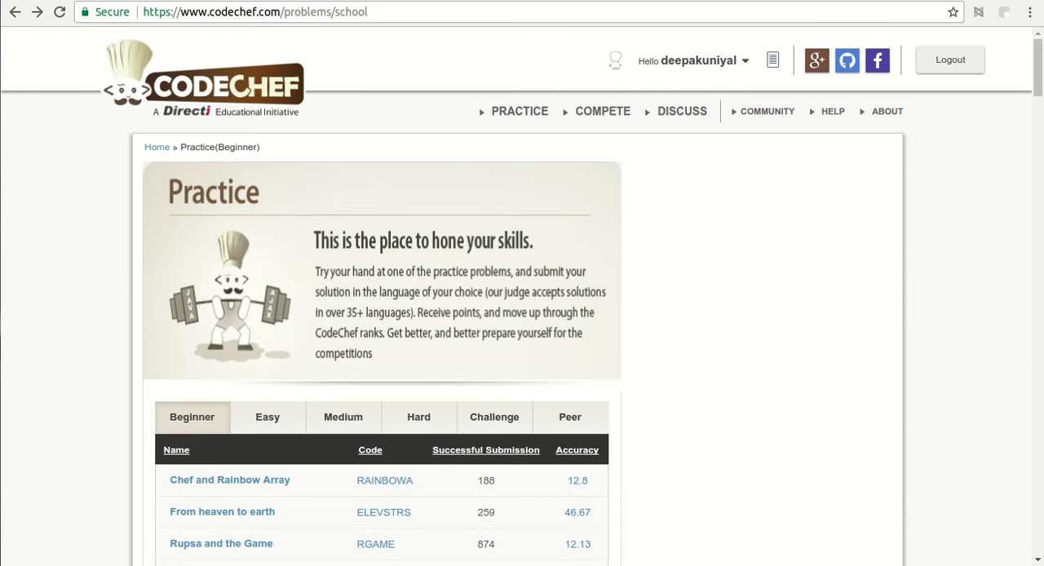
{"action": "mouse_move", "coordinate": [519, 198]}
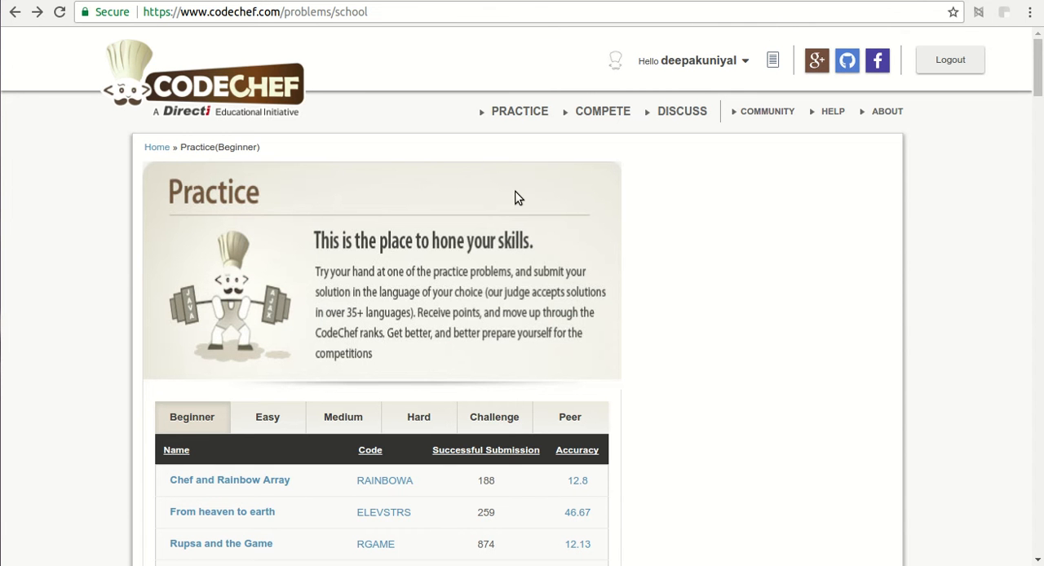
{"action": "mouse_move", "coordinate": [559, 101]}
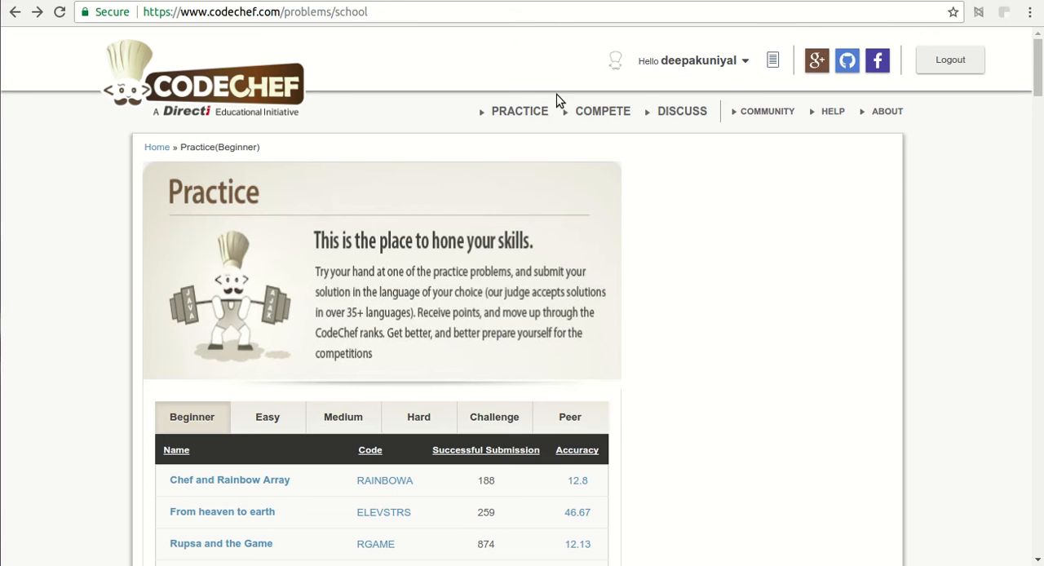
Choose Easy under the PRACTICE menu and scroll down to the problem table.
{"action": "left_click", "coordinate": [520, 111]}
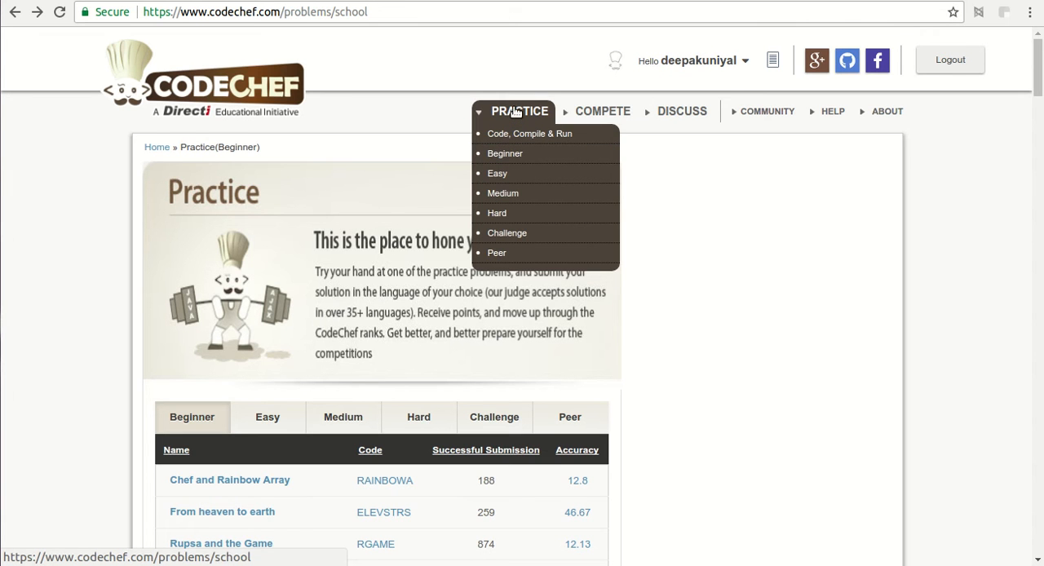
{"action": "mouse_move", "coordinate": [522, 147]}
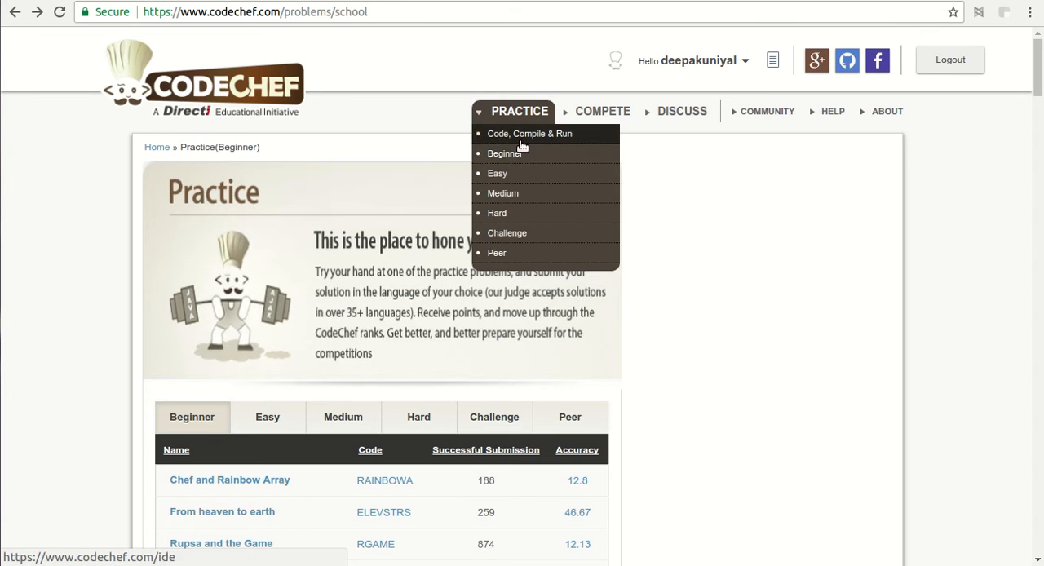
{"action": "mouse_move", "coordinate": [504, 153]}
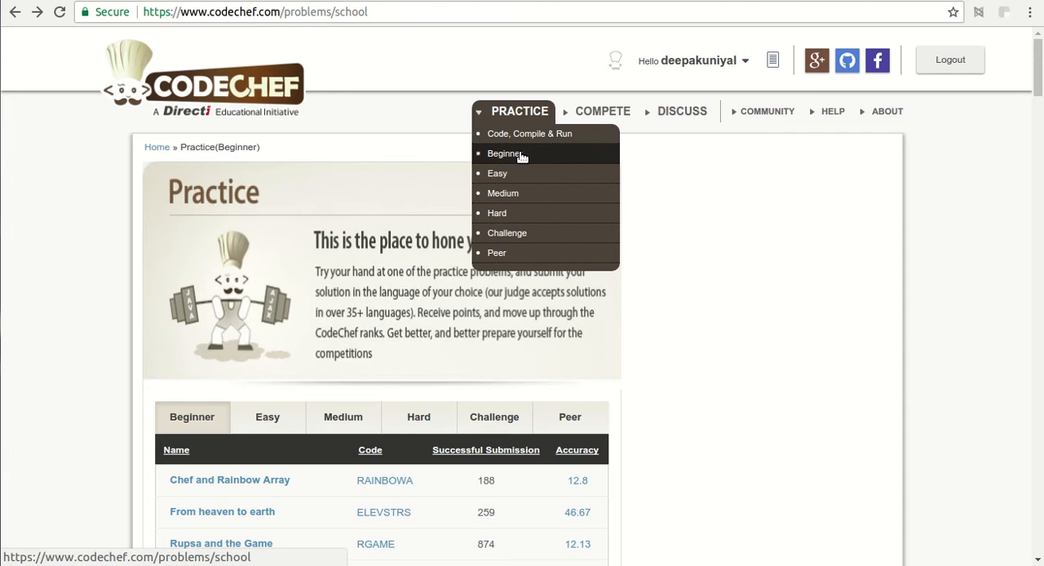
{"action": "mouse_move", "coordinate": [504, 193]}
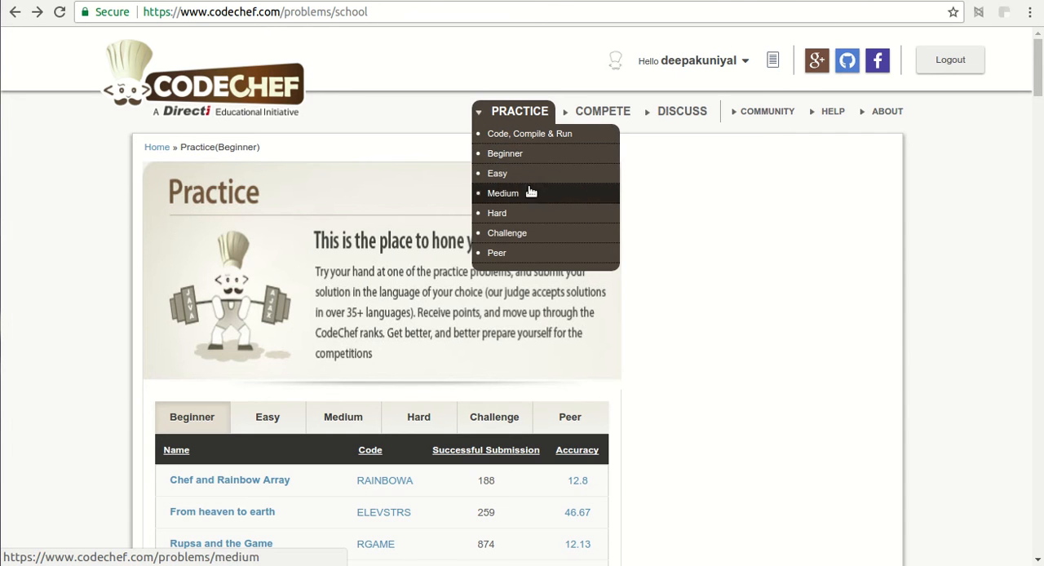
{"action": "mouse_move", "coordinate": [534, 245]}
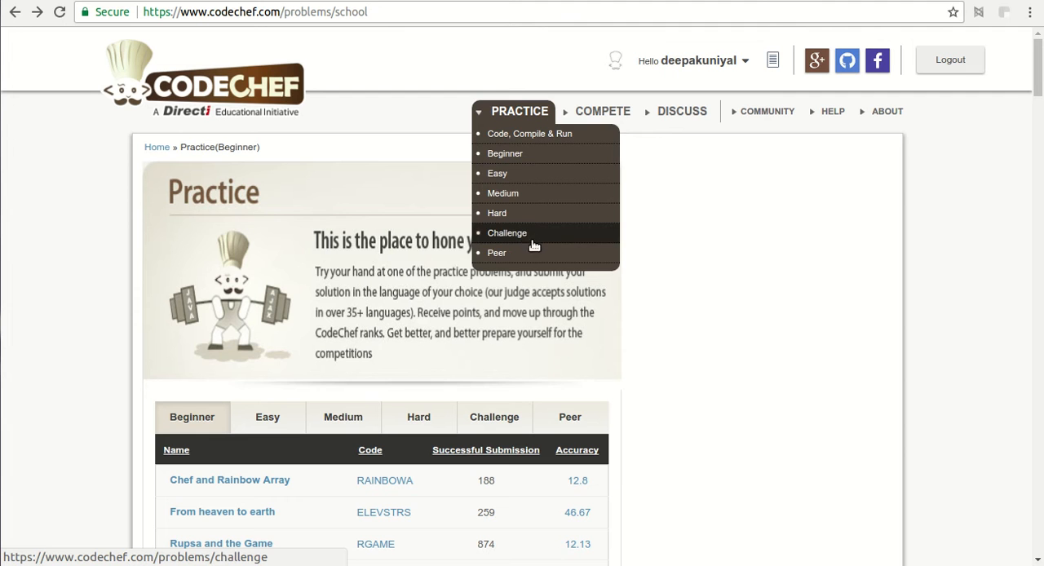
{"action": "mouse_move", "coordinate": [497, 173]}
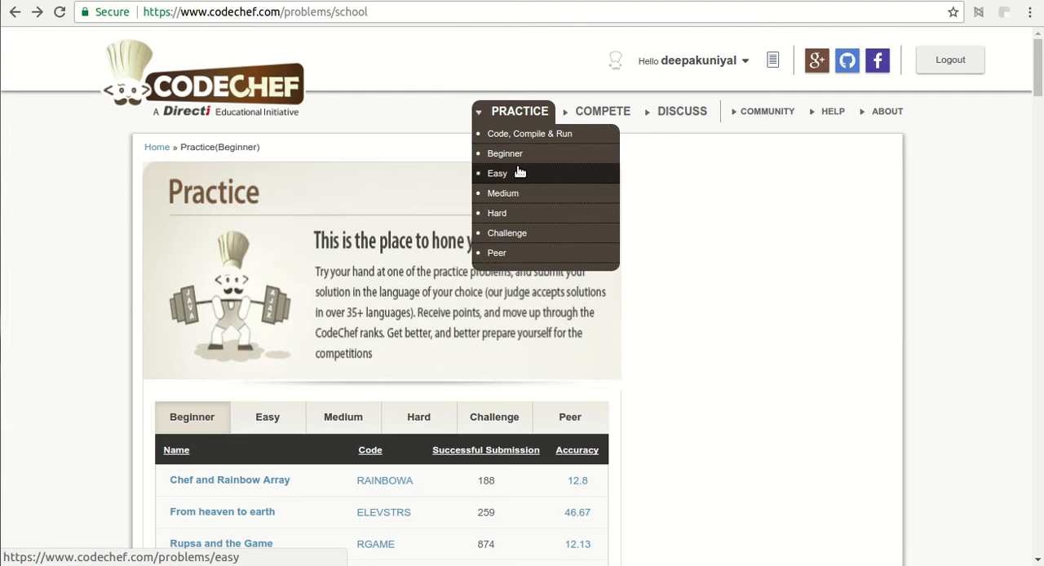
{"action": "left_click", "coordinate": [497, 172]}
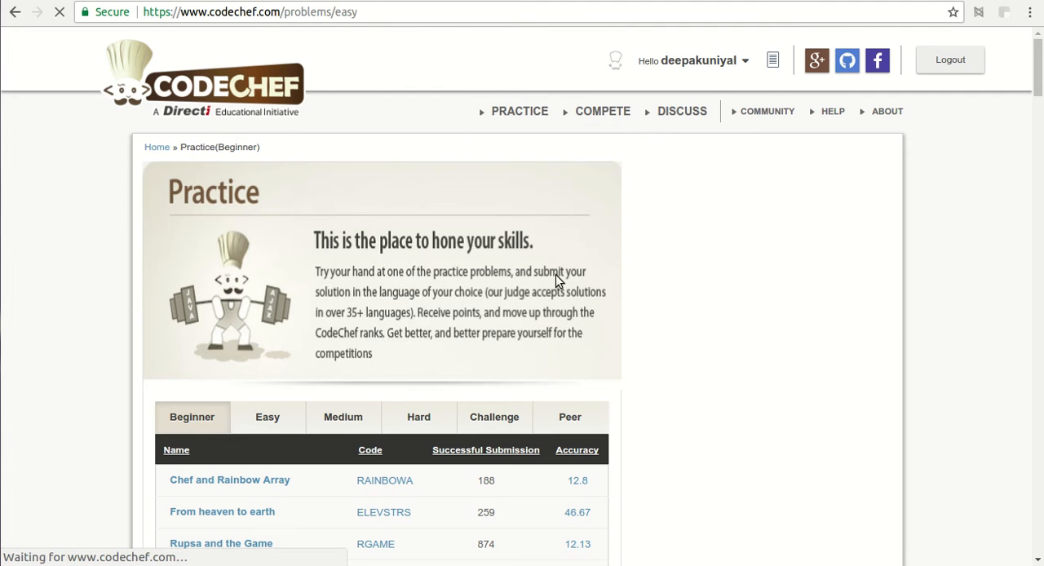
{"action": "left_click", "coordinate": [268, 417]}
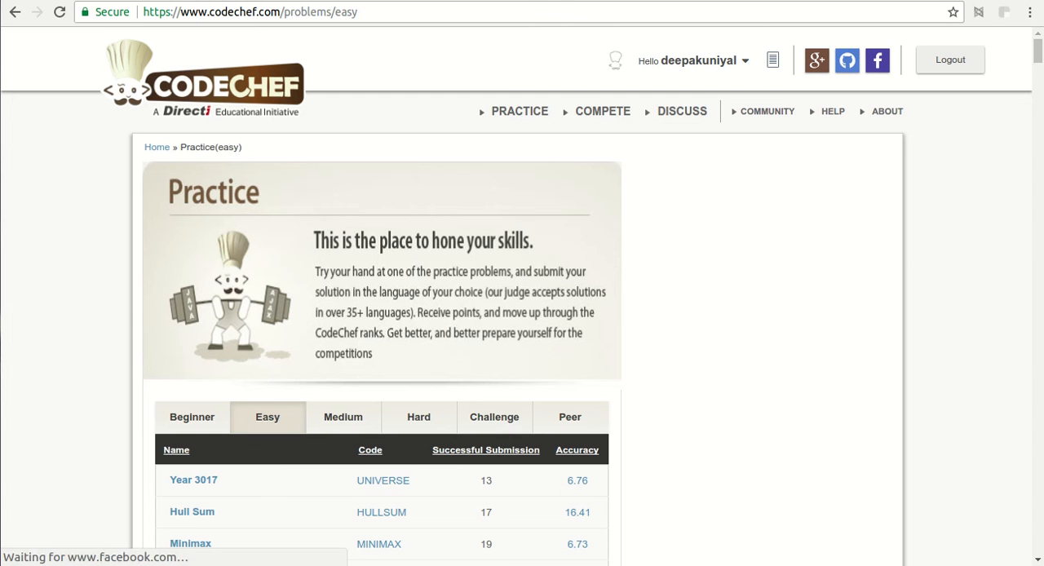
{"action": "scroll", "scroll_direction": "down", "scroll_amount": 3}
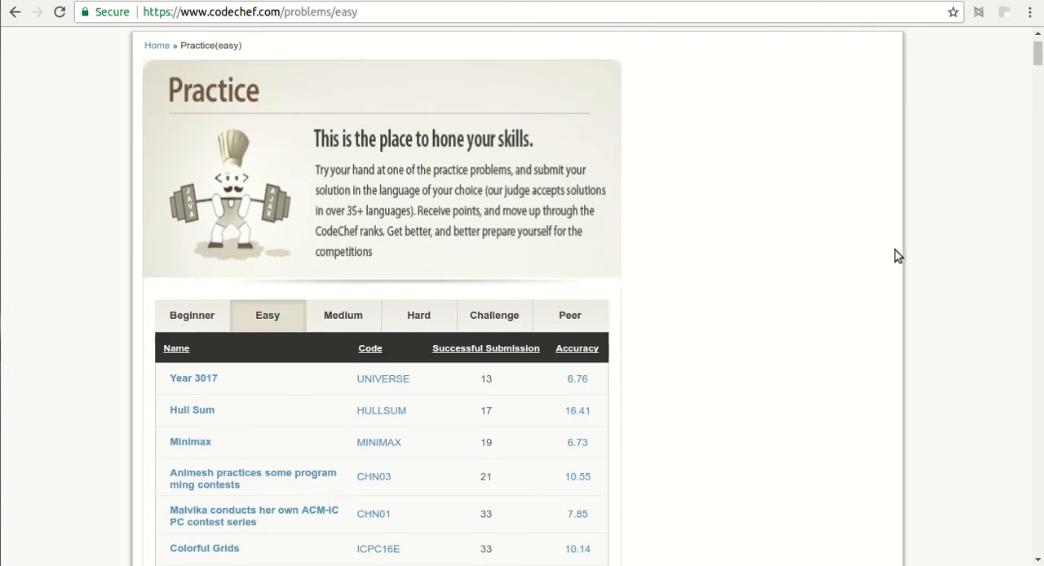
{"action": "scroll", "scroll_direction": "down", "scroll_amount": 3}
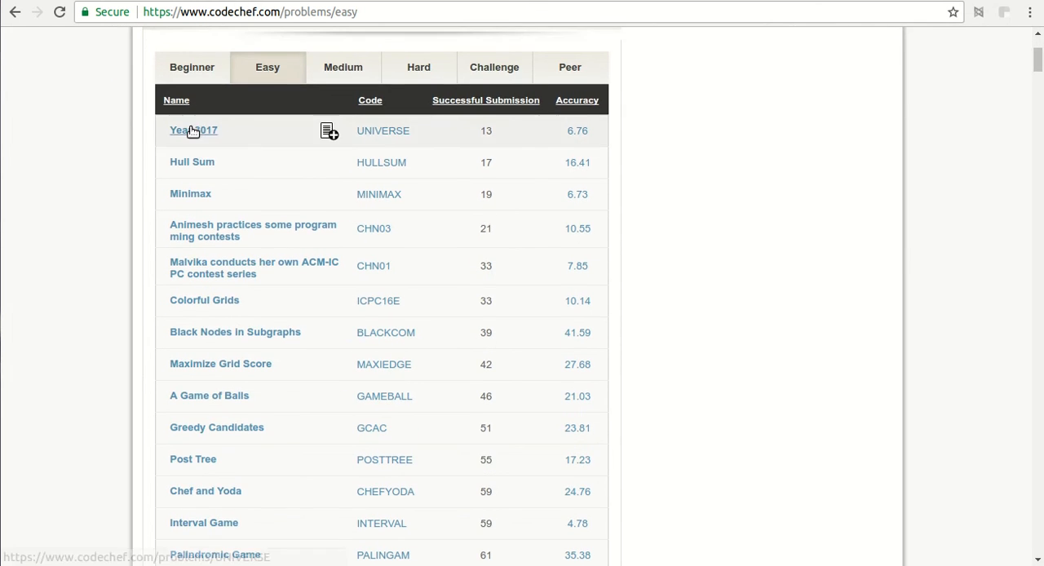
Open the Year 3017 (UNIVERSE) problem and read the start of its statement.
{"action": "left_click", "coordinate": [193, 129]}
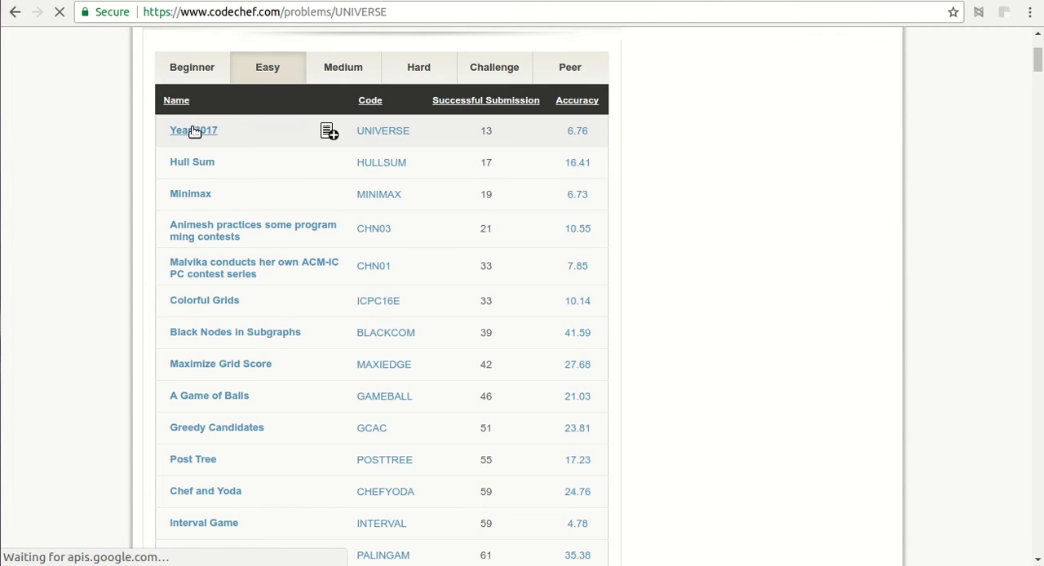
{"action": "left_click", "coordinate": [189, 131]}
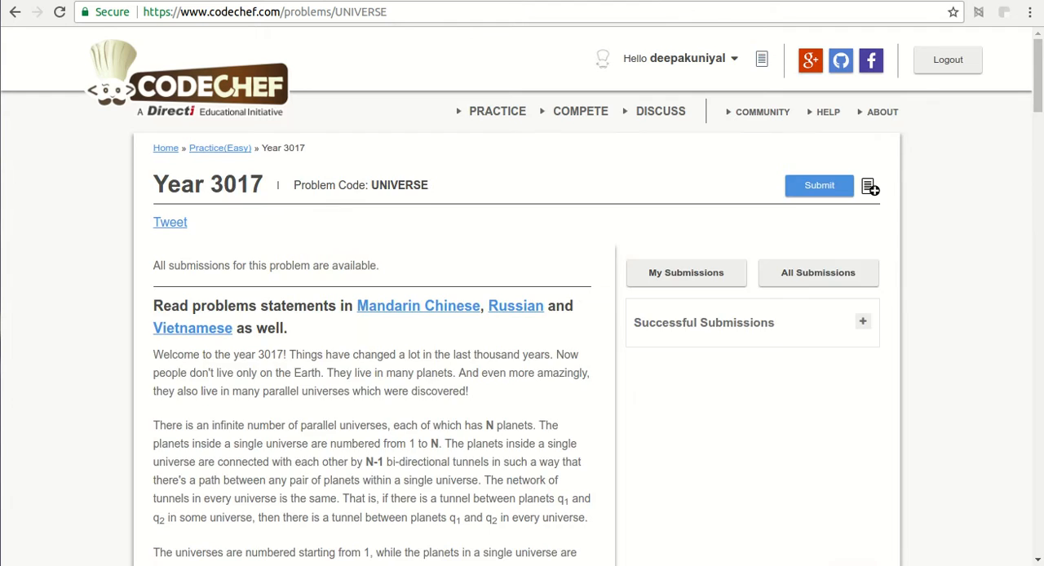
{"action": "scroll", "scroll_direction": "down", "scroll_amount": 3}
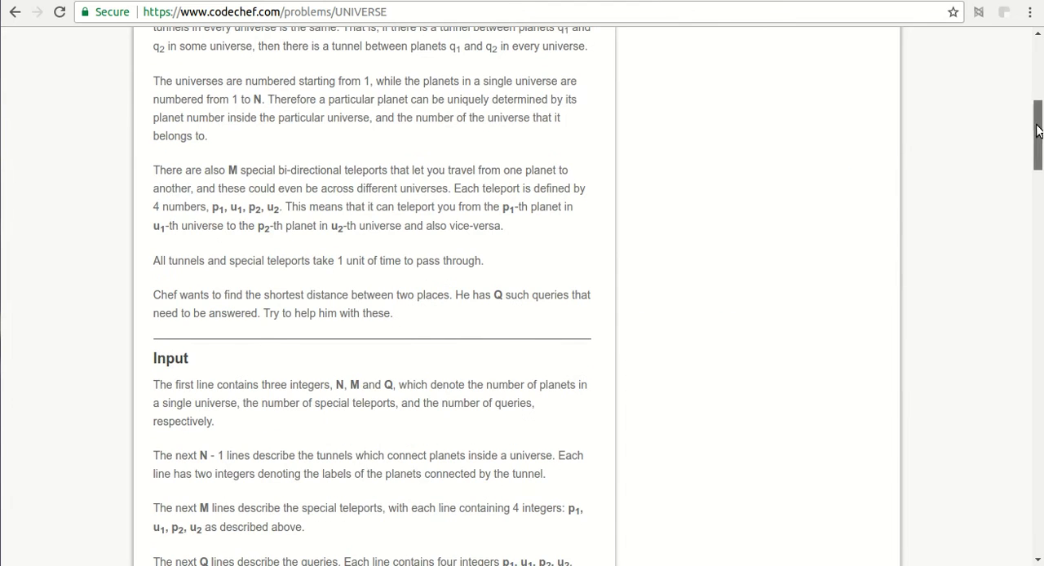
{"action": "scroll", "scroll_direction": "up", "scroll_amount": 3}
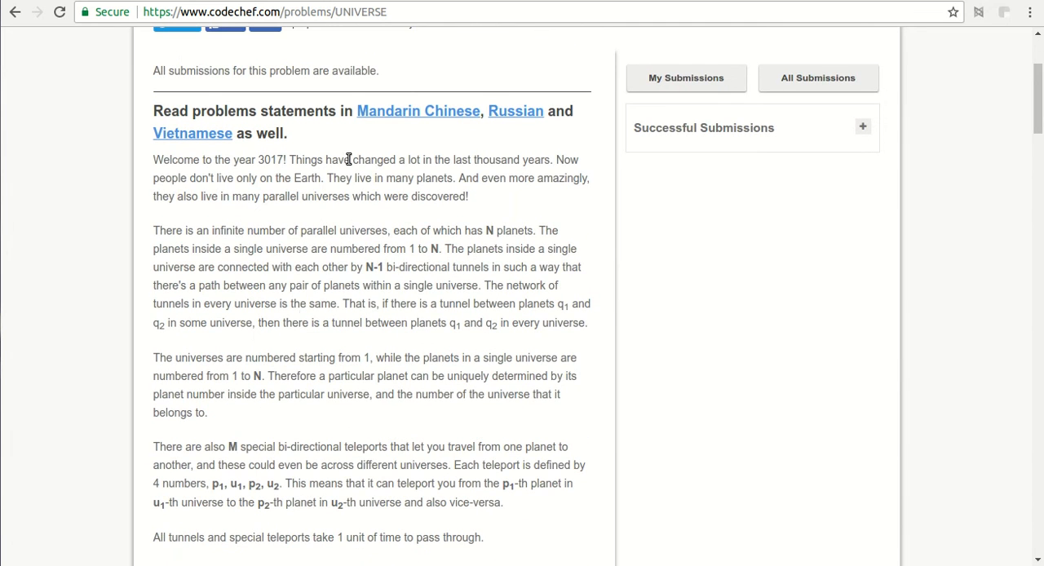
{"action": "scroll", "scroll_direction": "down", "scroll_amount": 3}
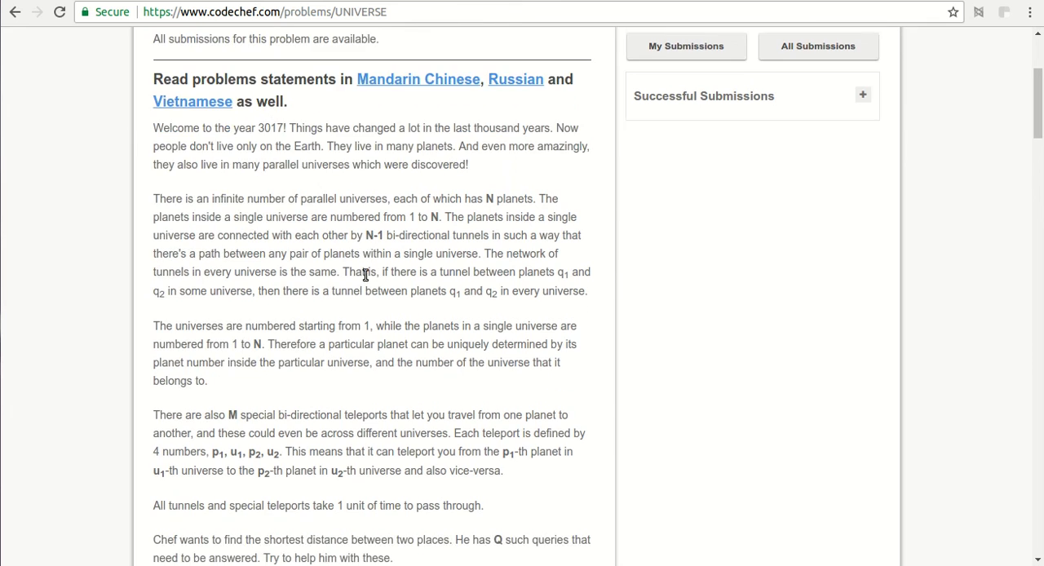
{"action": "scroll", "scroll_direction": "down", "scroll_amount": 3}
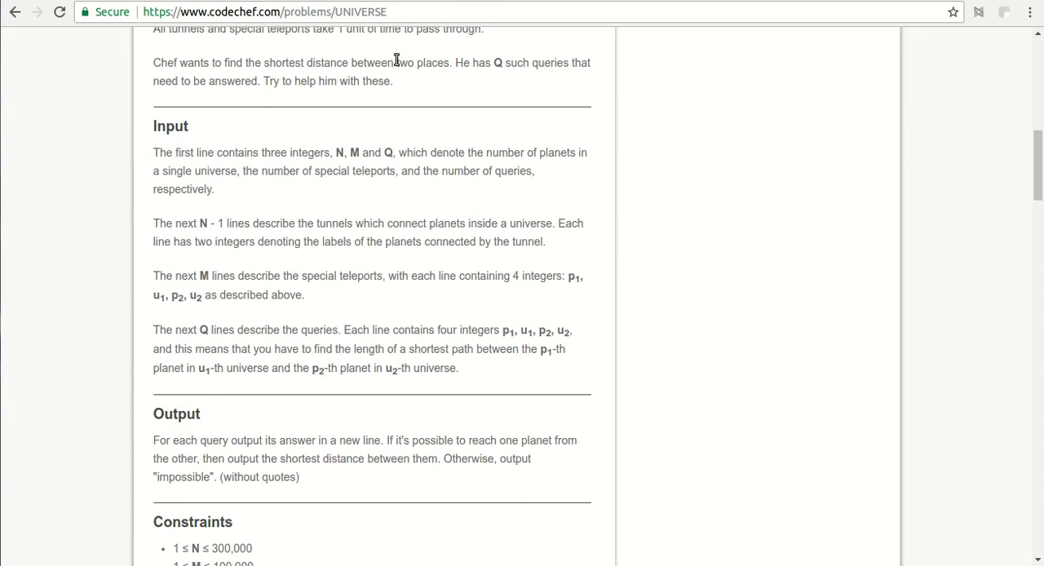
{"action": "scroll", "scroll_direction": "down", "scroll_amount": 3}
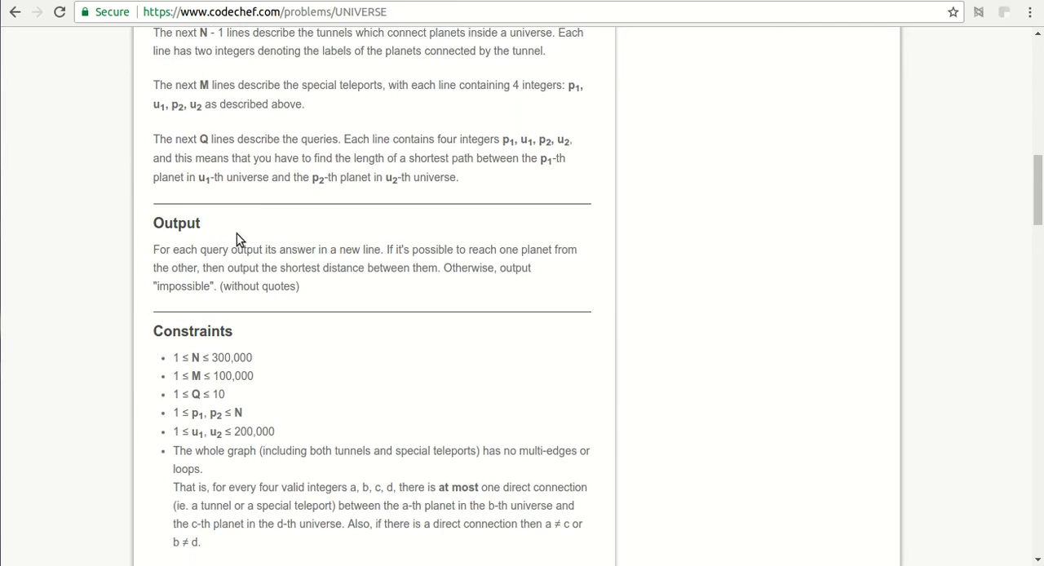
{"action": "mouse_move", "coordinate": [342, 283]}
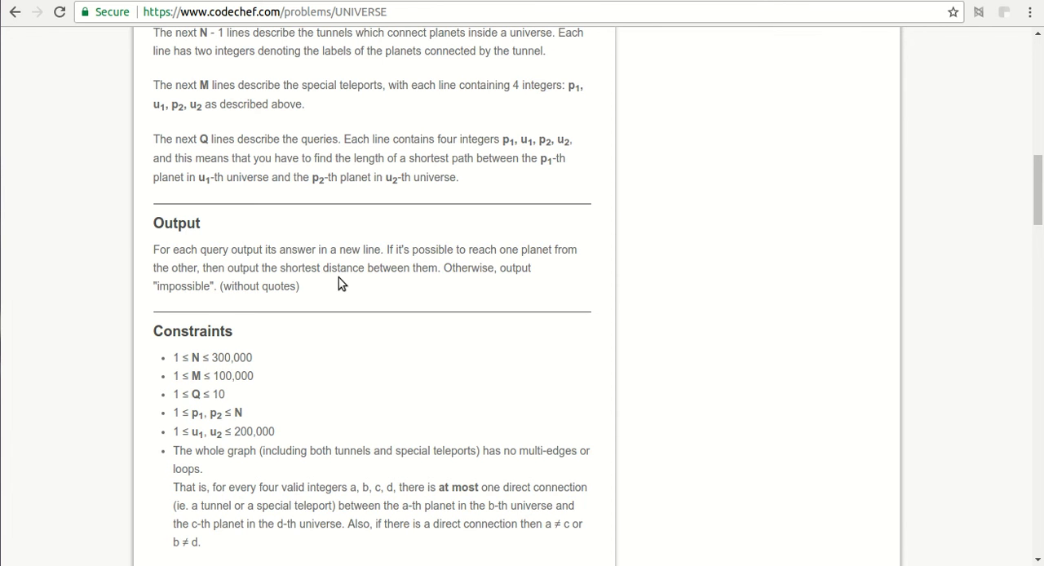
Read on through constraints, examples and explanations down to the Submit button.
{"action": "scroll", "scroll_direction": "down", "scroll_amount": 3}
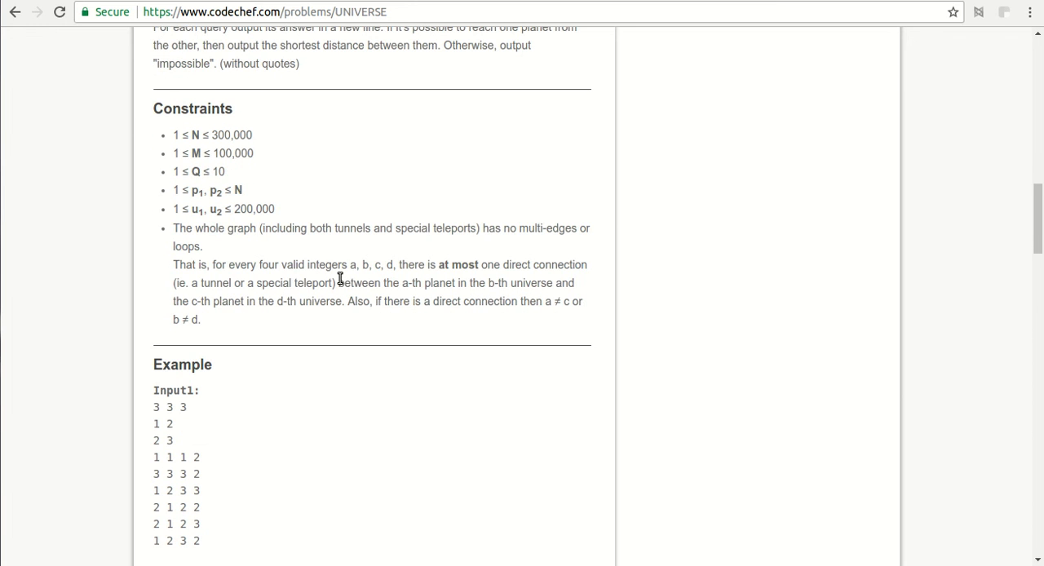
{"action": "scroll", "scroll_direction": "down", "scroll_amount": 3}
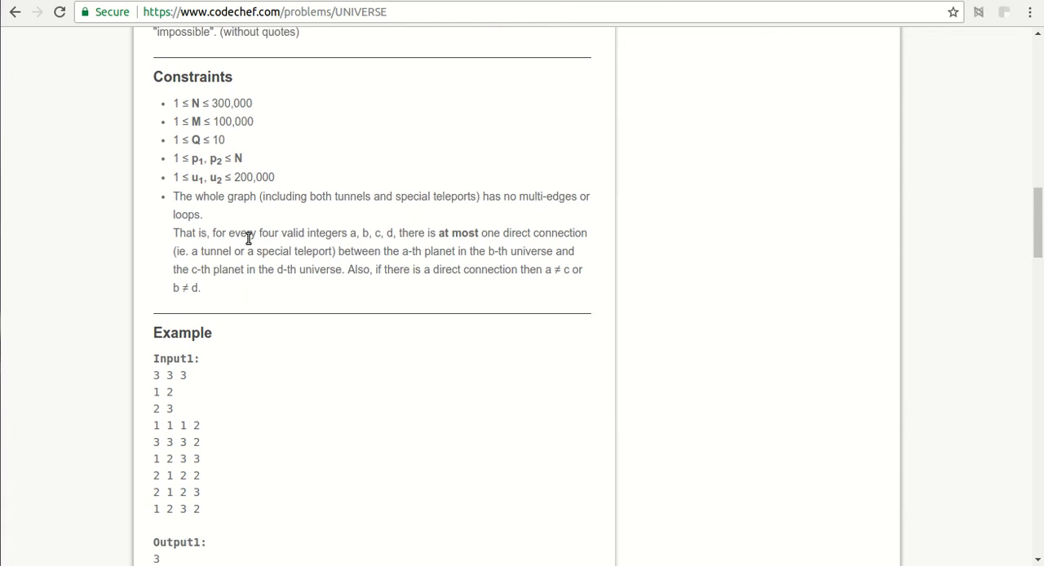
{"action": "scroll", "scroll_direction": "down", "scroll_amount": 3}
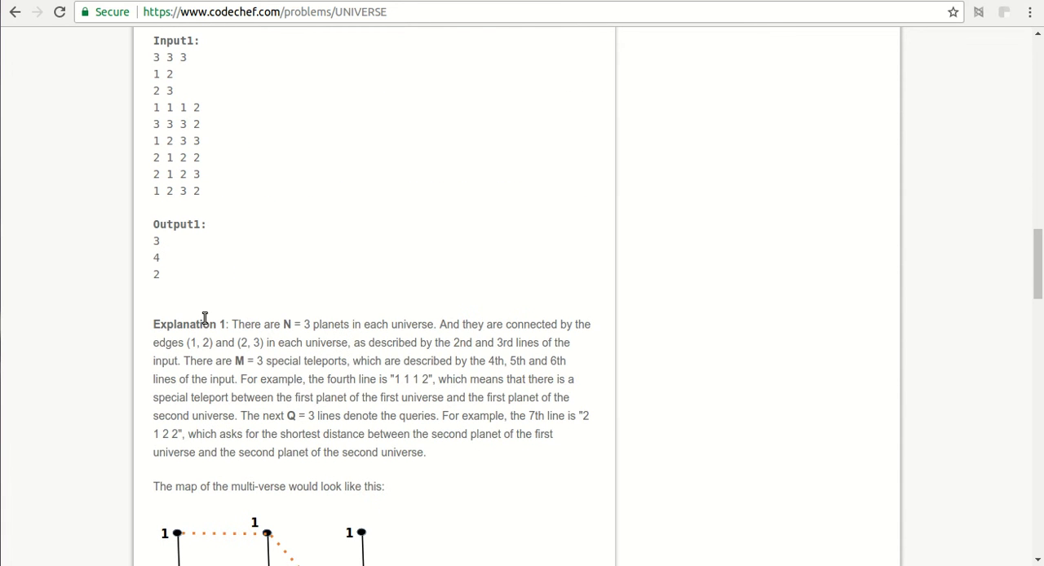
{"action": "scroll", "scroll_direction": "down", "scroll_amount": 3}
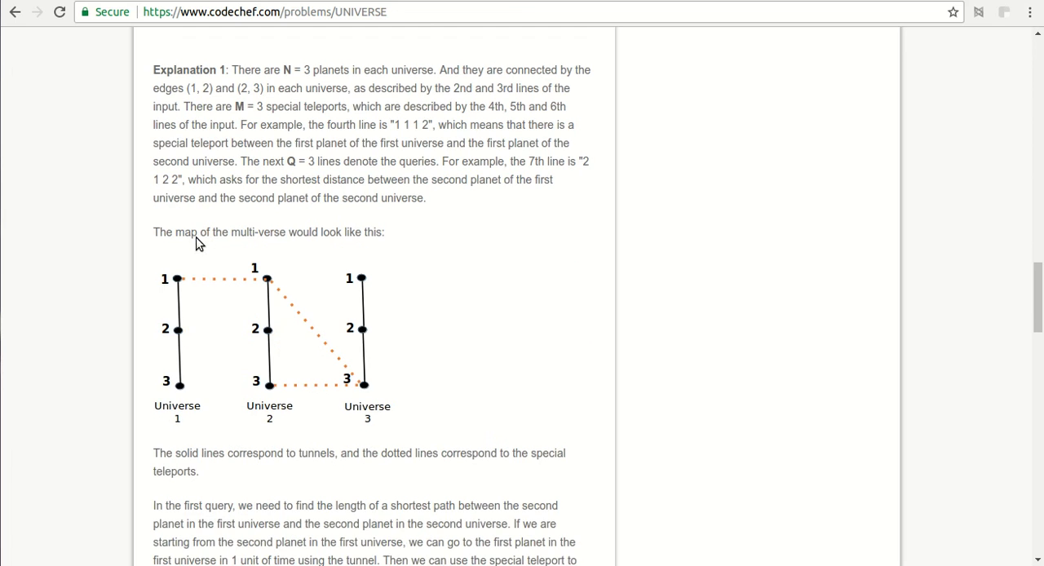
{"action": "scroll", "scroll_direction": "down", "scroll_amount": 3}
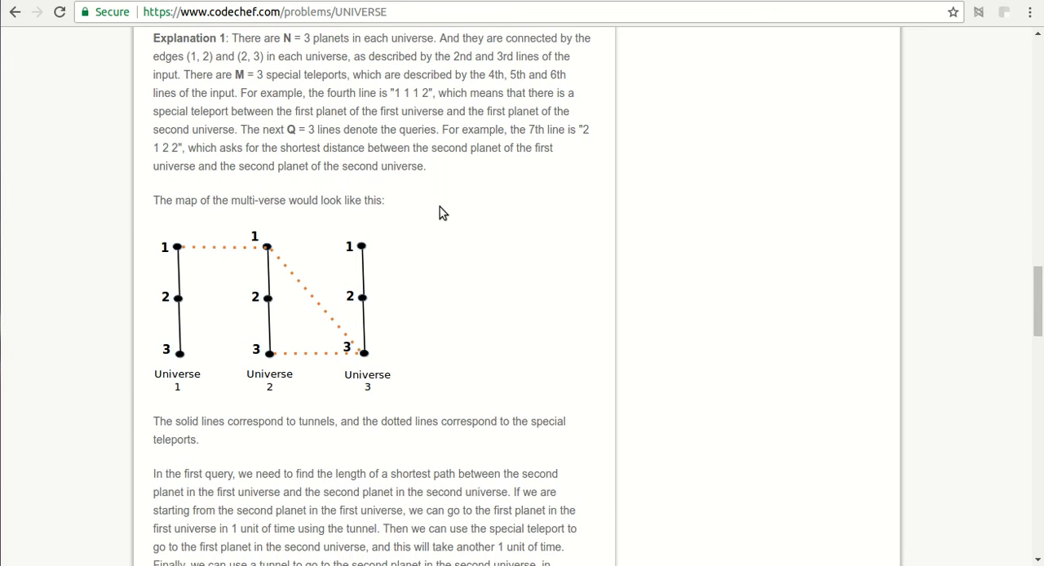
{"action": "scroll", "scroll_direction": "down", "scroll_amount": 3}
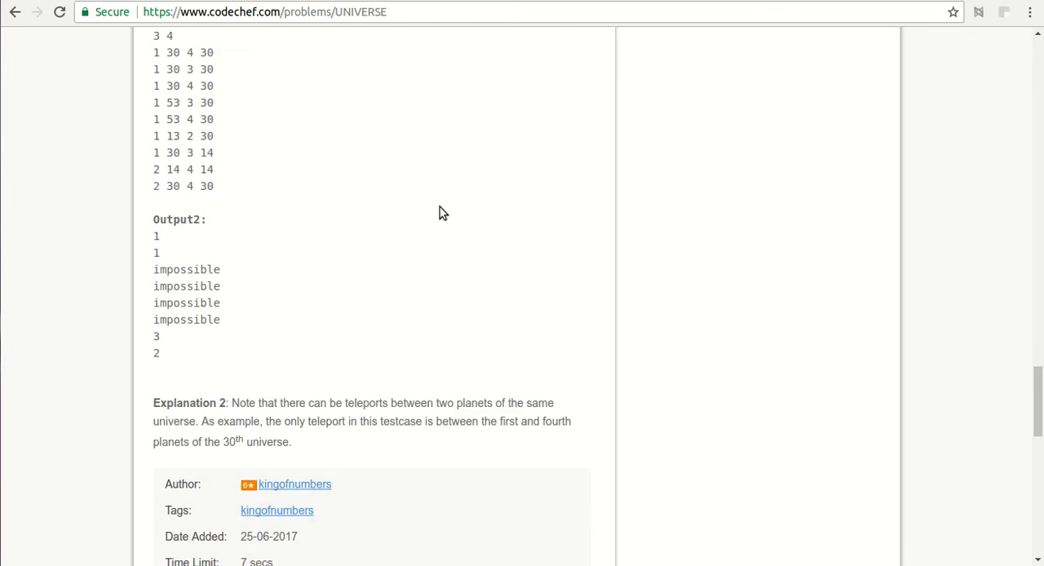
{"action": "scroll", "scroll_direction": "down", "scroll_amount": 3}
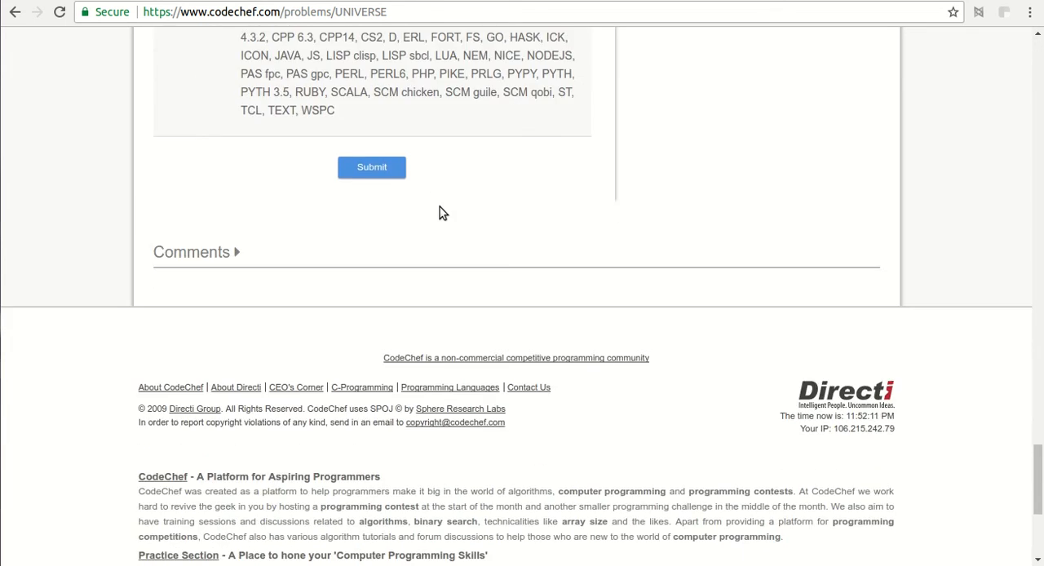
Start a UNIVERSE submission and open the editor's CPP syntax language dropdown.
{"action": "left_click", "coordinate": [371, 166]}
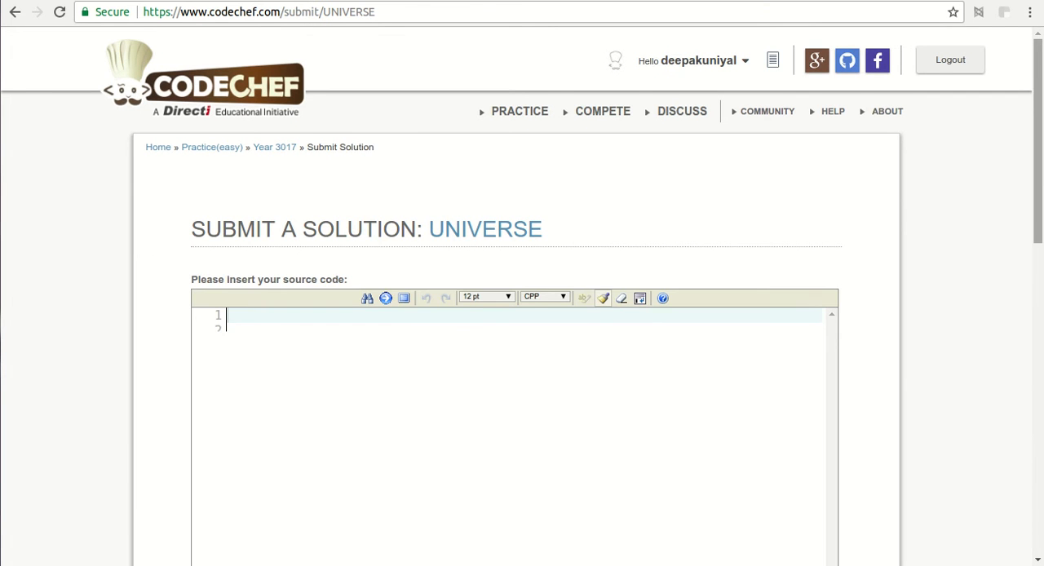
{"action": "scroll", "scroll_direction": "down", "scroll_amount": 3}
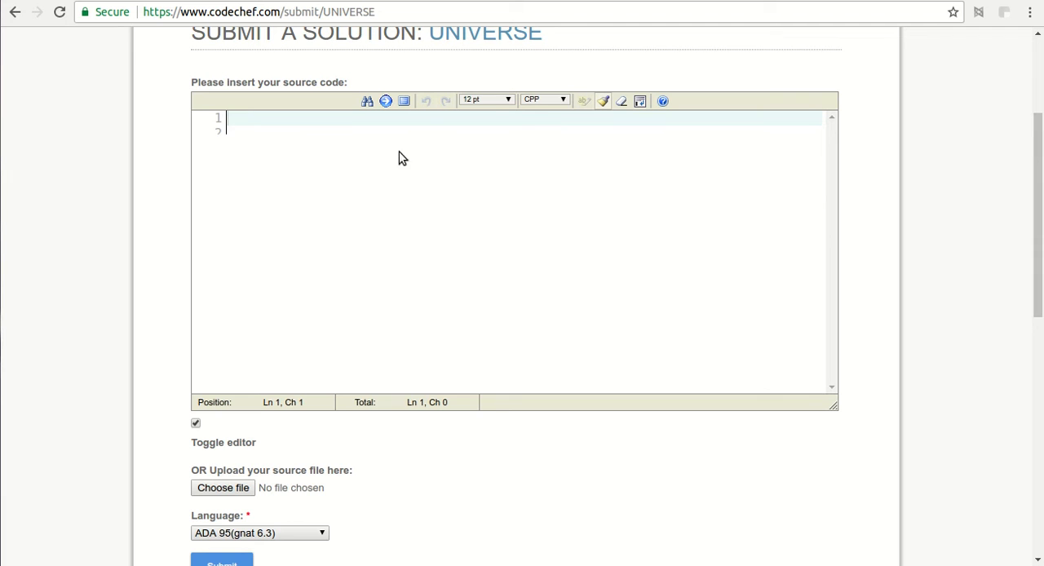
{"action": "left_click", "coordinate": [545, 99]}
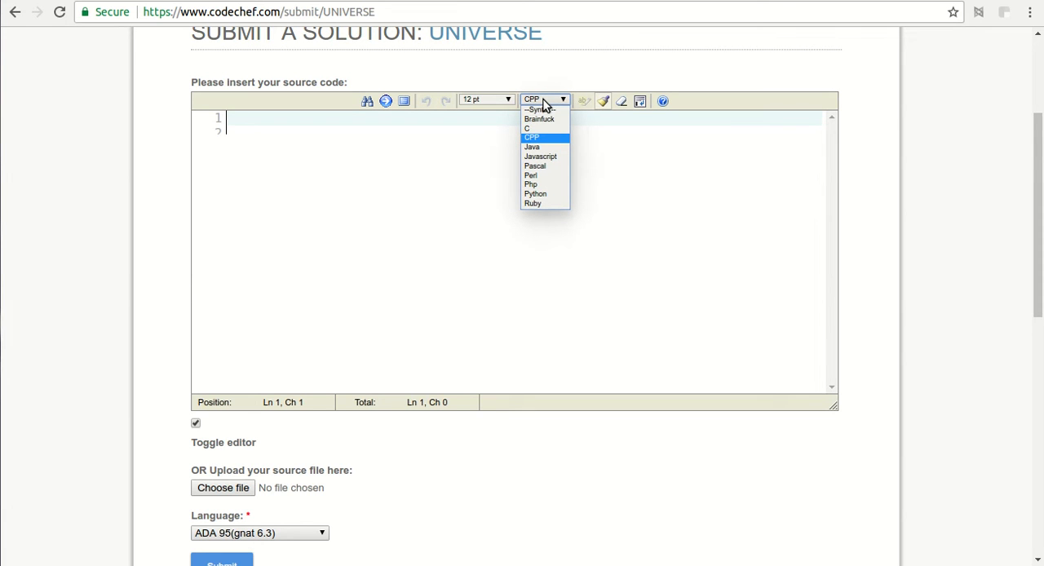
{"action": "mouse_move", "coordinate": [534, 166]}
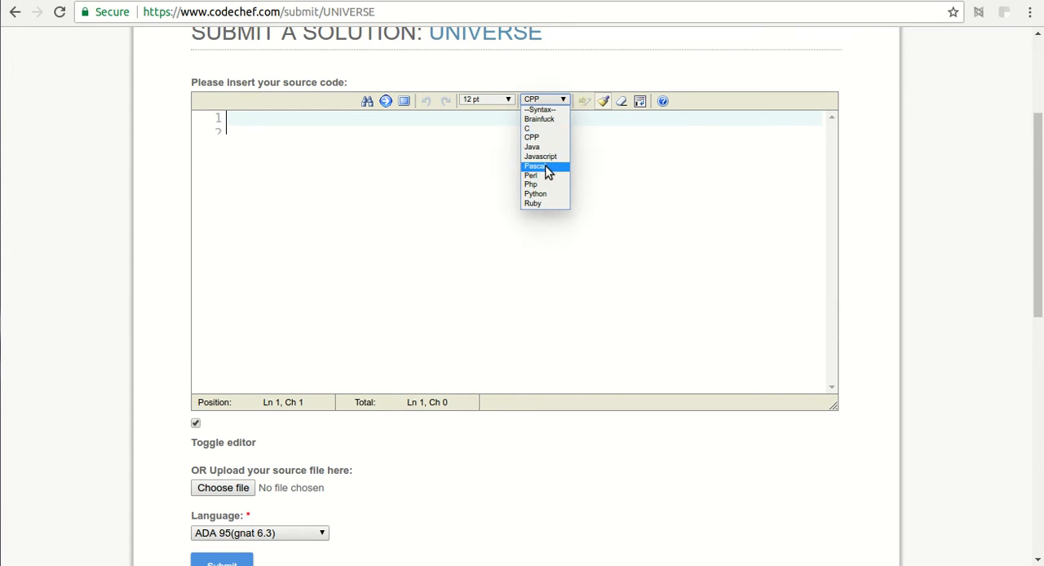
{"action": "mouse_move", "coordinate": [540, 156]}
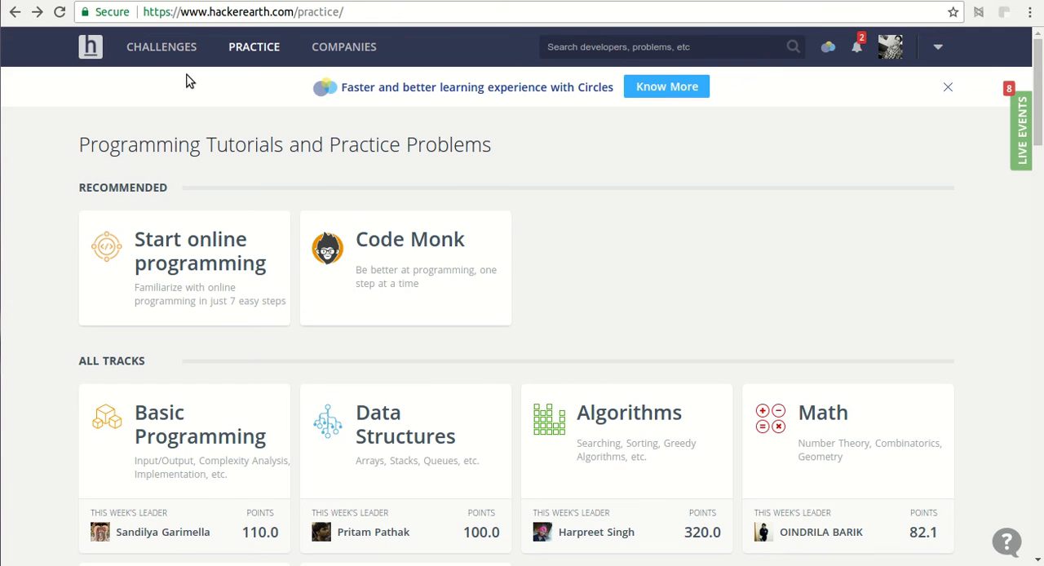
{"action": "mouse_move", "coordinate": [681, 257]}
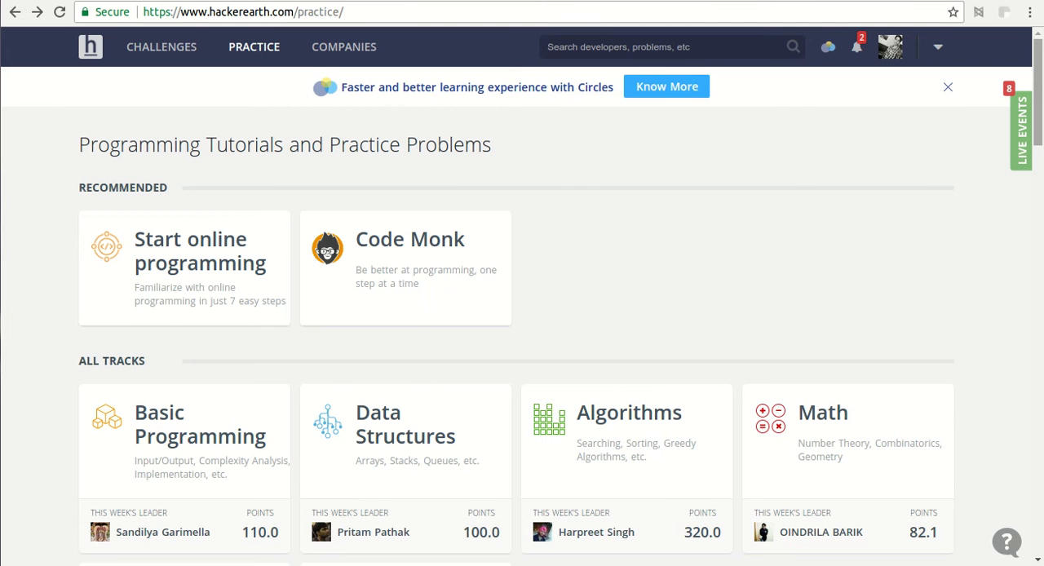
Open the Basic Programming track and scroll to the 'Read from STDIN, Write to STDOUT' editor.
{"action": "scroll", "scroll_direction": "down", "scroll_amount": 3}
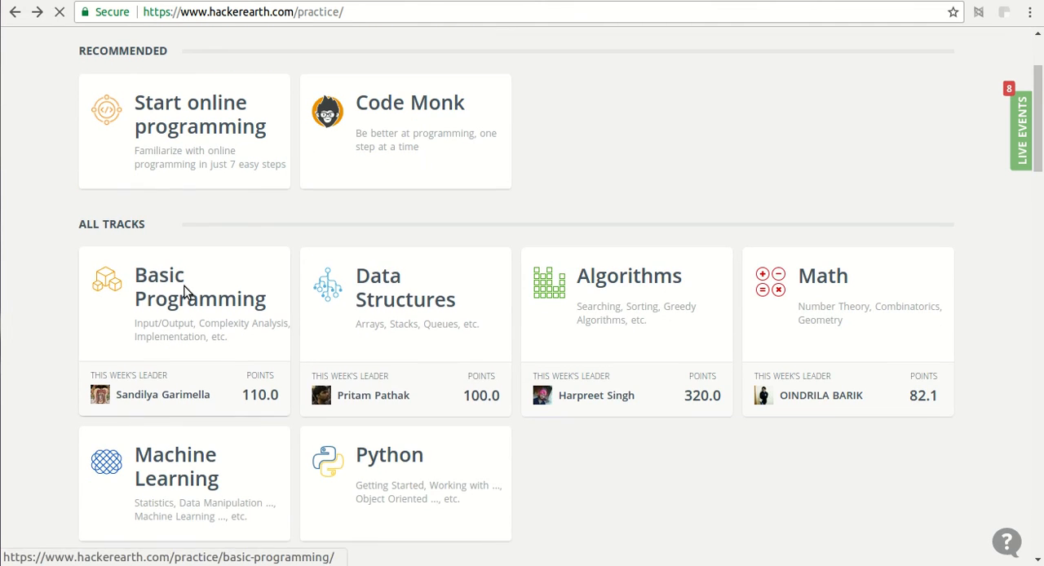
{"action": "left_click", "coordinate": [184, 286]}
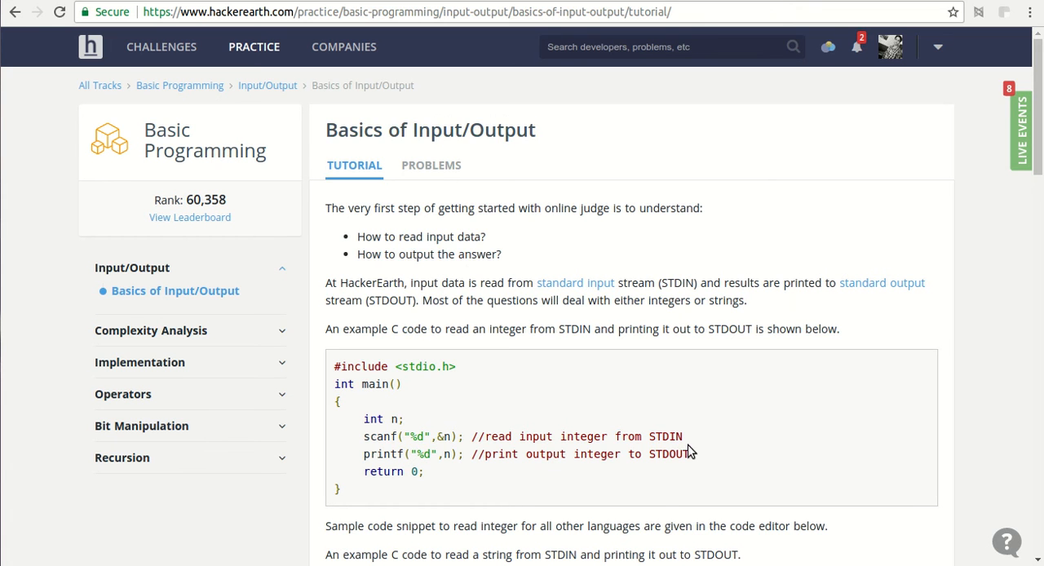
{"action": "scroll", "scroll_direction": "down", "scroll_amount": 3}
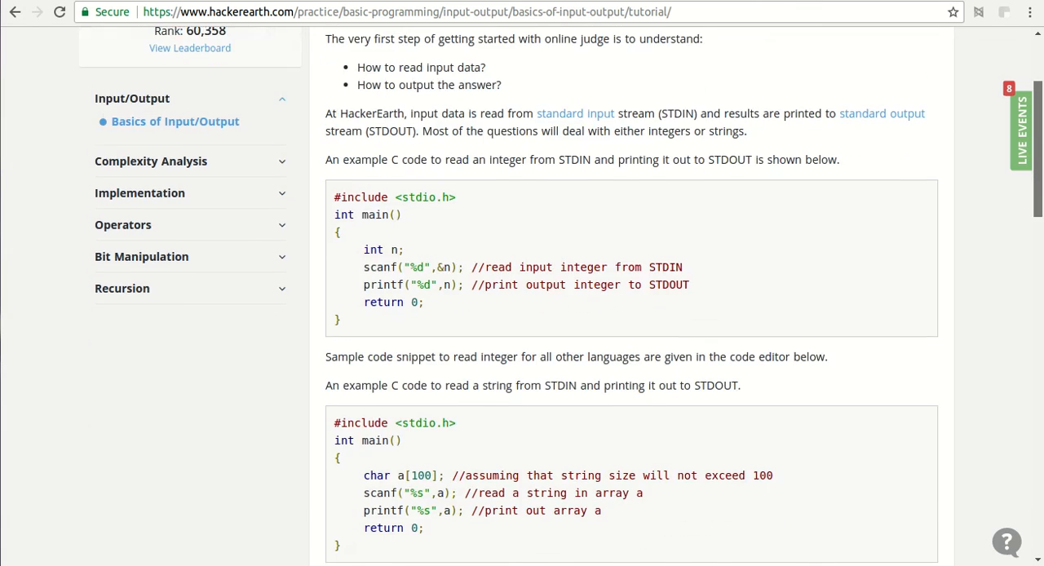
{"action": "scroll", "scroll_direction": "down", "scroll_amount": 3}
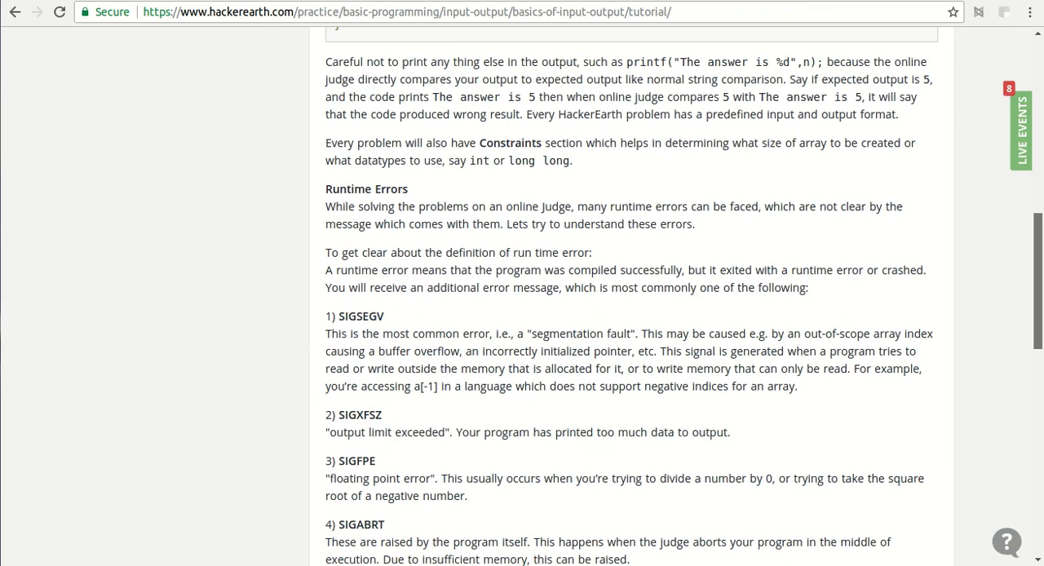
{"action": "scroll", "scroll_direction": "down", "scroll_amount": 3}
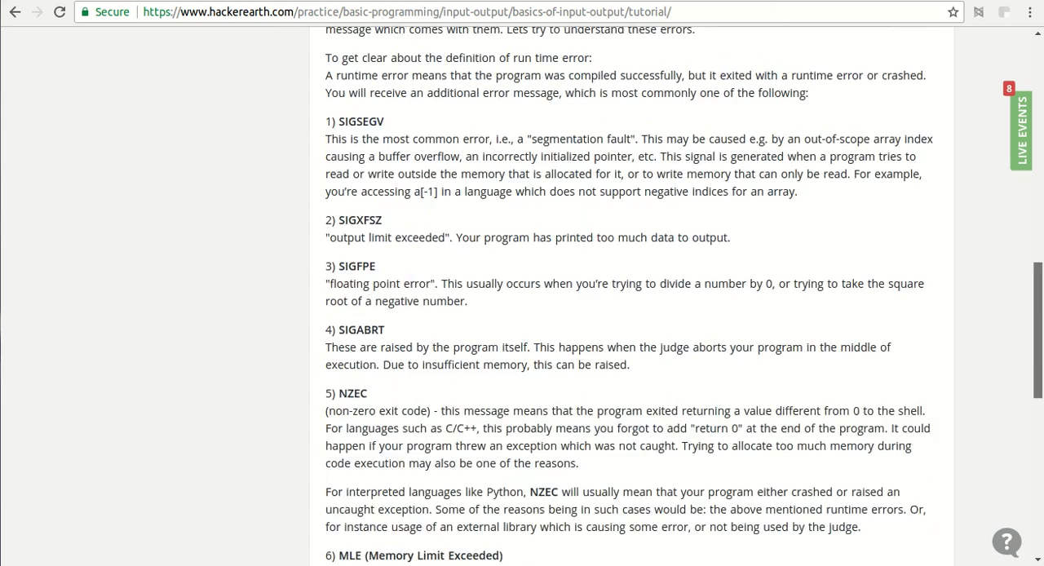
{"action": "scroll", "scroll_direction": "down", "scroll_amount": 3}
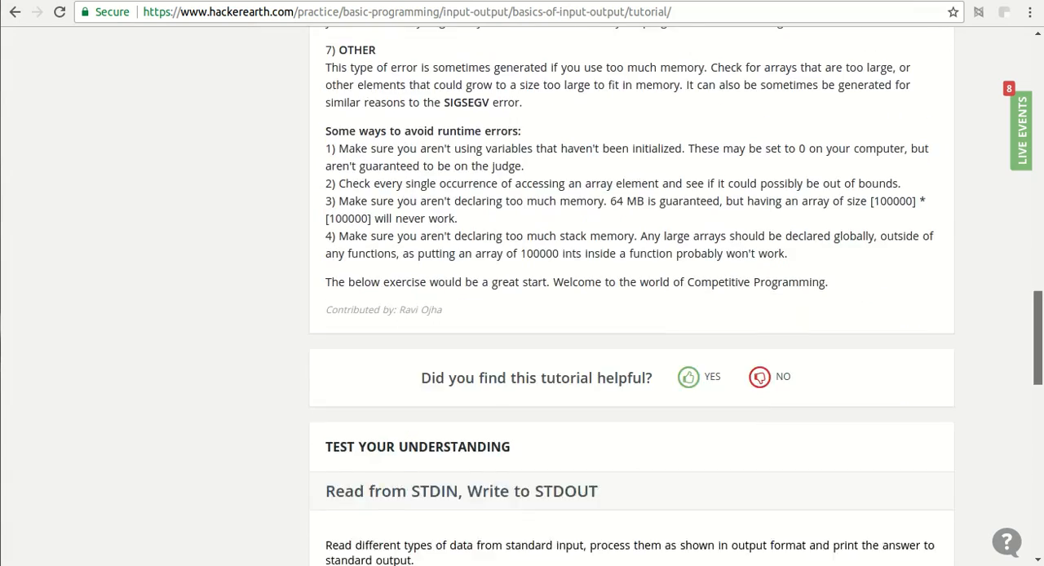
{"action": "scroll", "scroll_direction": "down", "scroll_amount": 3}
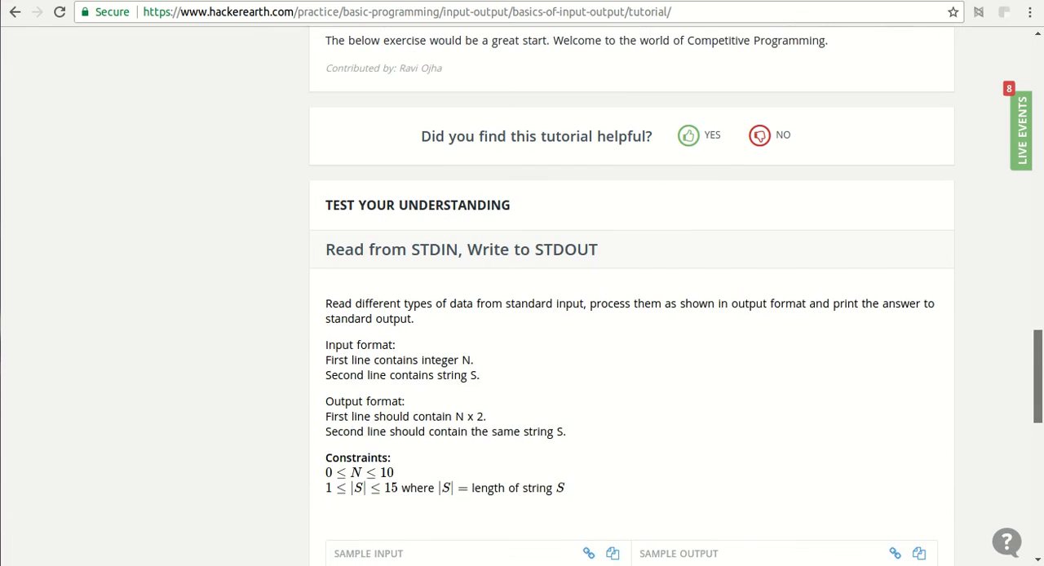
{"action": "scroll", "scroll_direction": "down", "scroll_amount": 3}
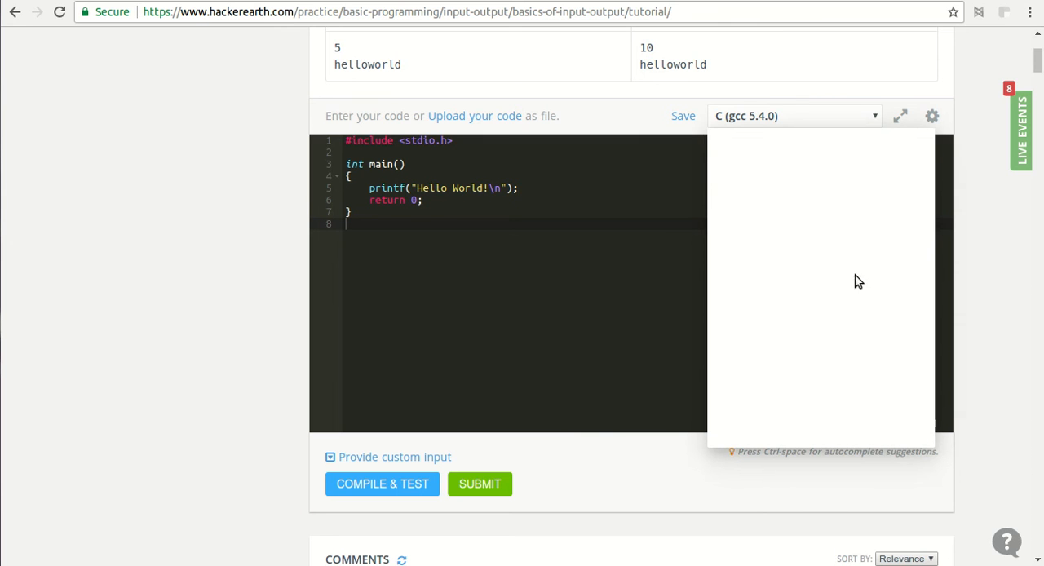
{"action": "left_click", "coordinate": [792, 115]}
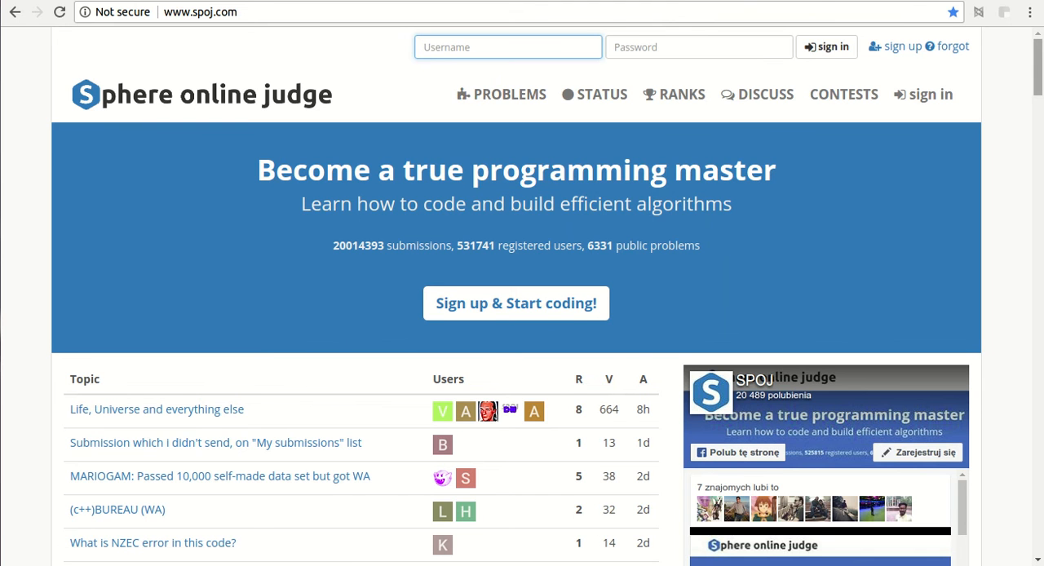
{"action": "scroll", "scroll_direction": "down", "scroll_amount": 3}
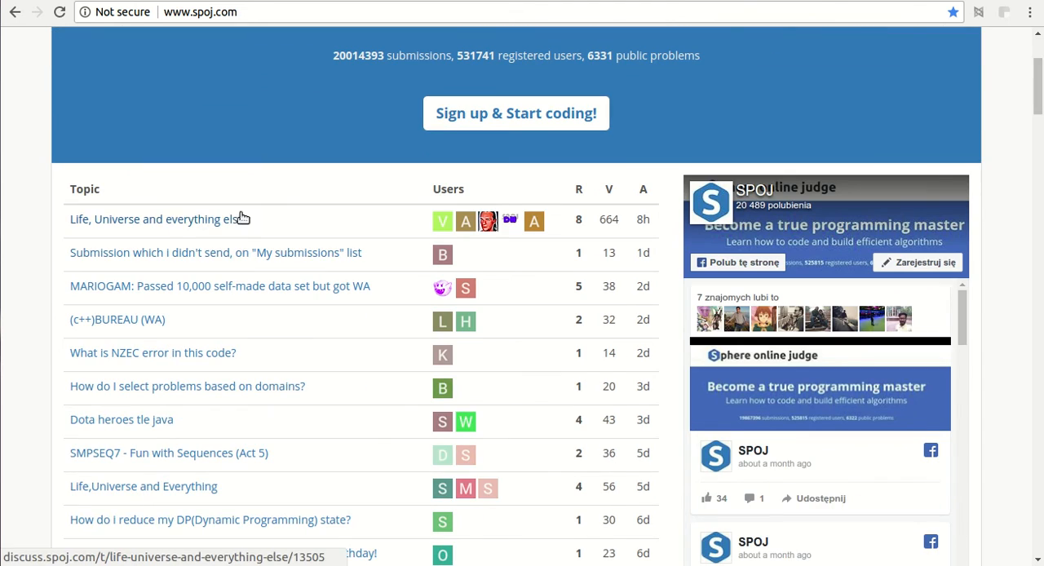
{"action": "mouse_move", "coordinate": [578, 223]}
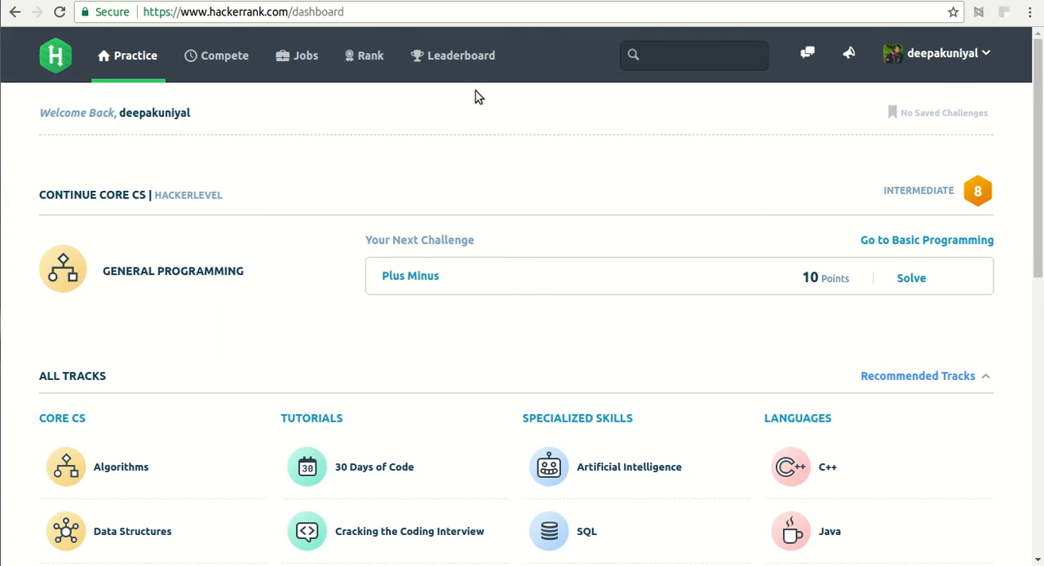
{"action": "mouse_move", "coordinate": [461, 100]}
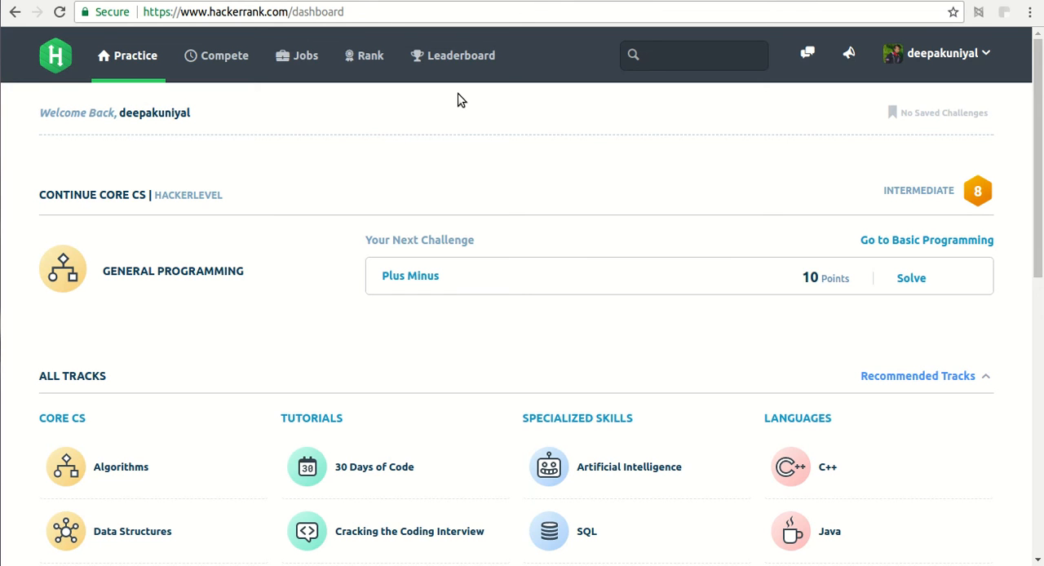
{"action": "mouse_move", "coordinate": [785, 208]}
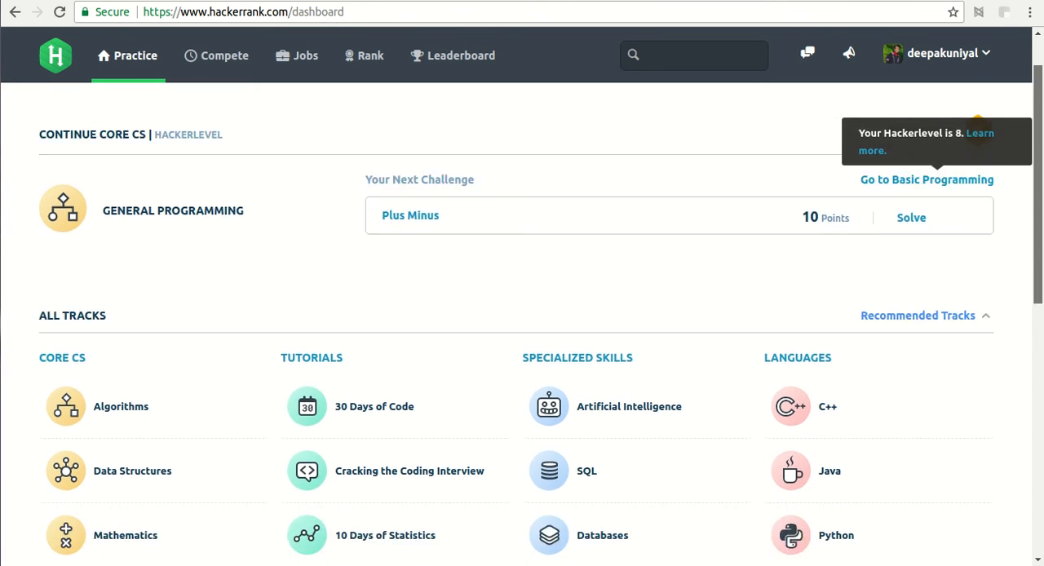
Open the Data Structures track from the dashboard, then the Arrays - DS challenge.
{"action": "scroll", "scroll_direction": "down", "scroll_amount": 3}
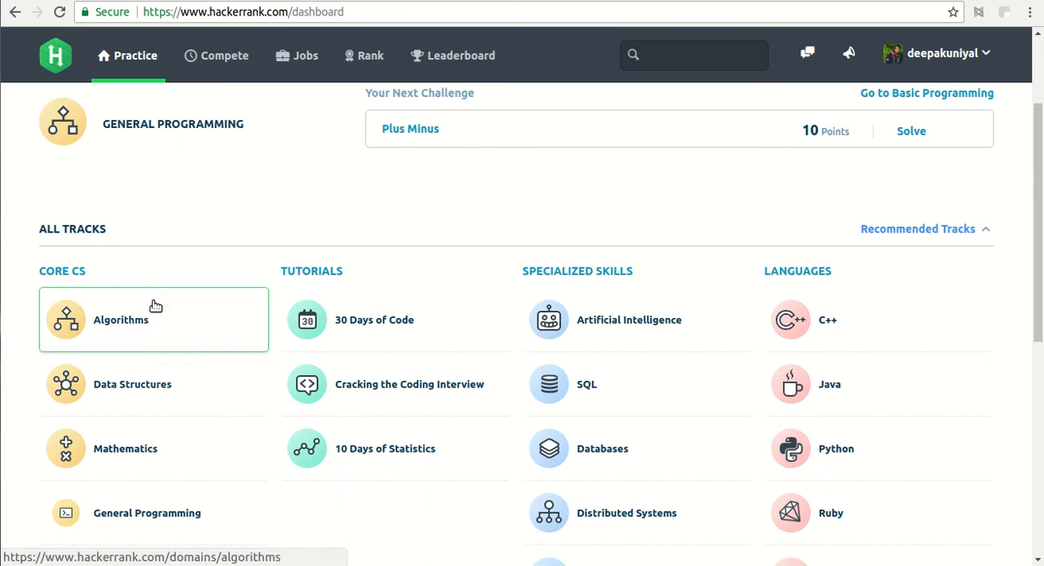
{"action": "left_click", "coordinate": [132, 384]}
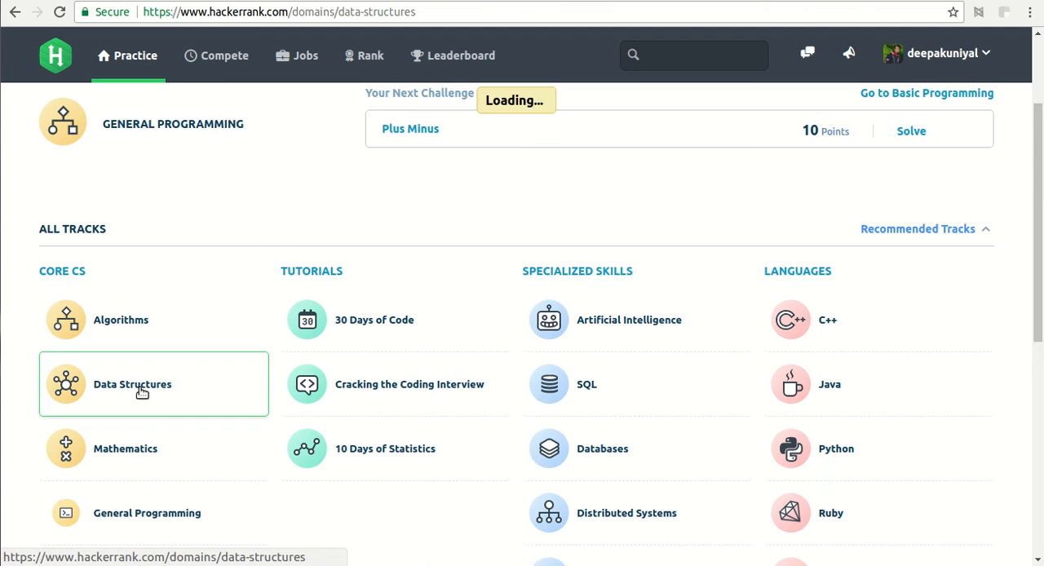
{"action": "left_click", "coordinate": [132, 384]}
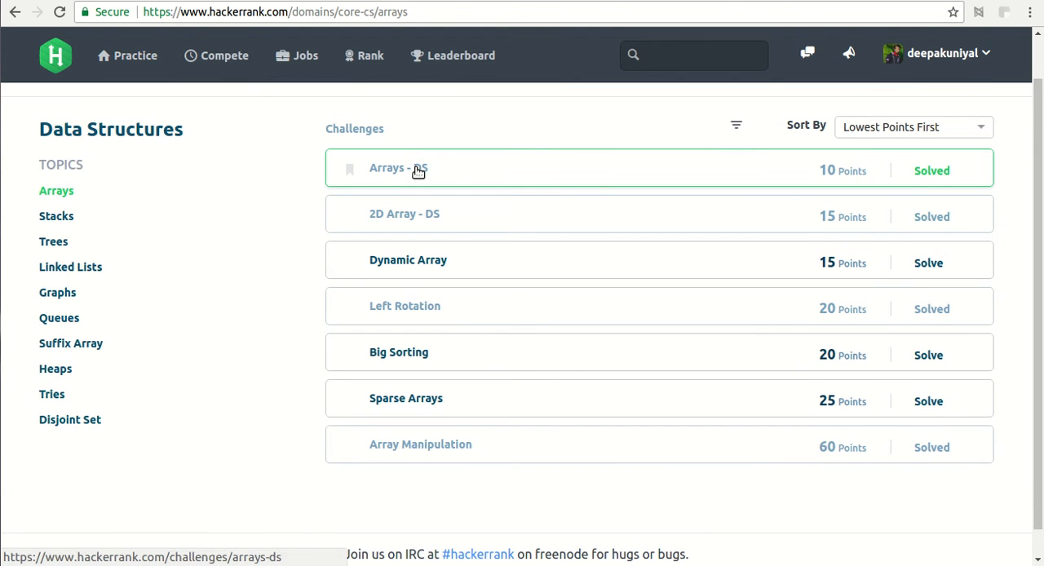
{"action": "left_click", "coordinate": [398, 168]}
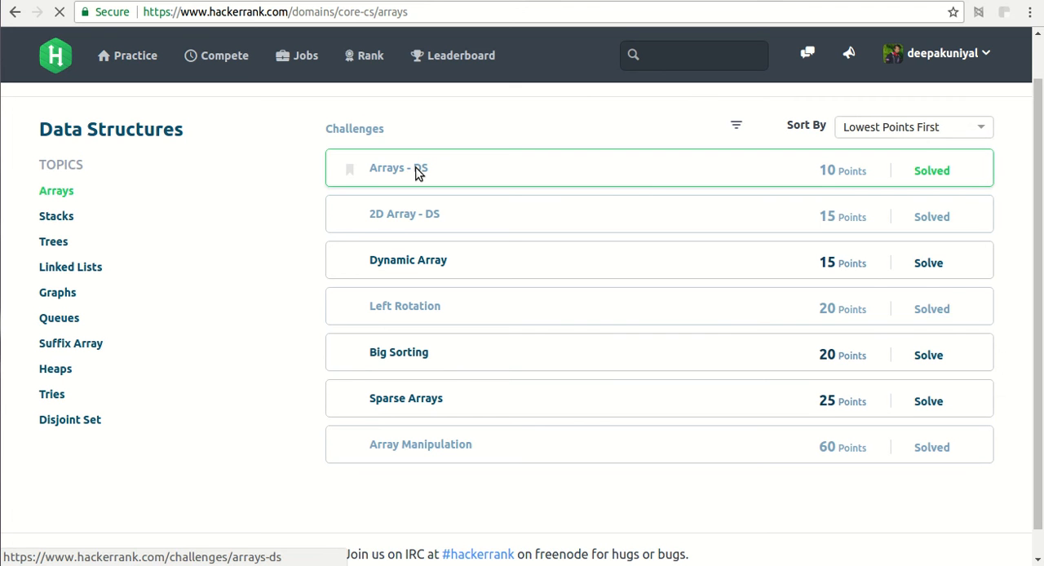
{"action": "left_click", "coordinate": [399, 167]}
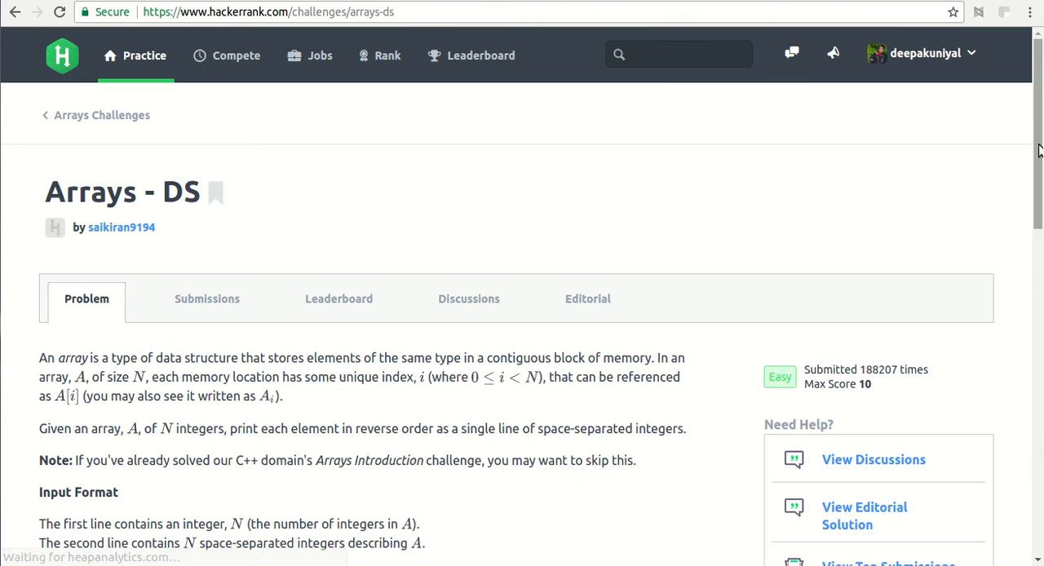
{"action": "scroll", "scroll_direction": "down", "scroll_amount": 3}
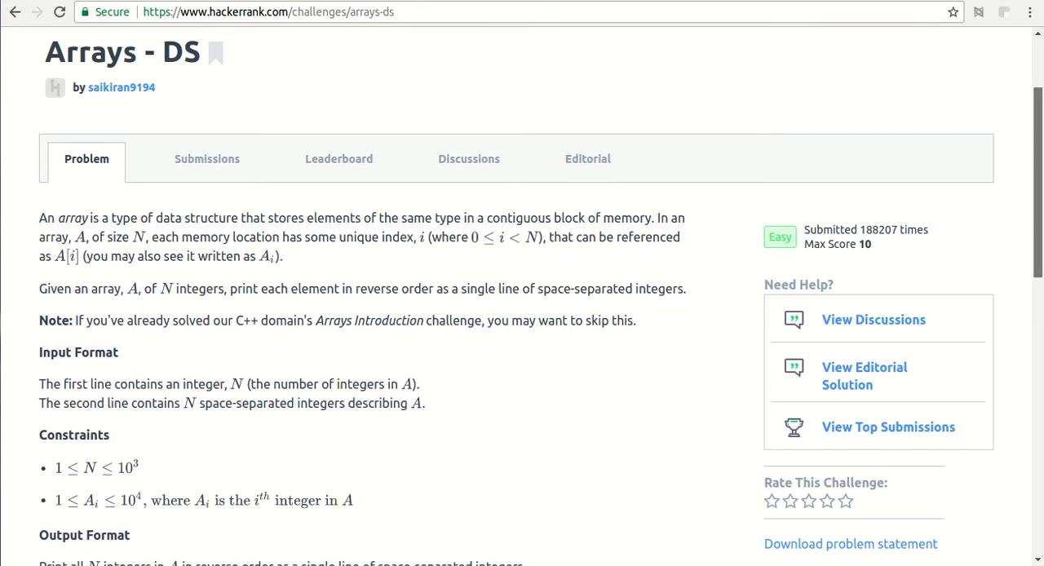
{"action": "scroll", "scroll_direction": "down", "scroll_amount": 3}
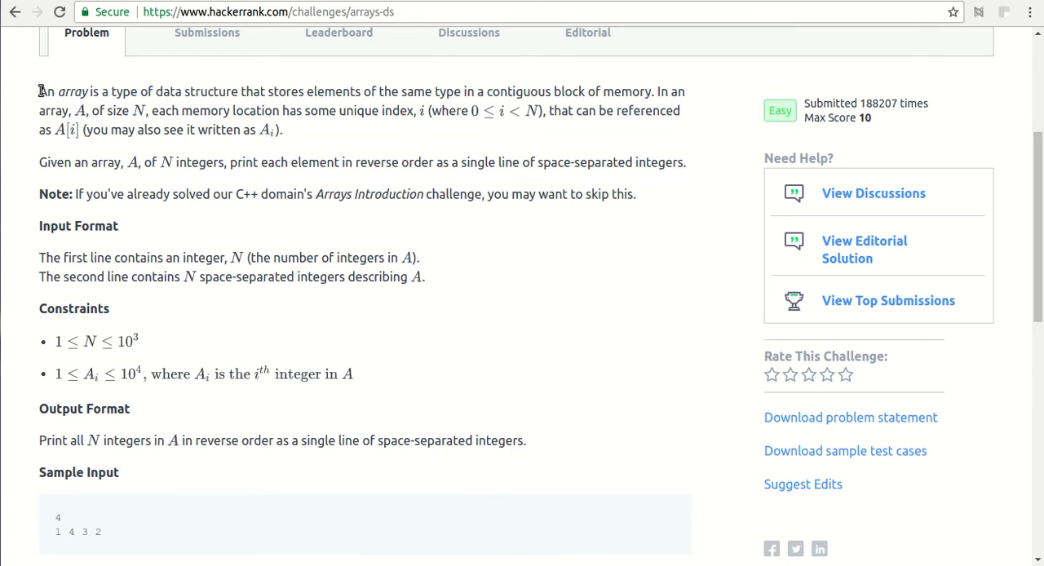
{"action": "left_click_drag", "start_coordinate": [39, 92], "coordinate": [122, 92]}
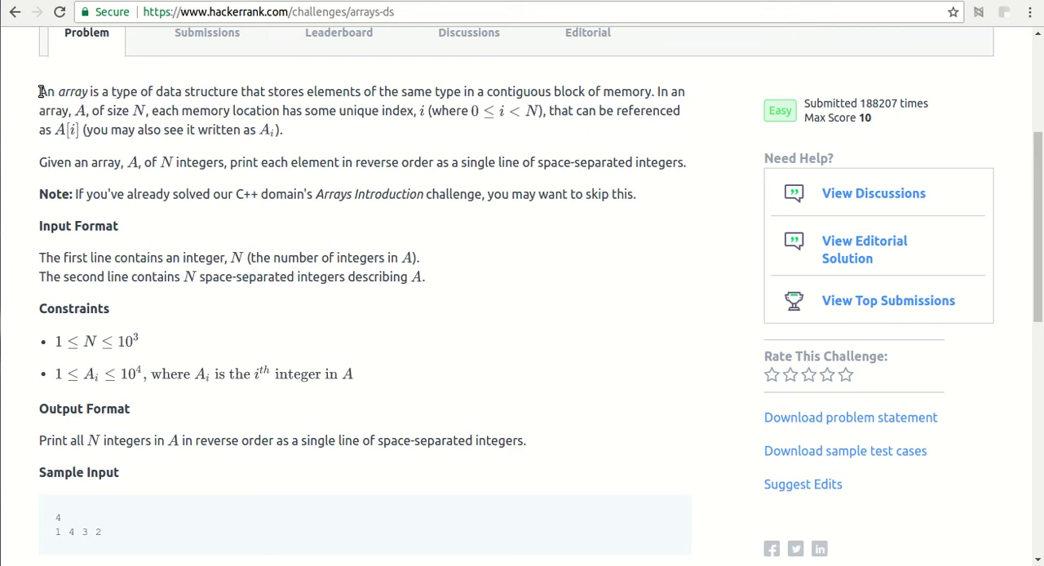
{"action": "left_click_drag", "start_coordinate": [39, 91], "coordinate": [308, 92]}
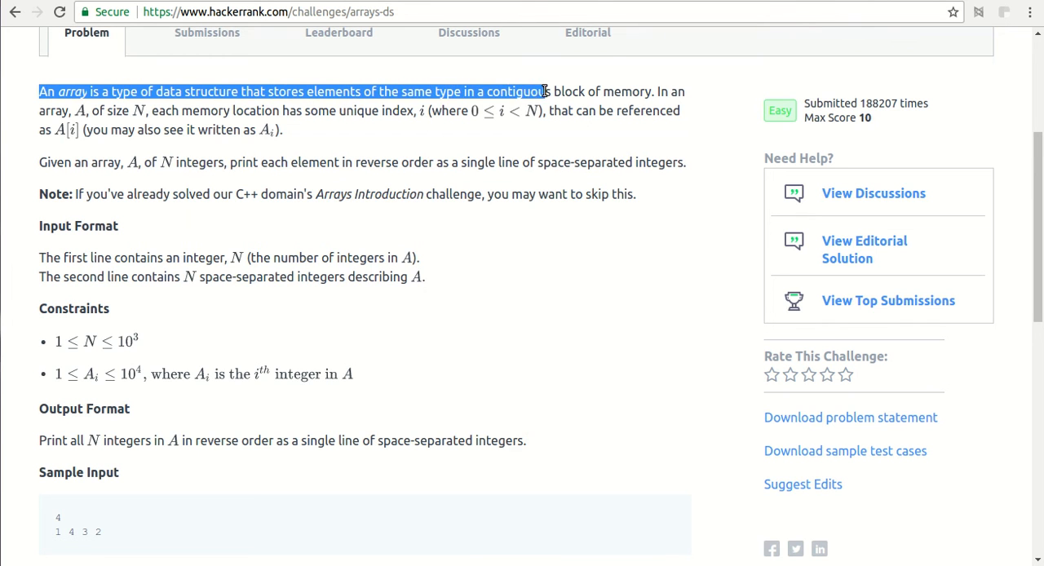
{"action": "left_click_drag", "start_coordinate": [547, 91], "coordinate": [120, 110]}
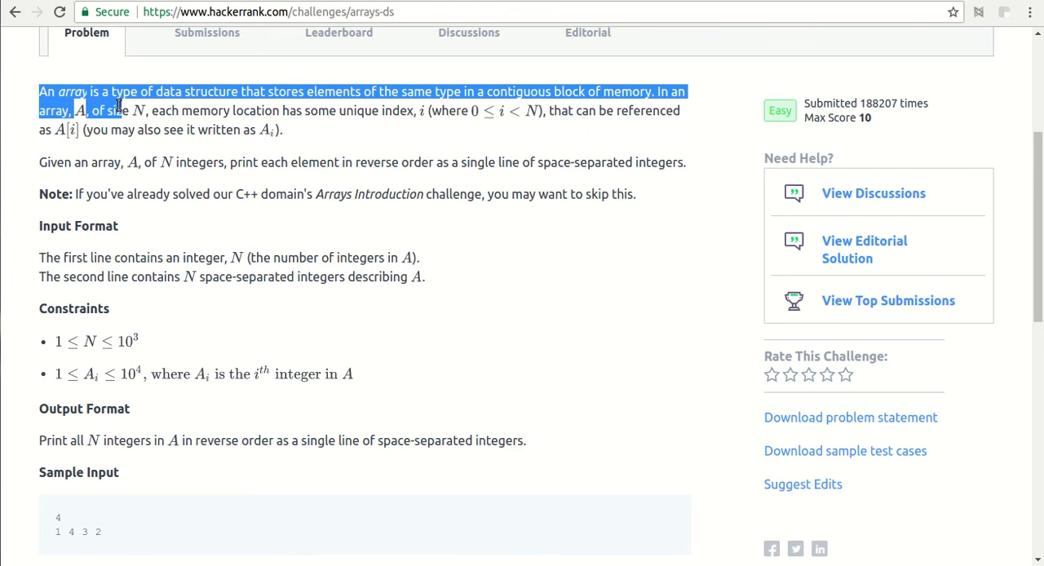
{"action": "left_click", "coordinate": [163, 110]}
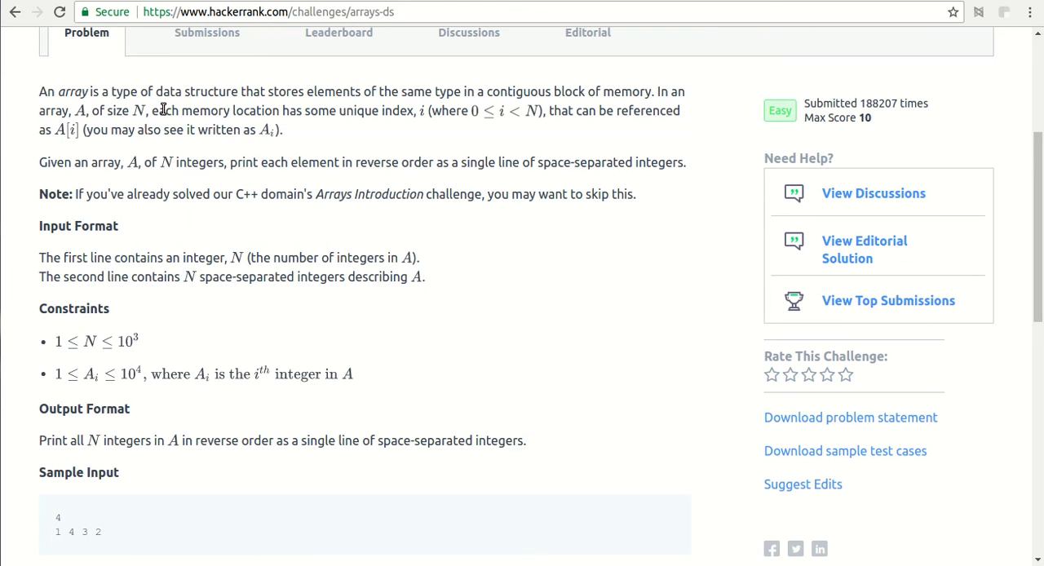
{"action": "left_click_drag", "start_coordinate": [163, 110], "coordinate": [419, 110]}
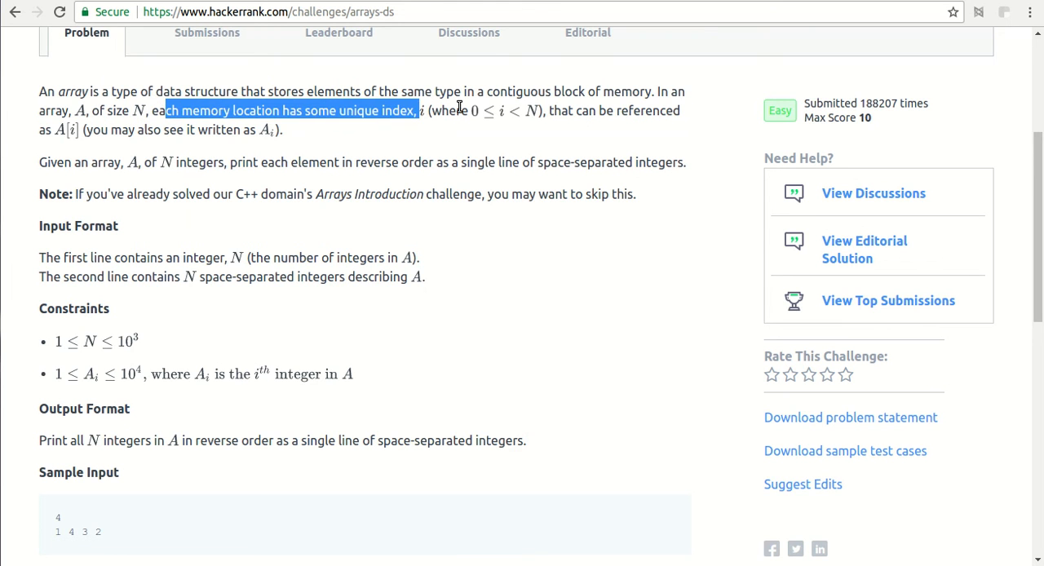
{"action": "left_click", "coordinate": [247, 155]}
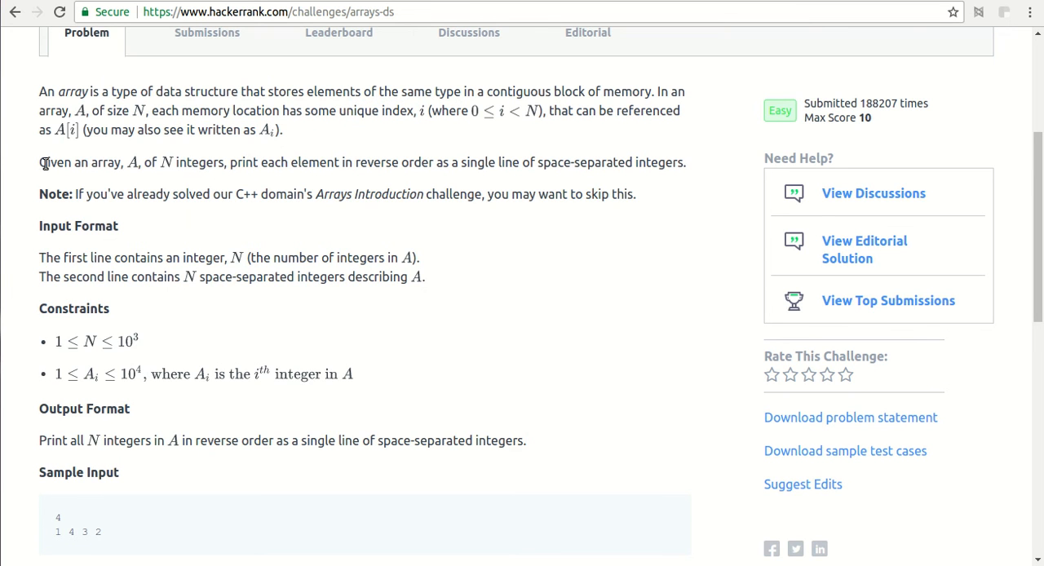
{"action": "left_click_drag", "start_coordinate": [39, 162], "coordinate": [220, 163]}
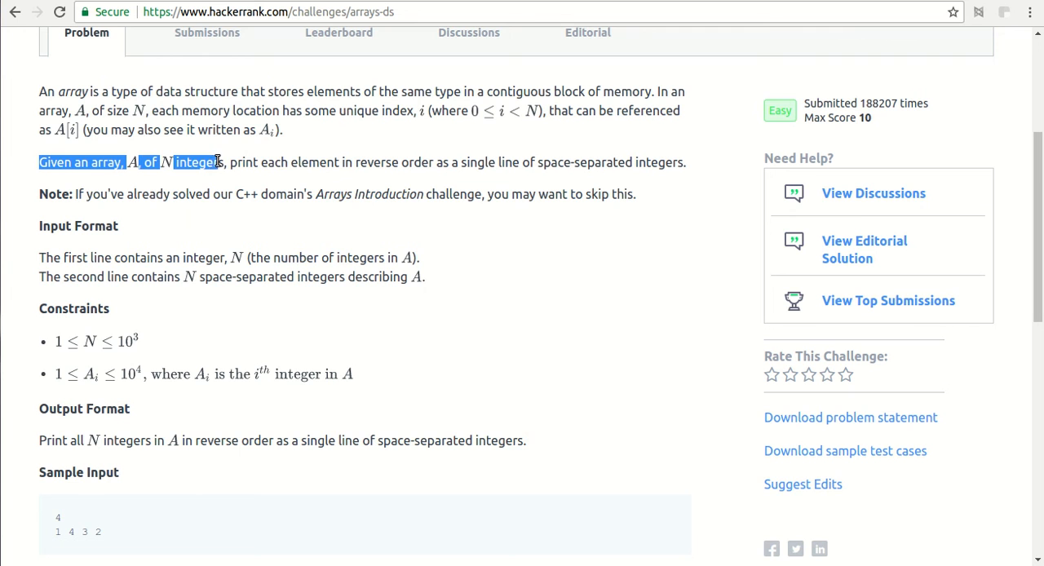
{"action": "left_click_drag", "start_coordinate": [216, 162], "coordinate": [358, 161]}
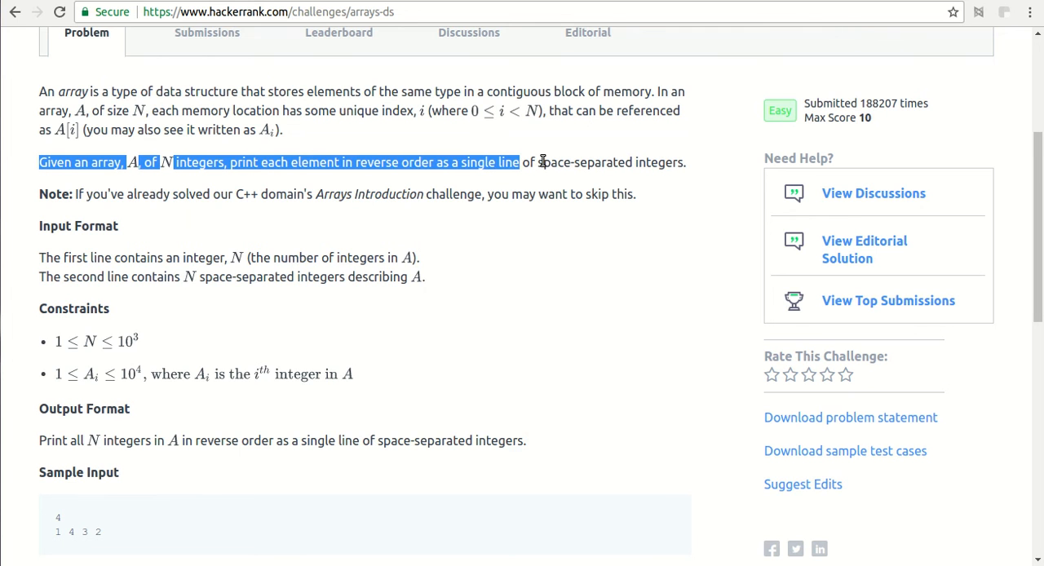
{"action": "left_click", "coordinate": [616, 163]}
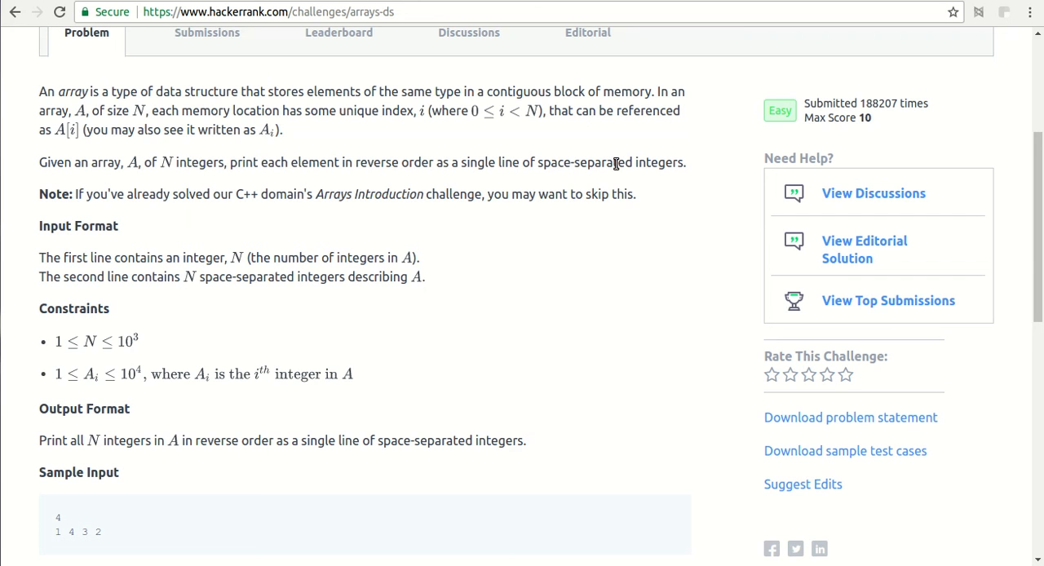
{"action": "double_click", "coordinate": [549, 163]}
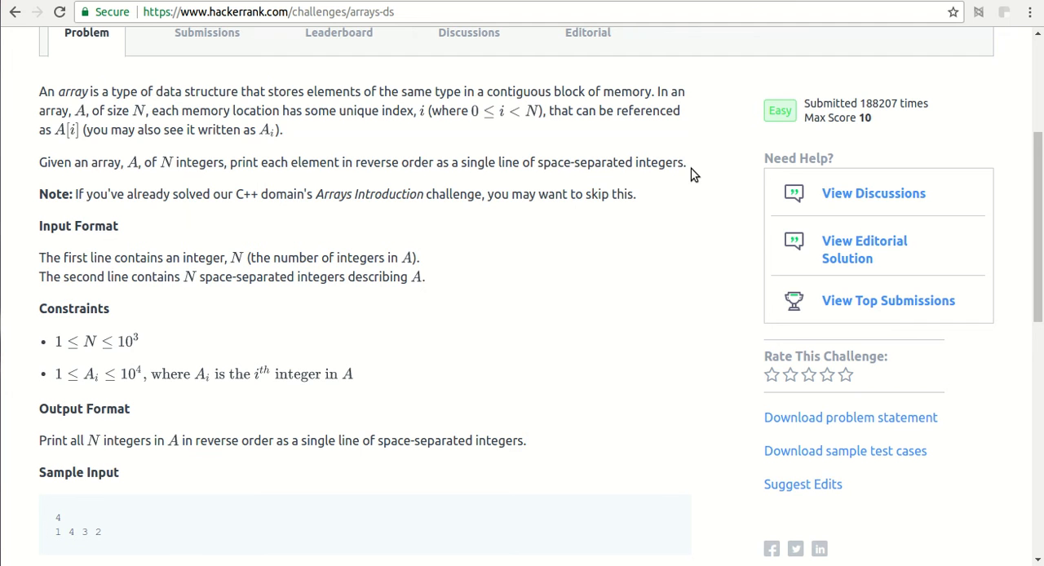
{"action": "scroll", "scroll_direction": "down", "scroll_amount": 3}
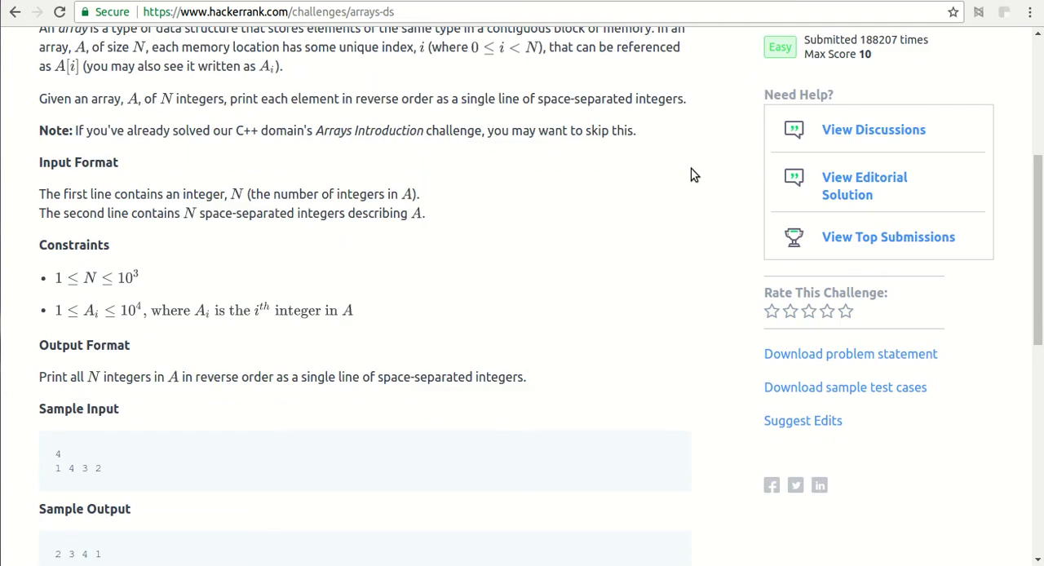
{"action": "scroll", "scroll_direction": "down", "scroll_amount": 3}
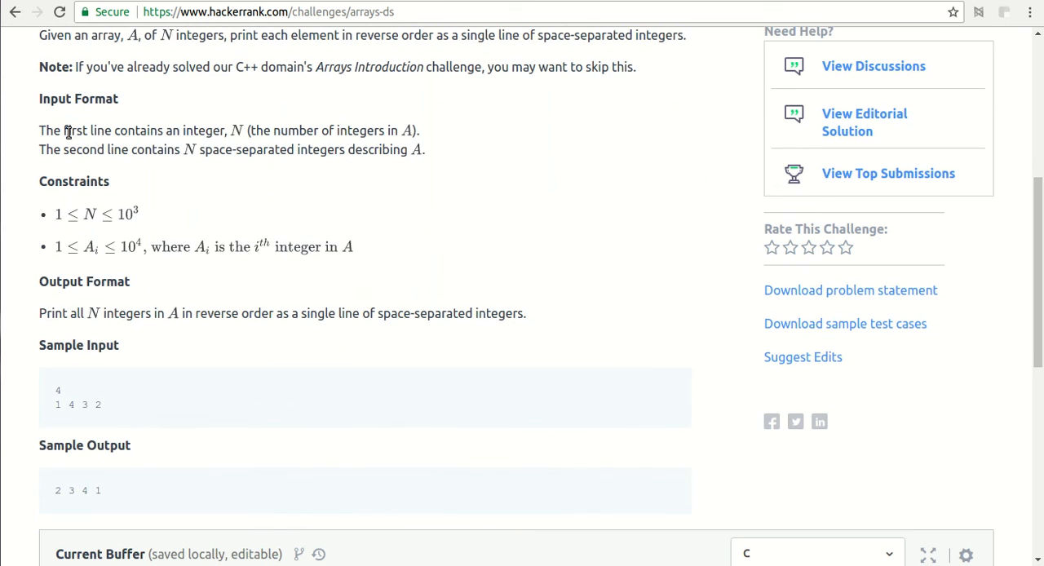
{"action": "double_click", "coordinate": [49, 130]}
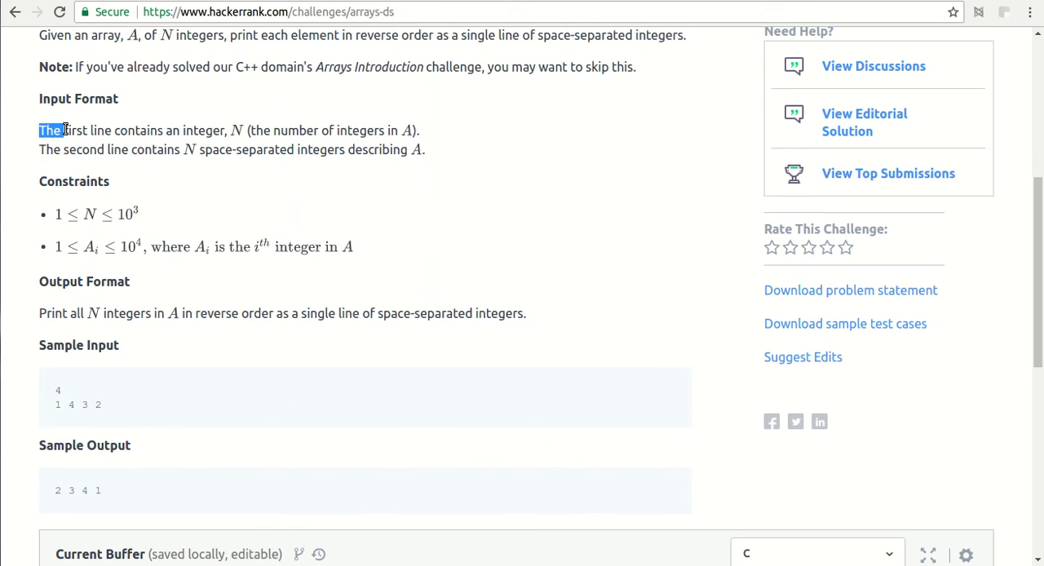
{"action": "left_click_drag", "start_coordinate": [40, 130], "coordinate": [227, 129]}
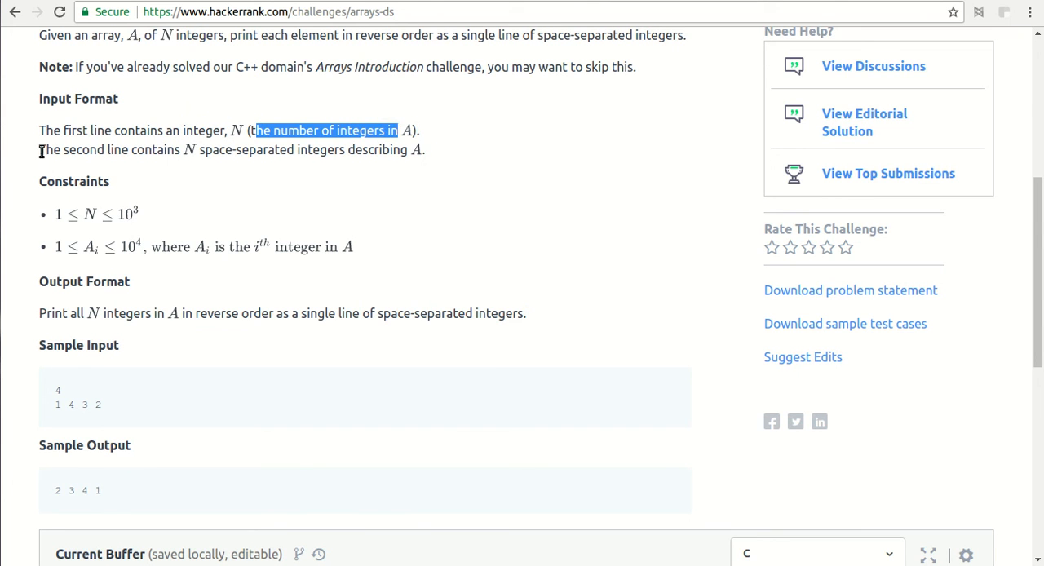
{"action": "left_click", "coordinate": [349, 149]}
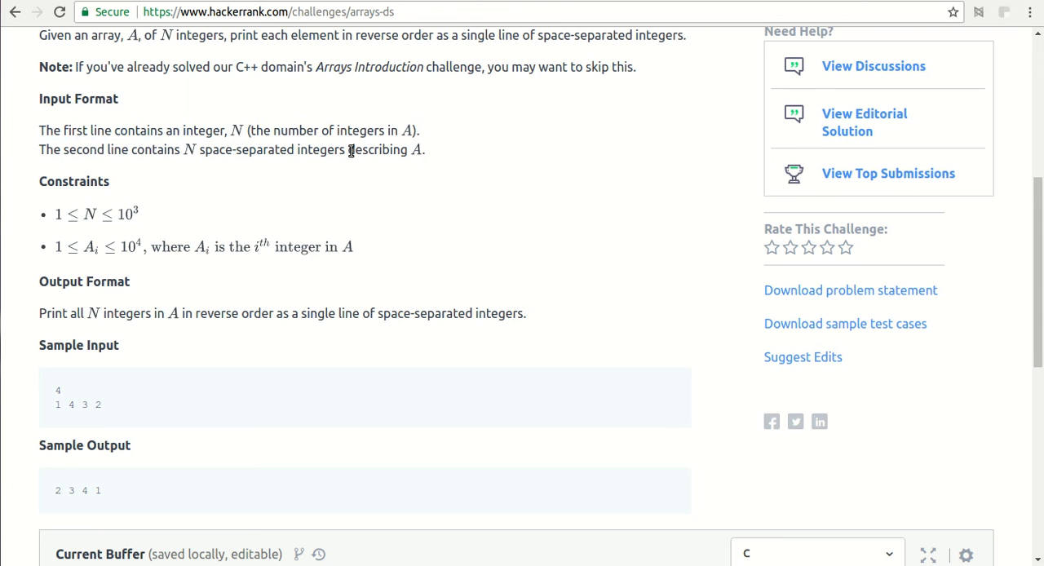
{"action": "scroll", "scroll_direction": "down", "scroll_amount": 3}
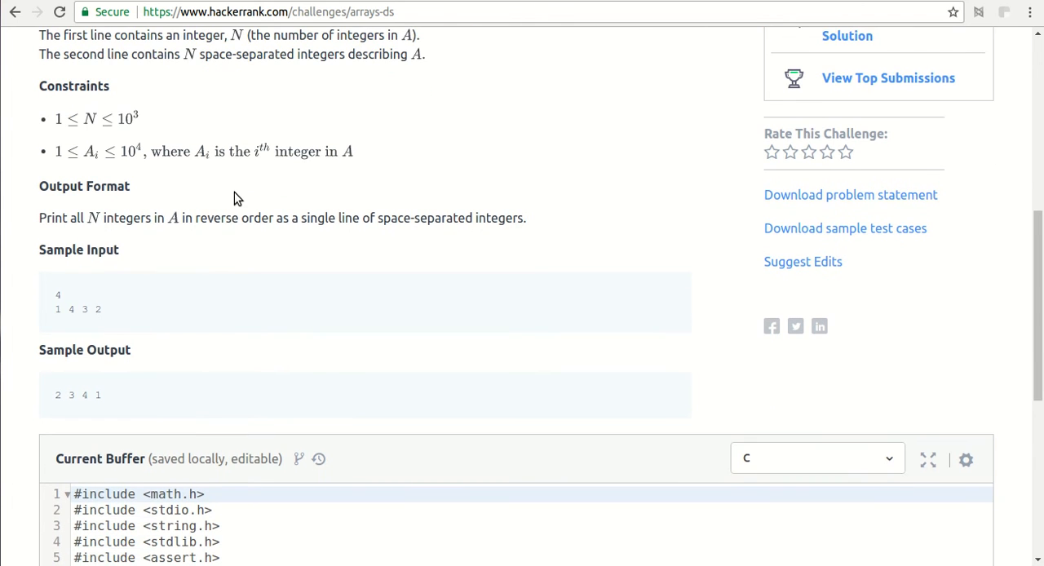
{"action": "mouse_move", "coordinate": [75, 122]}
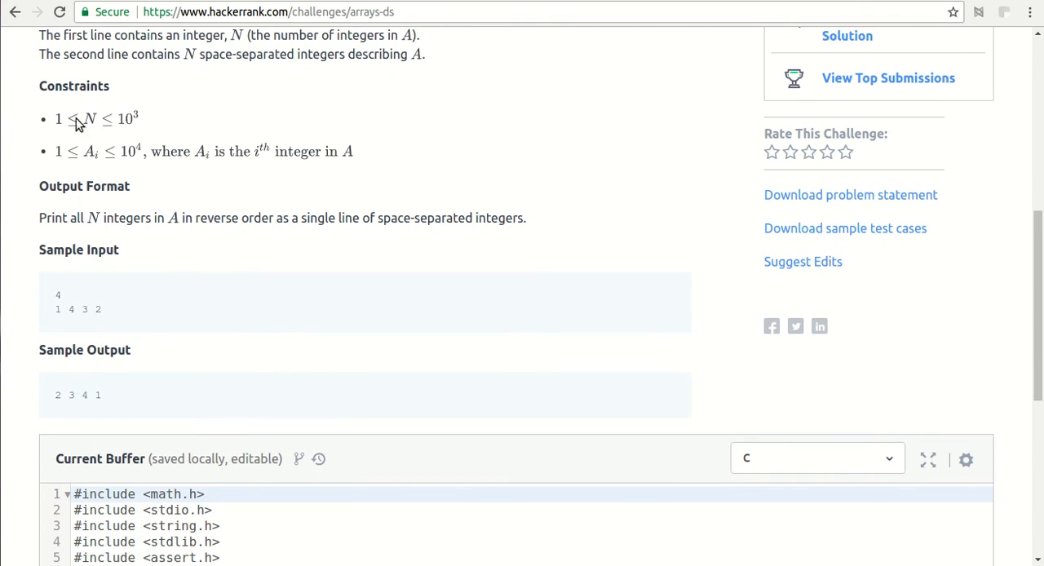
{"action": "mouse_move", "coordinate": [102, 233]}
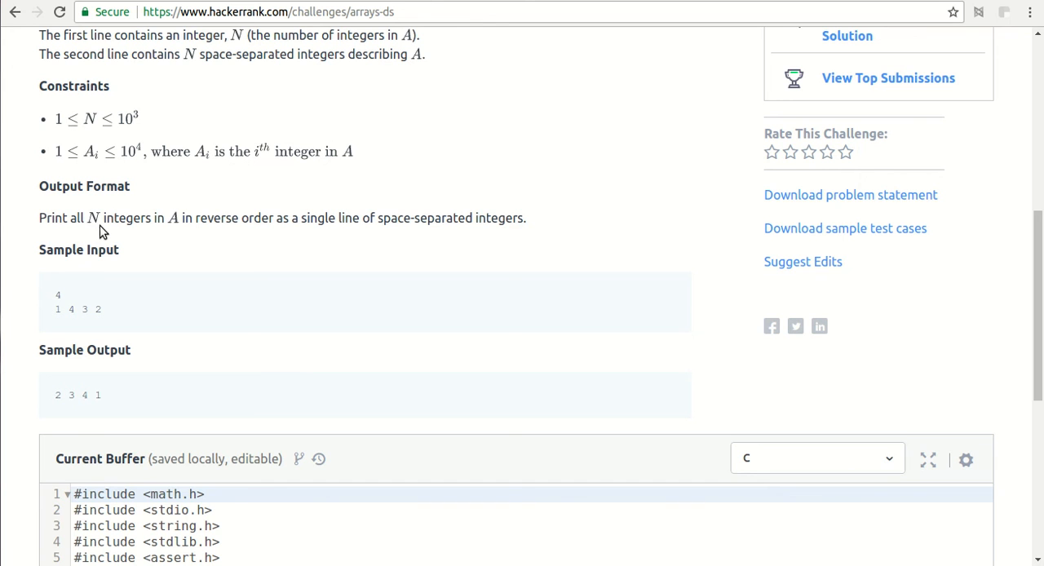
{"action": "mouse_move", "coordinate": [45, 217]}
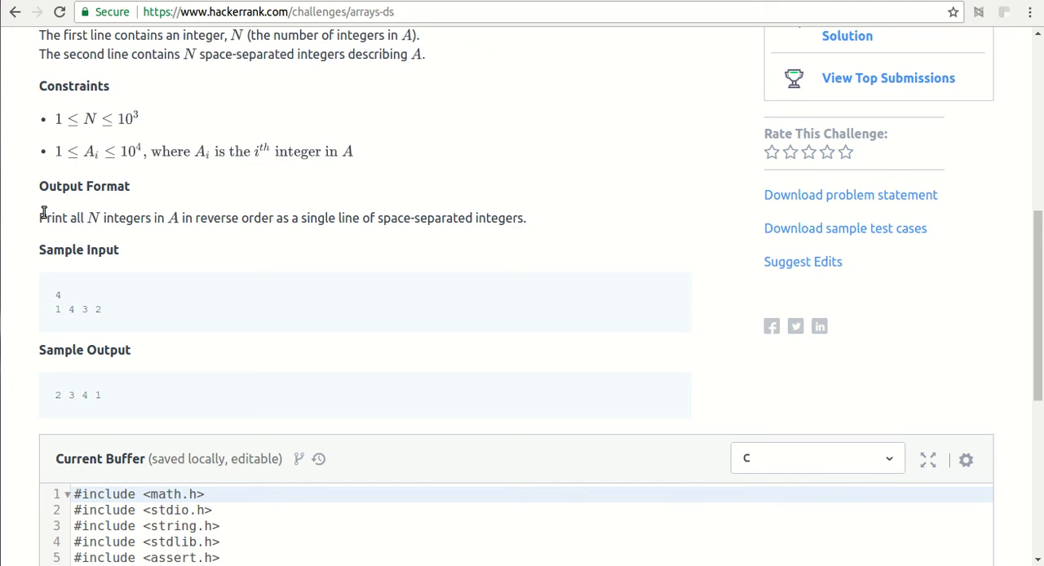
{"action": "mouse_move", "coordinate": [420, 222]}
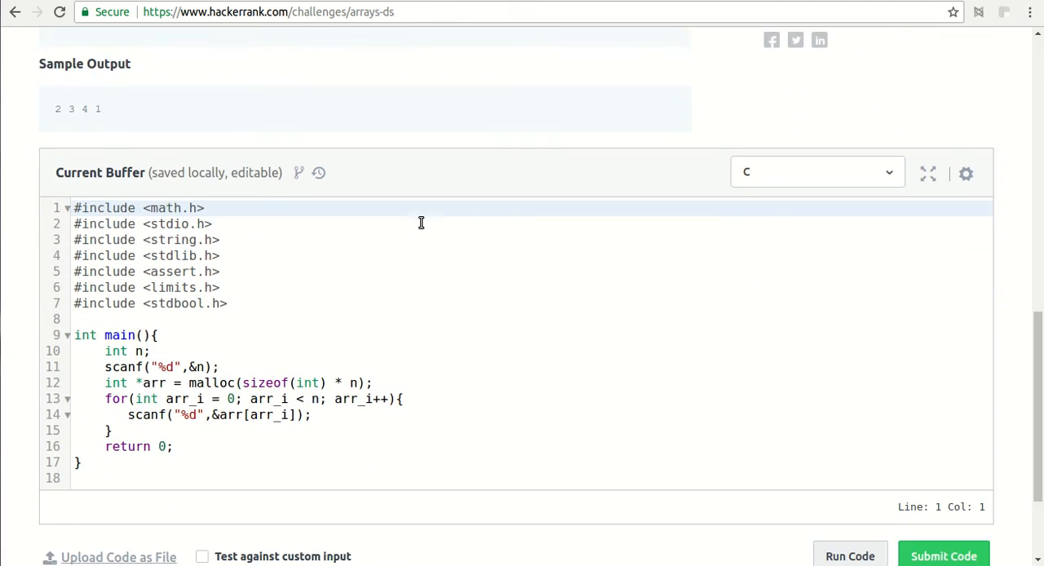
Add a printf("Enter size of array...."); line after the input loop and begin a // comment.
{"action": "scroll", "scroll_direction": "down", "scroll_amount": 3}
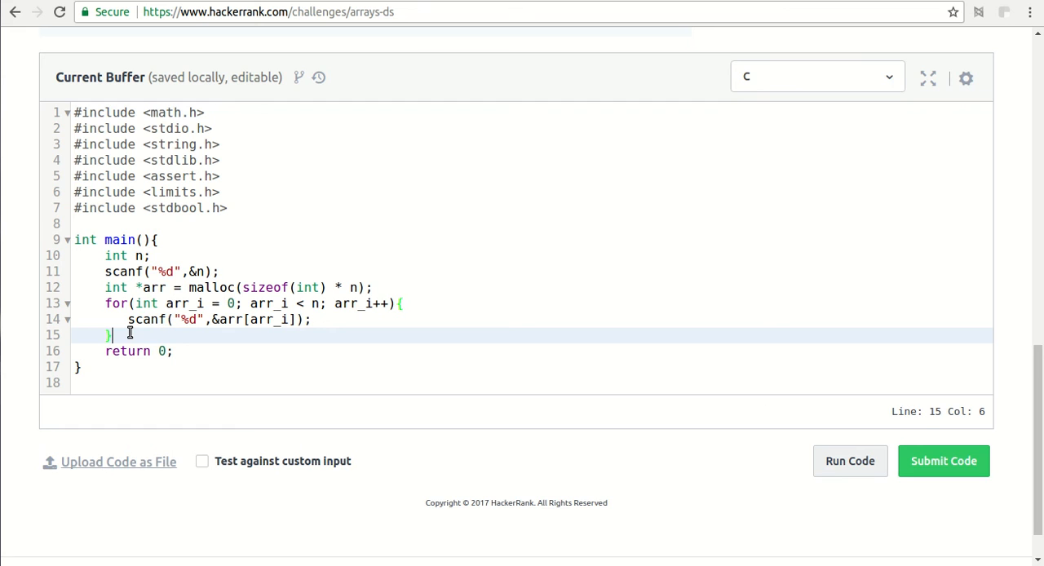
{"action": "type", "text": "pri"}
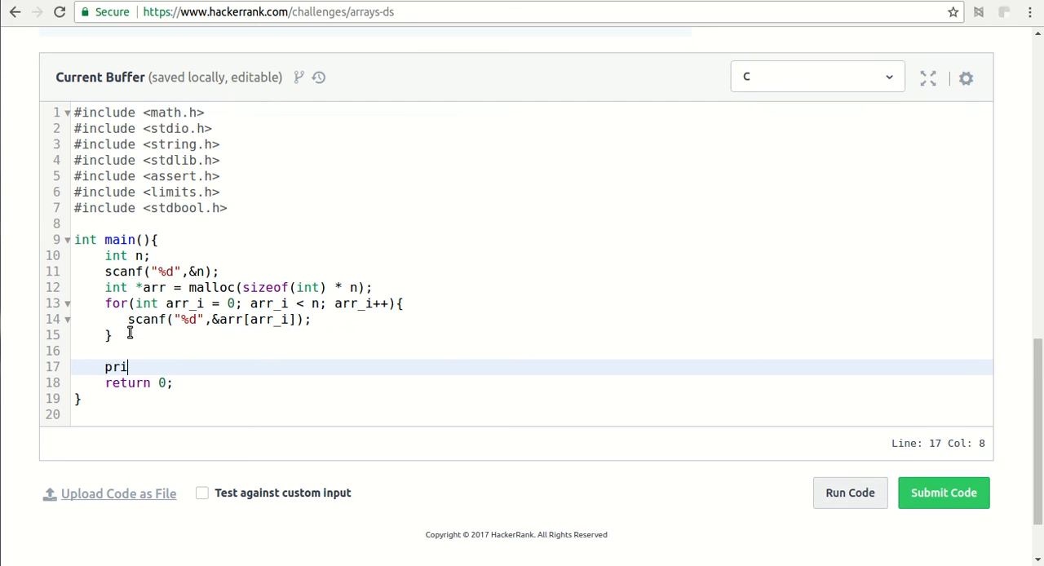
{"action": "type", "text": "ntf()"}
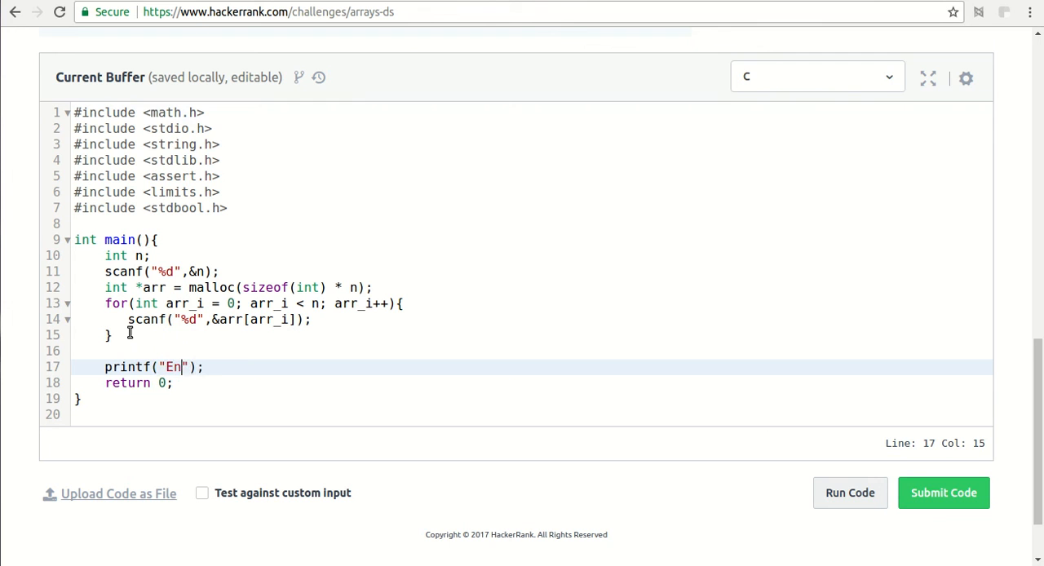
{"action": "type", "text": "ter size"}
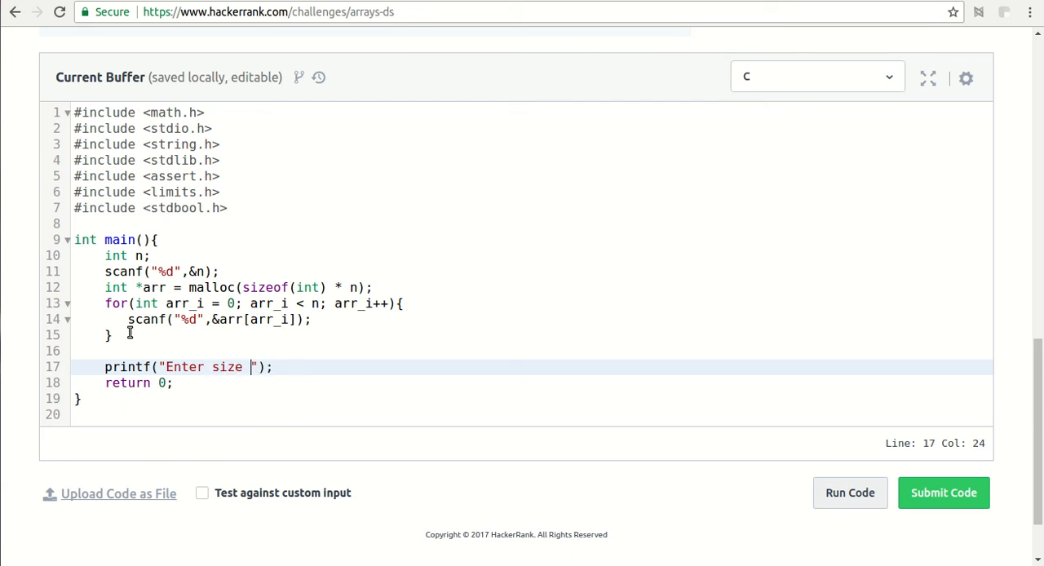
{"action": "type", "text": "of array...."}
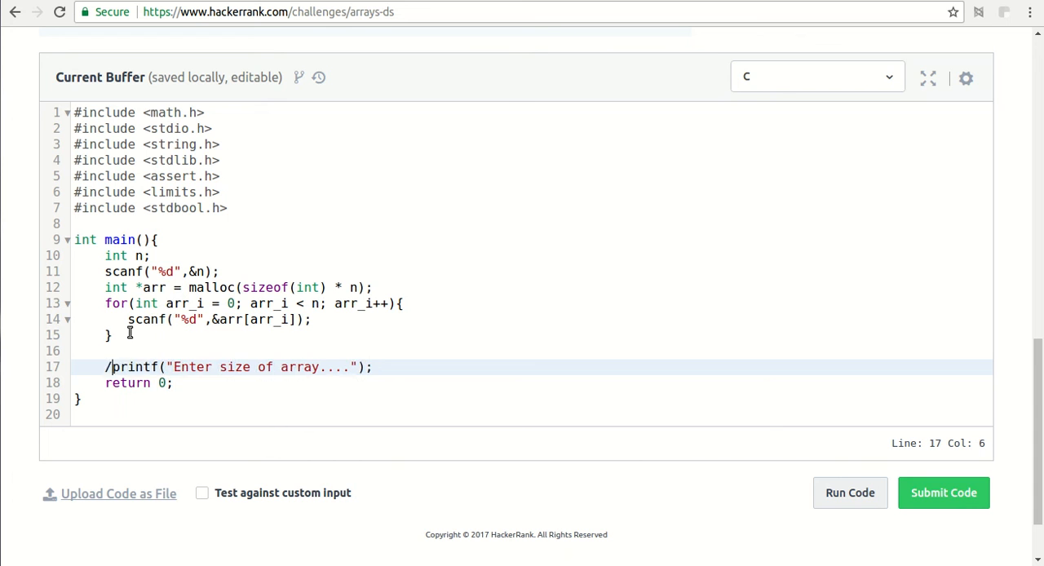
{"action": "type", "text": "/"}
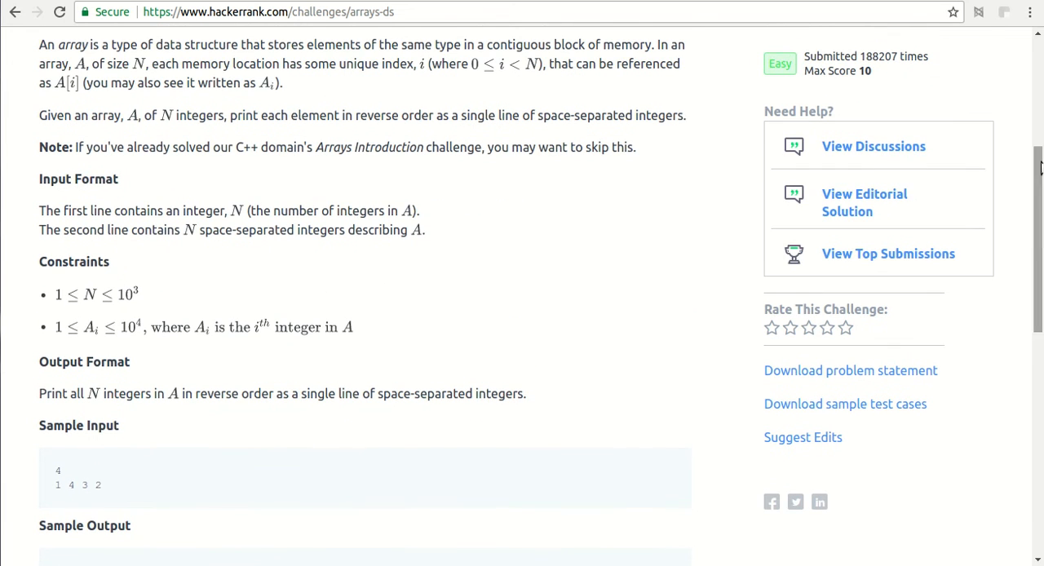
{"action": "mouse_move", "coordinate": [87, 445]}
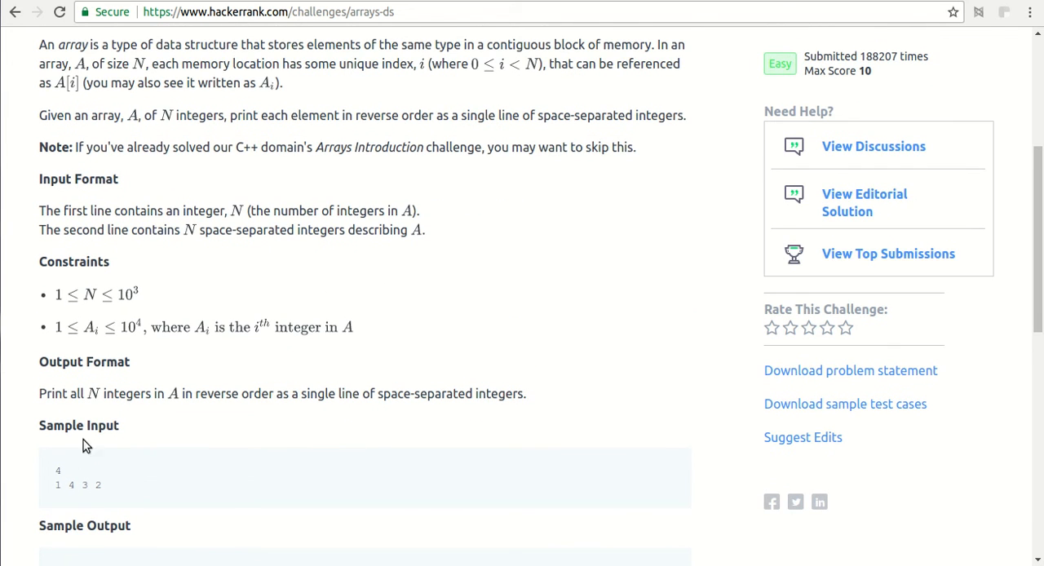
Delete the size-prompt printf line, leaving blank lines below the input loop.
{"action": "scroll", "scroll_direction": "down", "scroll_amount": 3}
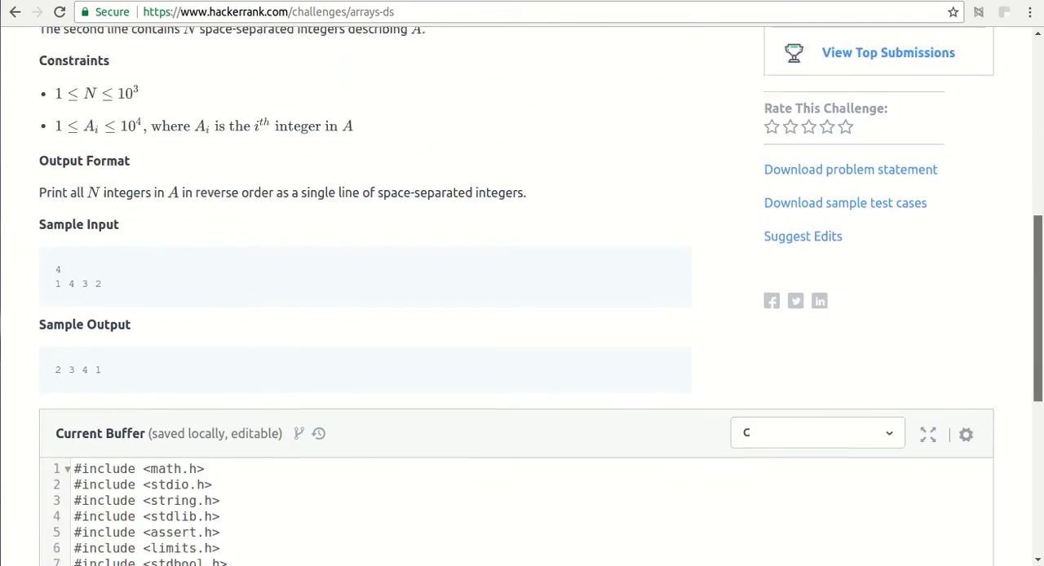
{"action": "scroll", "scroll_direction": "down", "scroll_amount": 3}
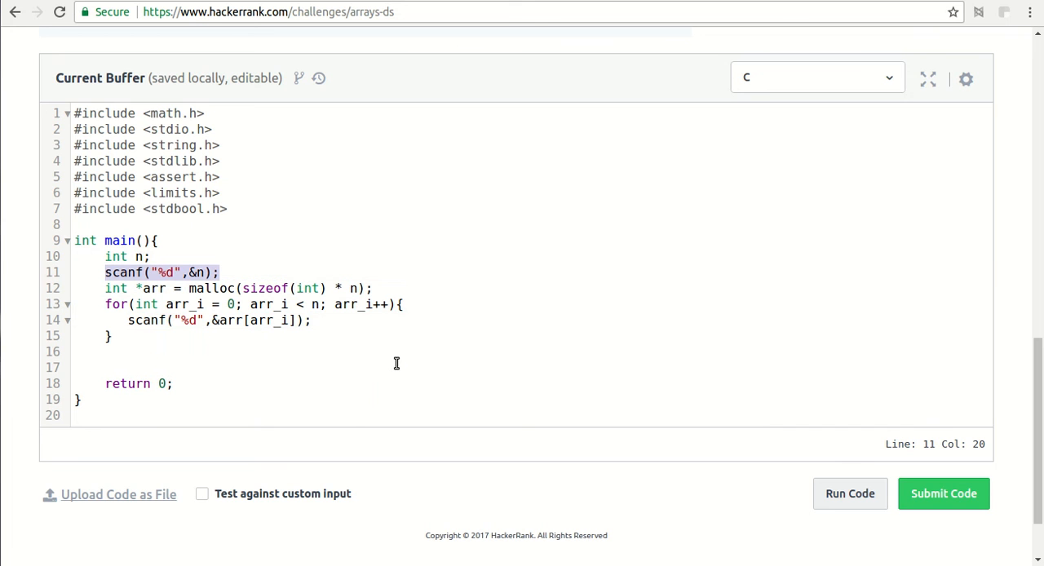
{"action": "left_click", "coordinate": [219, 272]}
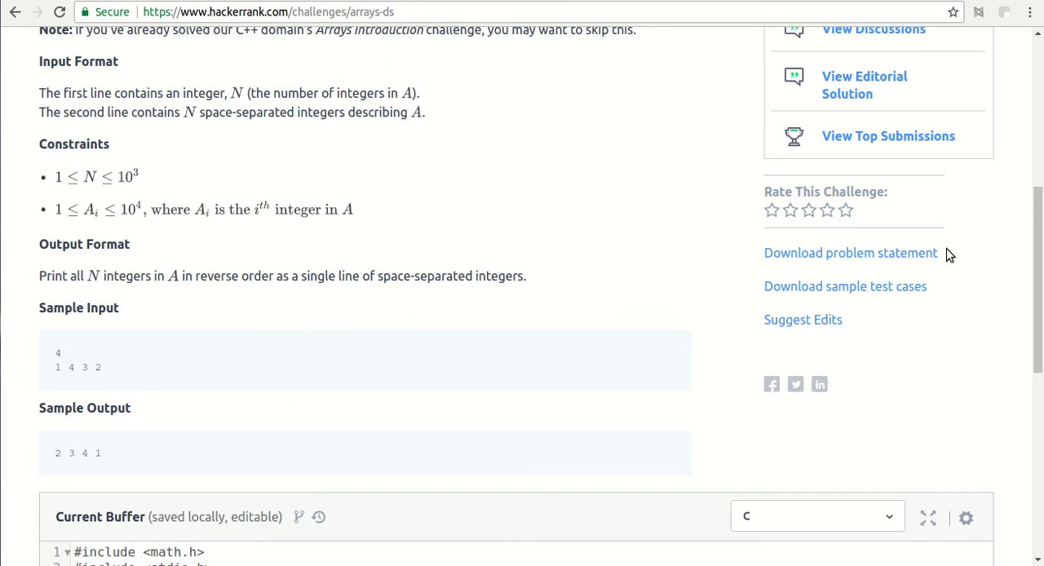
{"action": "scroll", "scroll_direction": "down", "scroll_amount": 3}
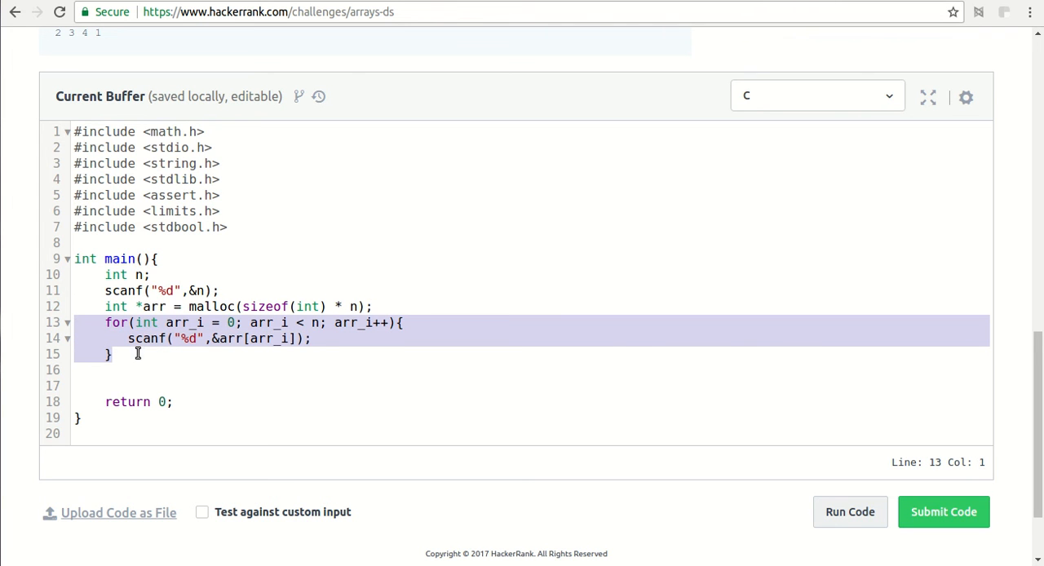
Type '//We have n numbers in an array arr' below the input loop, then add blank lines.
{"action": "type", "text": "//"}
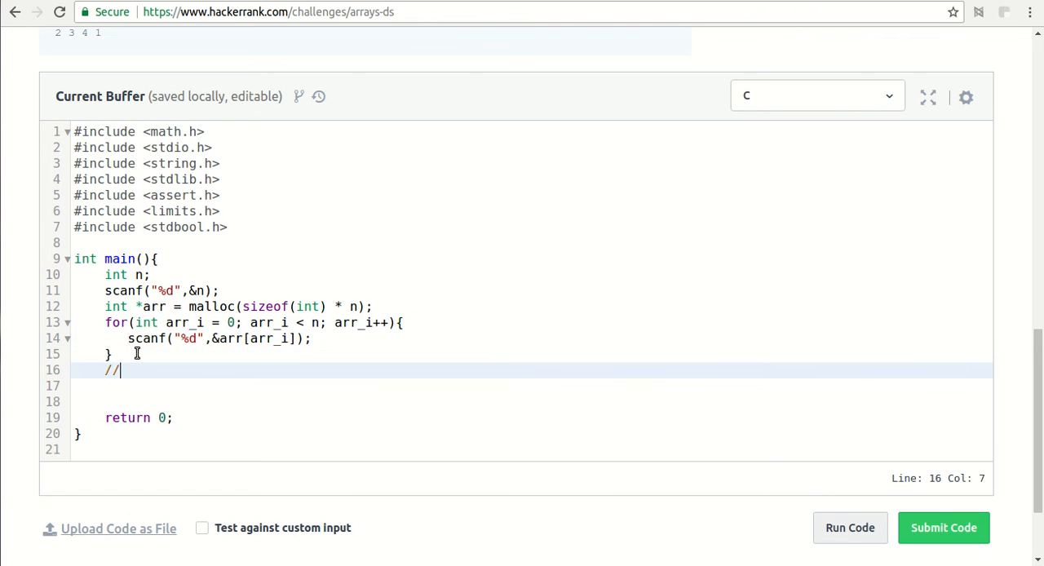
{"action": "type", "text": "We have"}
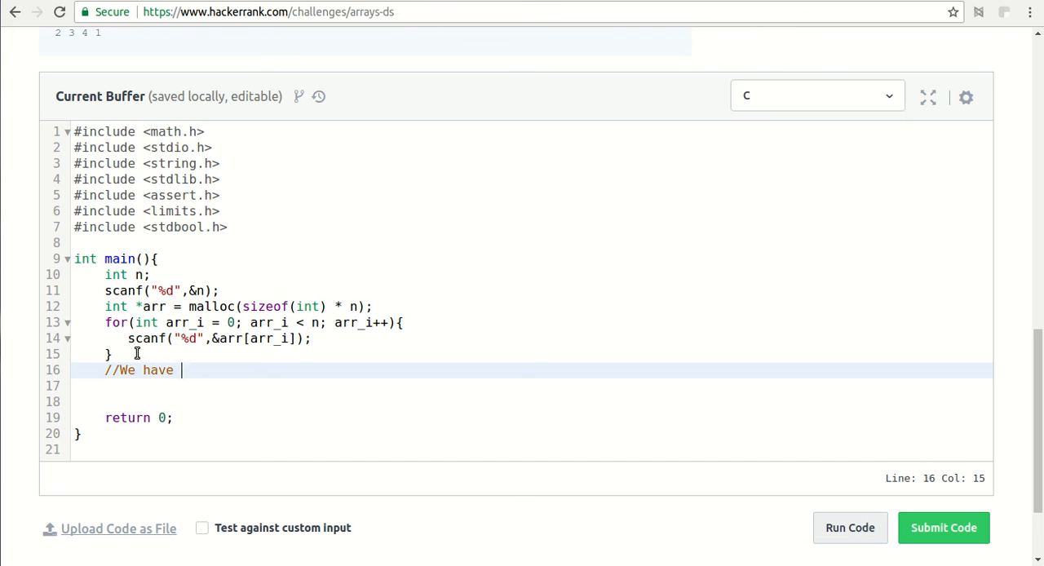
{"action": "type", "text": "n numbe"}
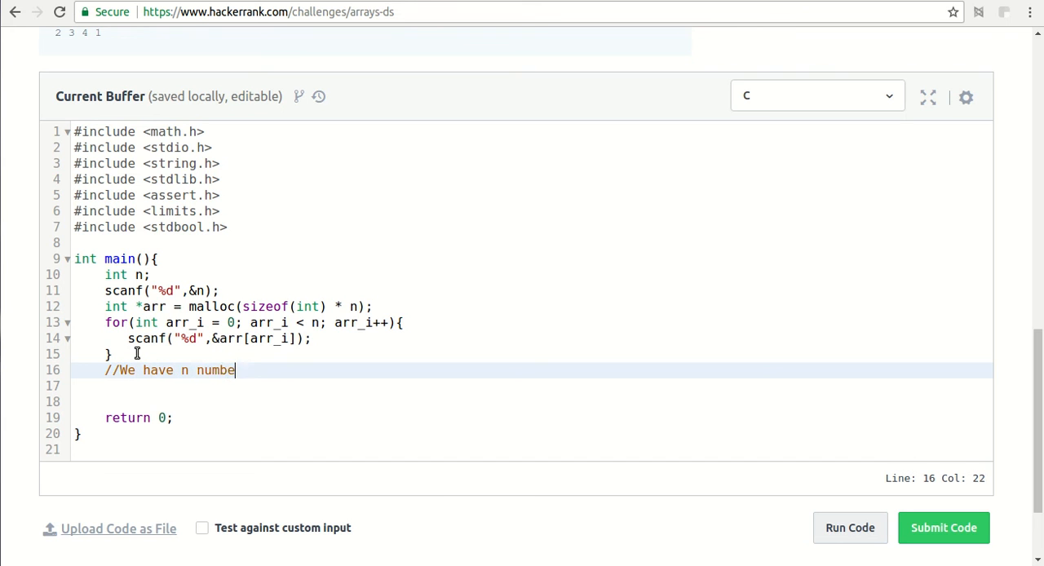
{"action": "type", "text": "rs in an array arr"}
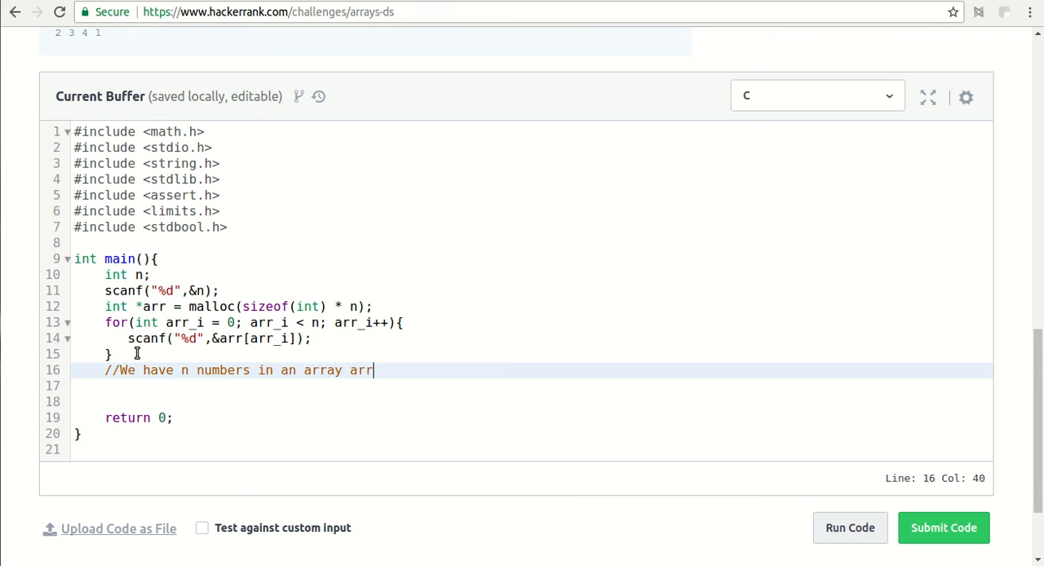
{"action": "key", "text": "Enter"}
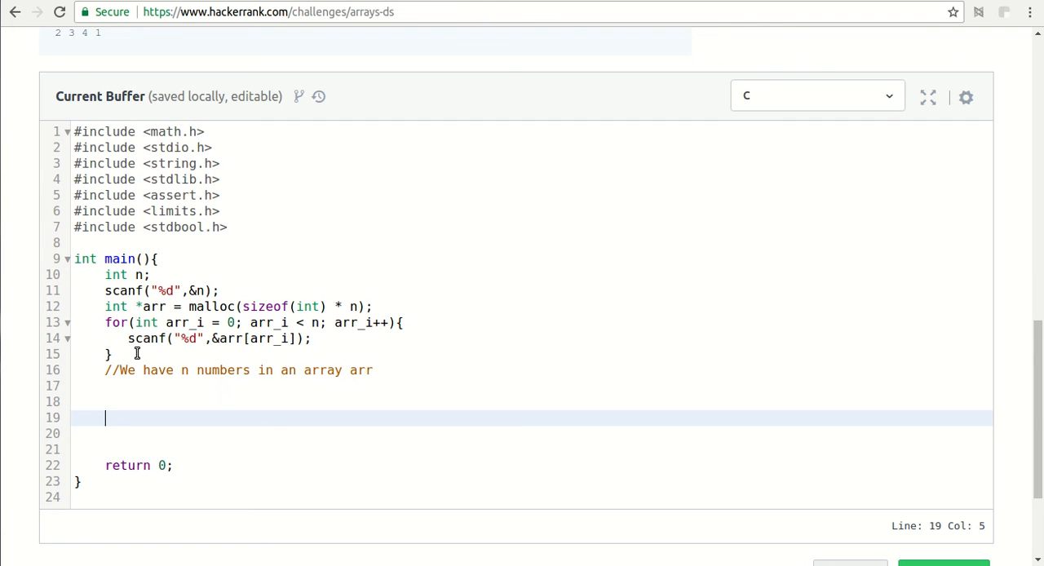
Write the loop header for(int arr_n = n-1; arr_n >= 0; arr_n--) with an opening brace.
{"action": "type", "text": "for()"}
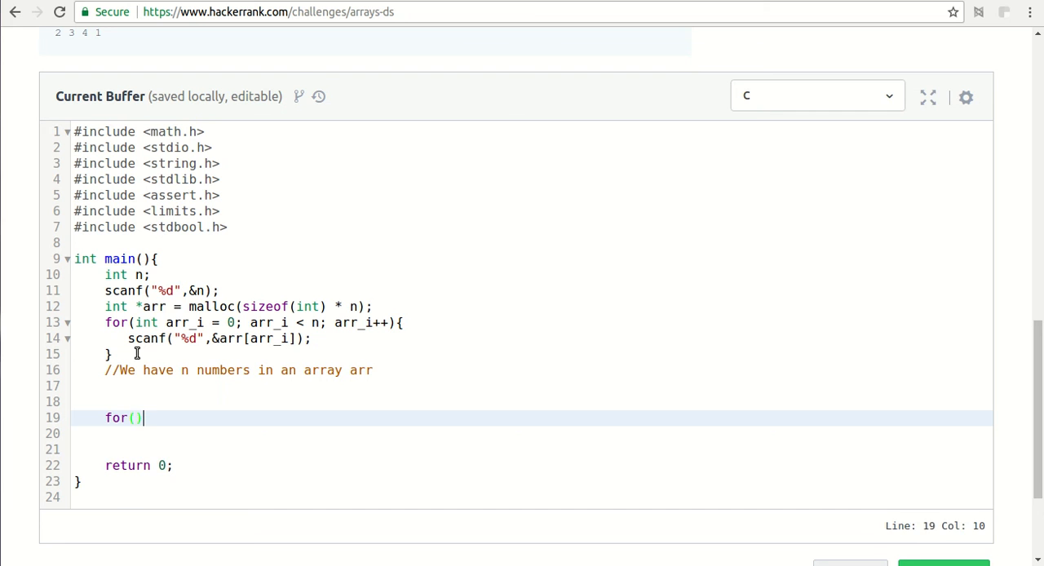
{"action": "type", "text": "{"}
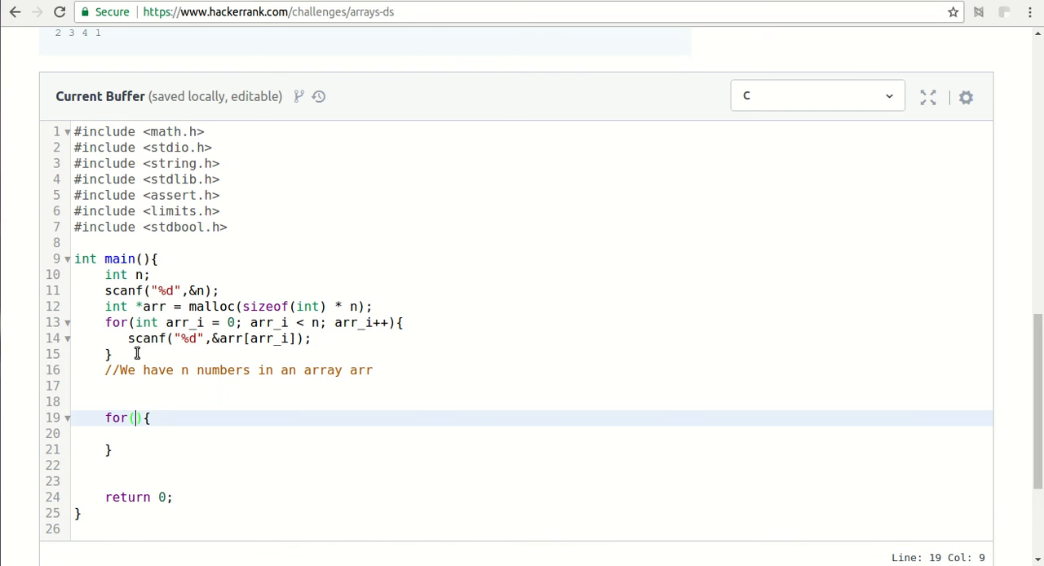
{"action": "type", "text": "int arr"}
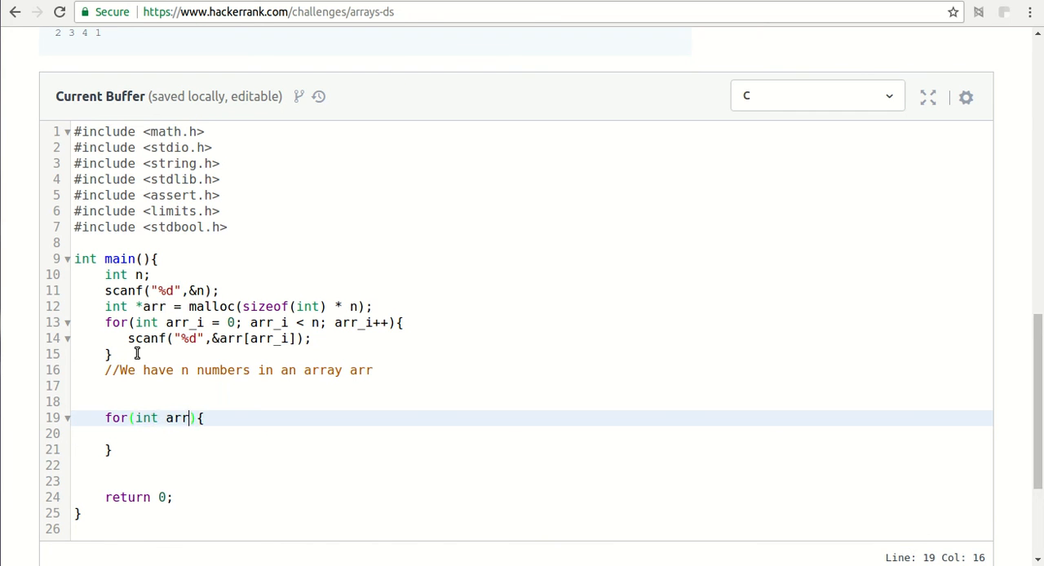
{"action": "type", "text": "_n ="}
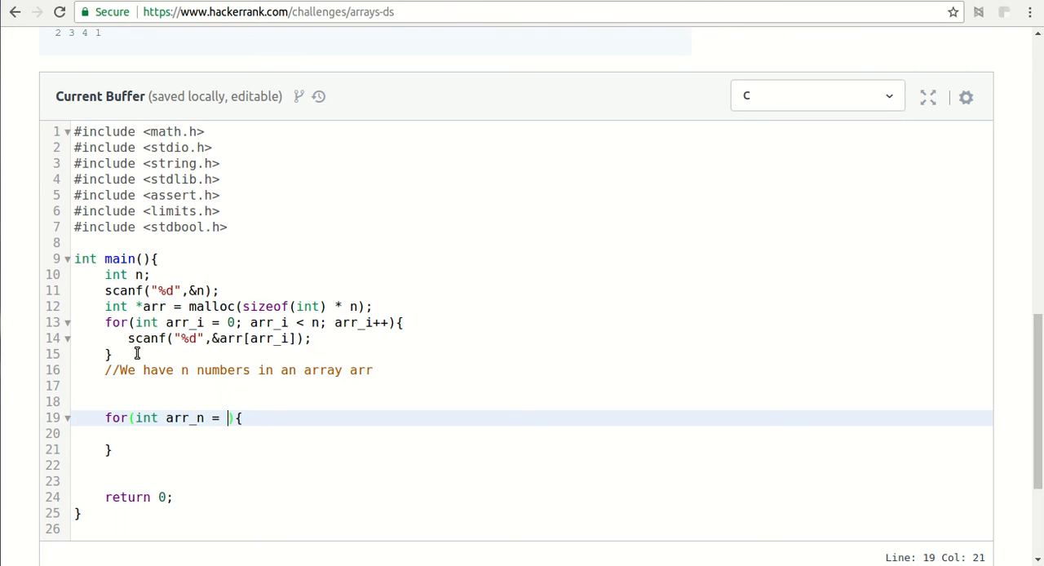
{"action": "type", "text": "n-"}
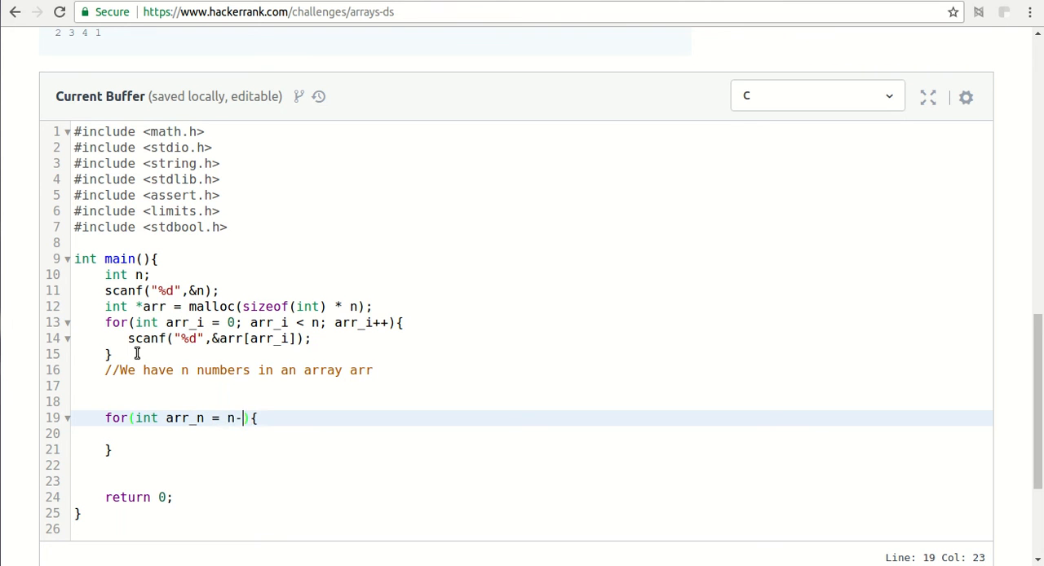
{"action": "type", "text": "1"}
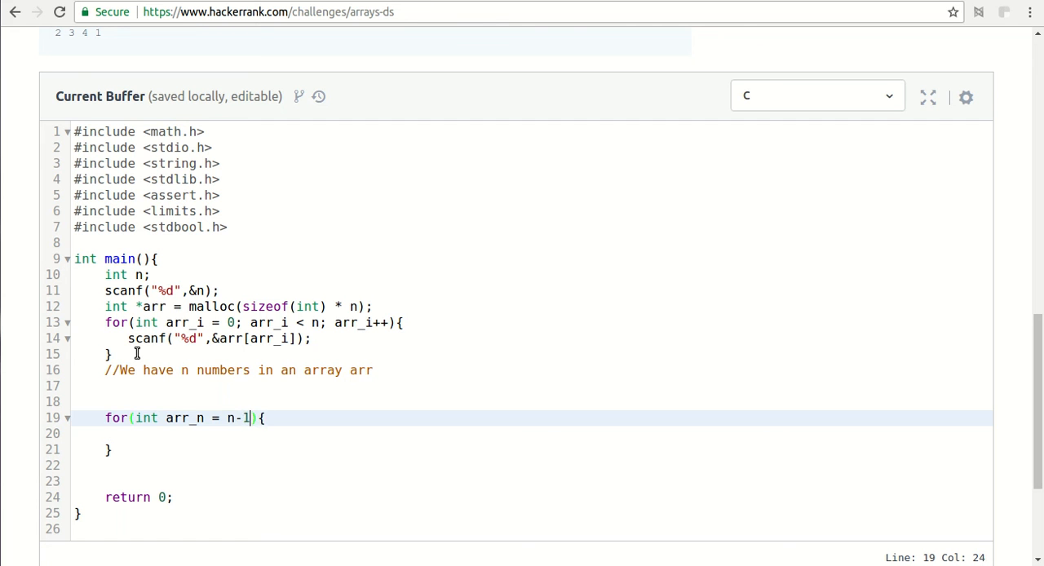
{"action": "type", "text": ";"}
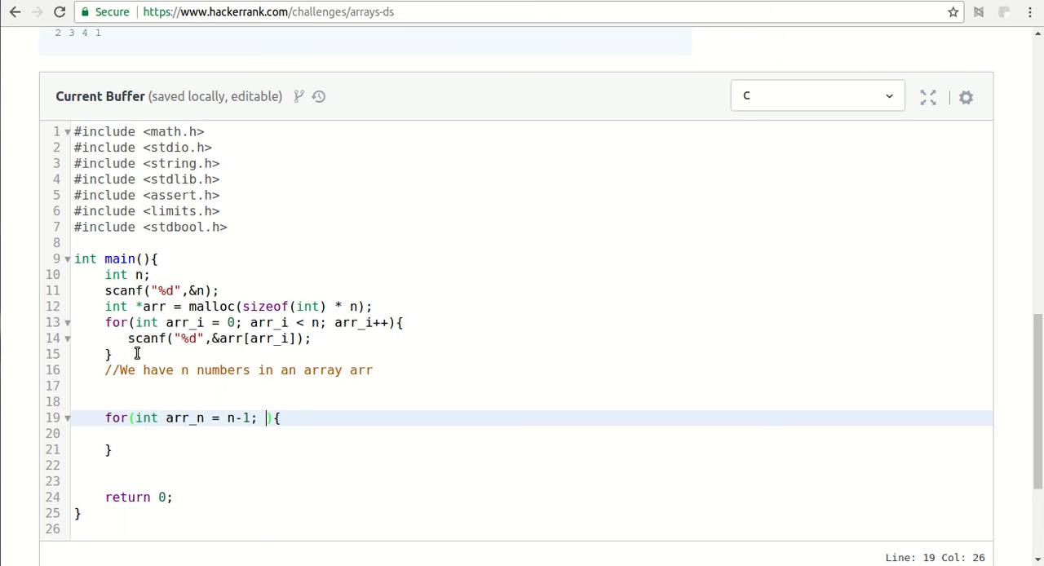
{"action": "type", "text": "arr_n"}
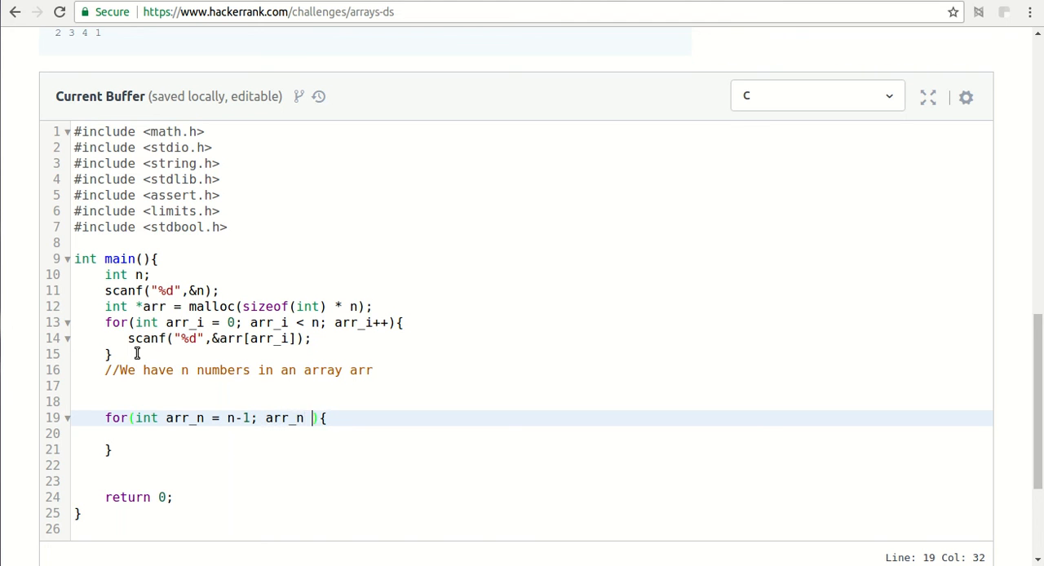
{"action": "type", "text": ">= 0"}
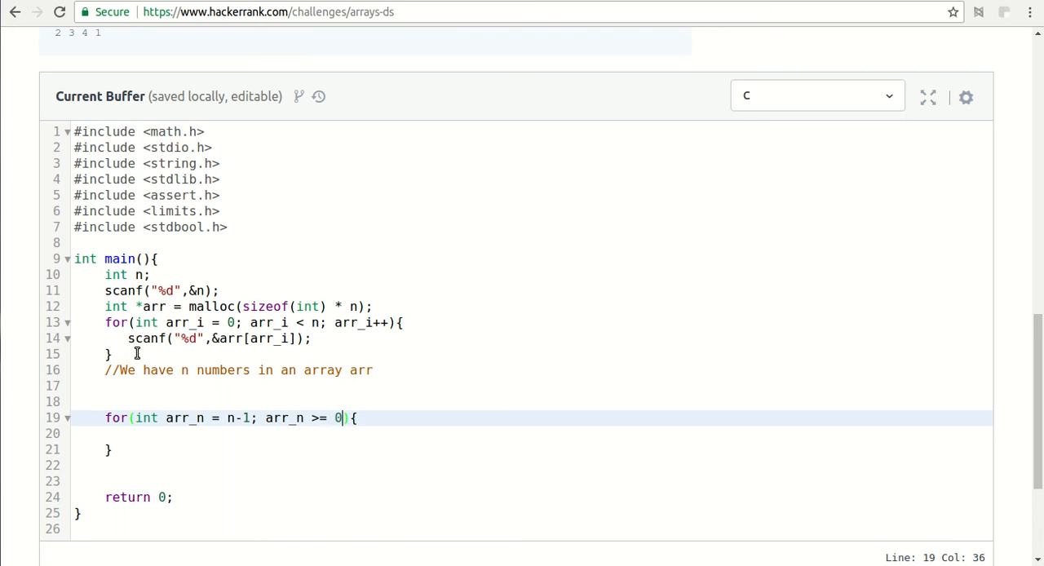
{"action": "type", "text": "arr"}
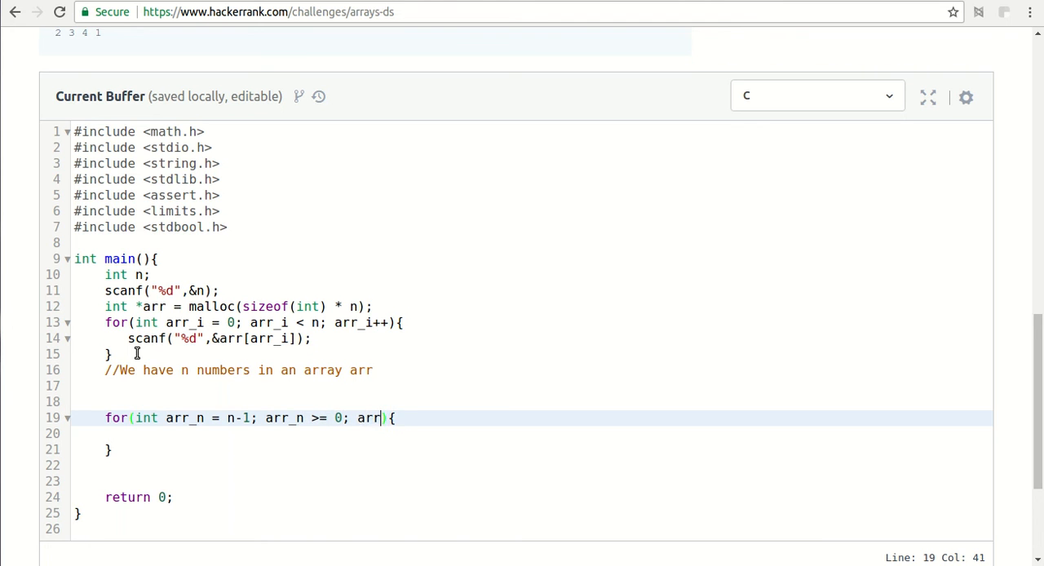
{"action": "type", "text": "n--"}
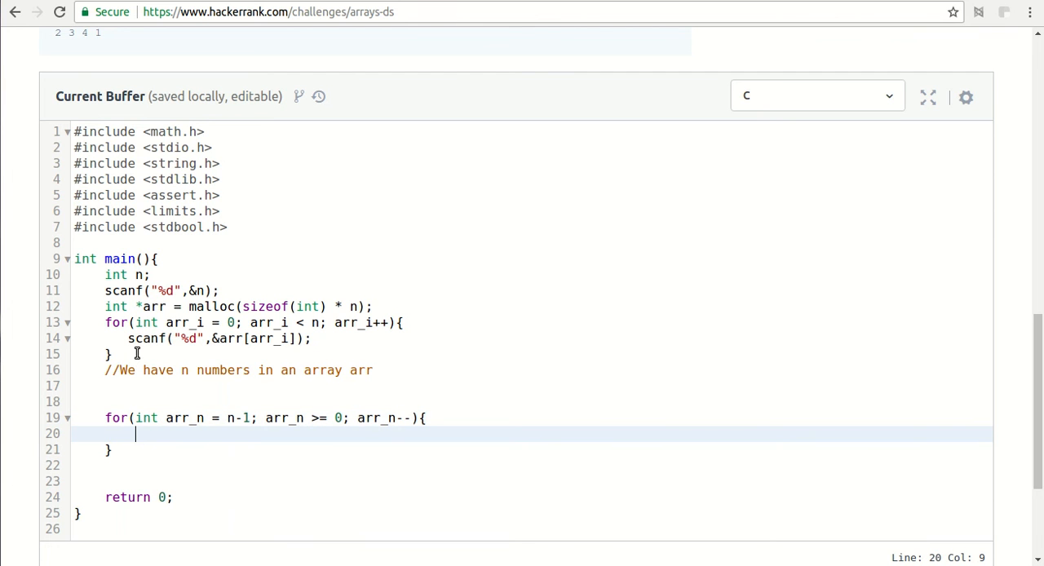
Fill the loop body with print("%d ", arr[arr_n]); to output each element.
{"action": "type", "text": "print(\"\");"}
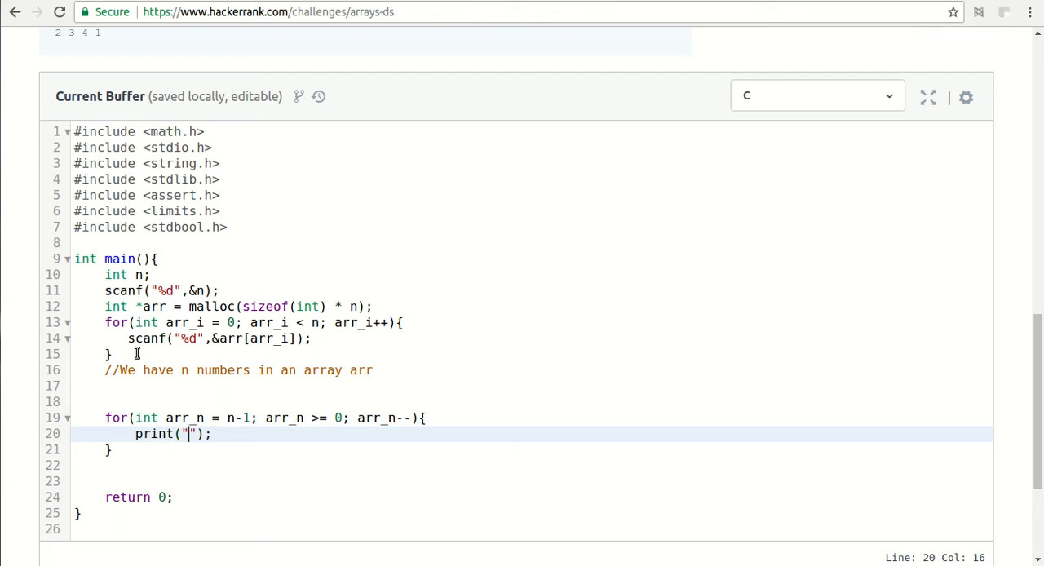
{"action": "type", "text": "arr[]"}
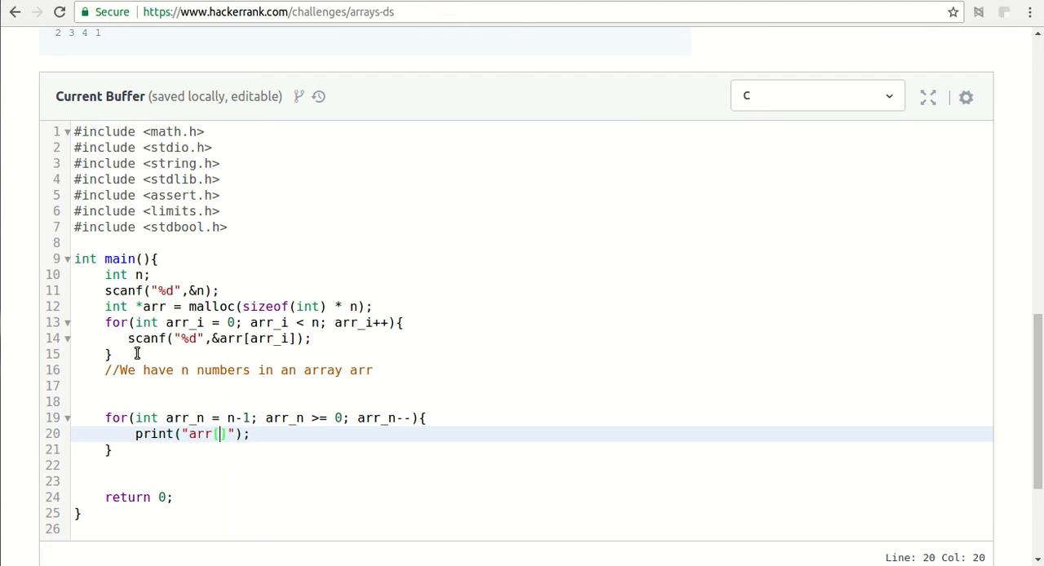
{"action": "type", "text": "arr_n"}
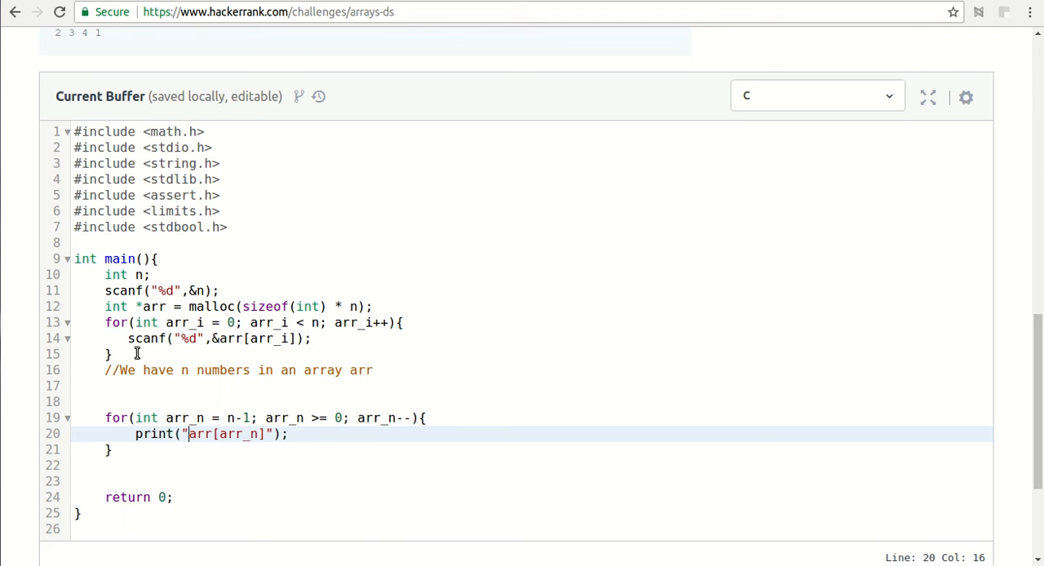
{"action": "type", "text": "%"}
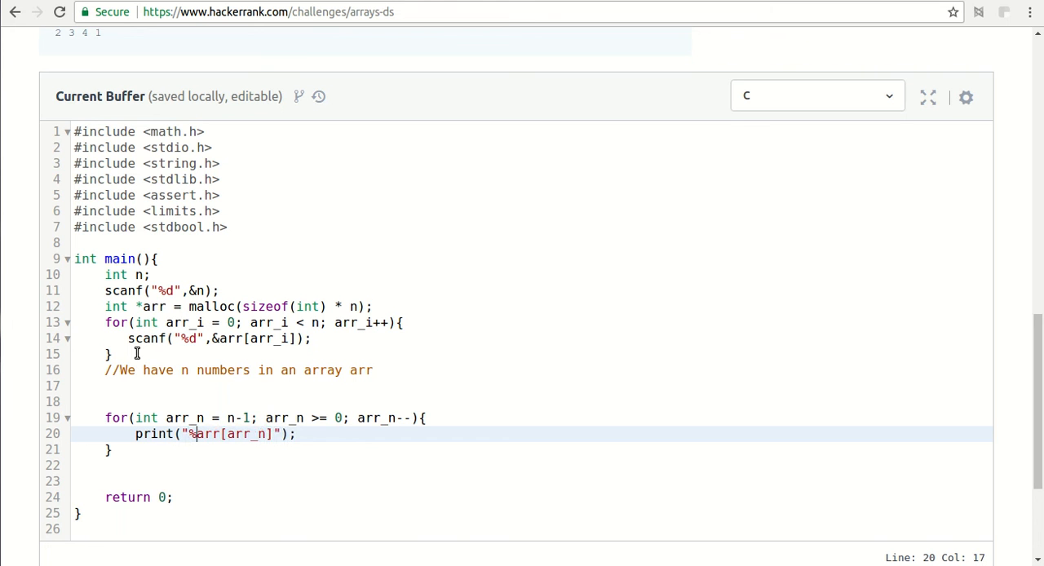
{"action": "type", "text": "d\""}
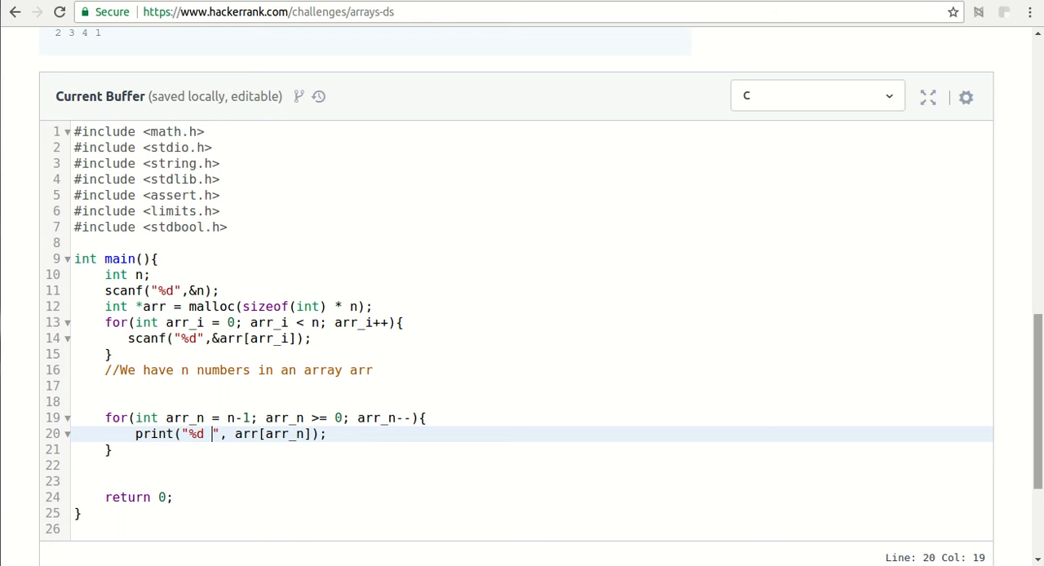
{"action": "scroll", "scroll_direction": "down", "scroll_amount": 3}
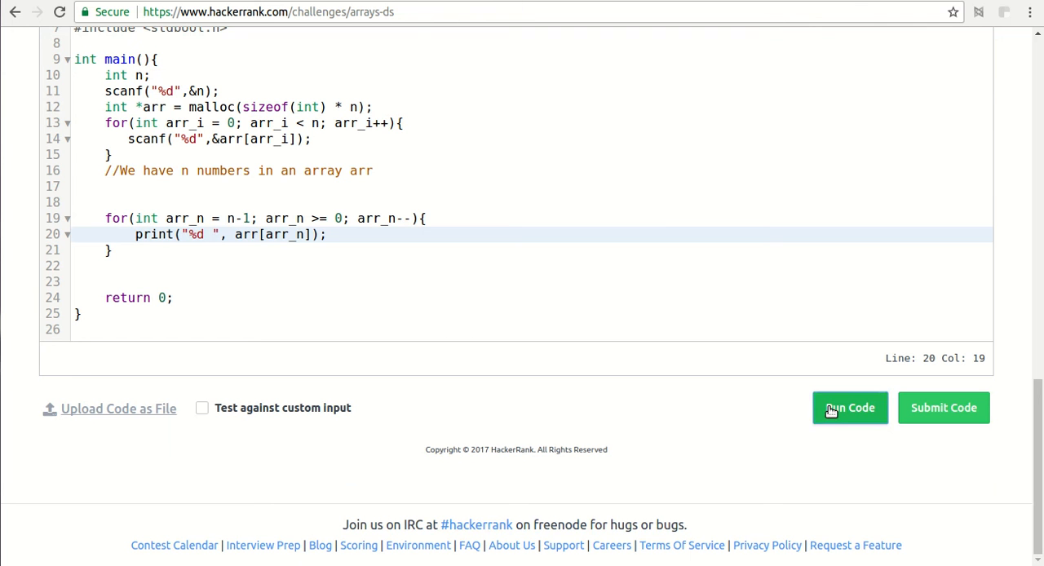
Run the code on the sample test and read the undefined 'print' compile error.
{"action": "left_click", "coordinate": [850, 408]}
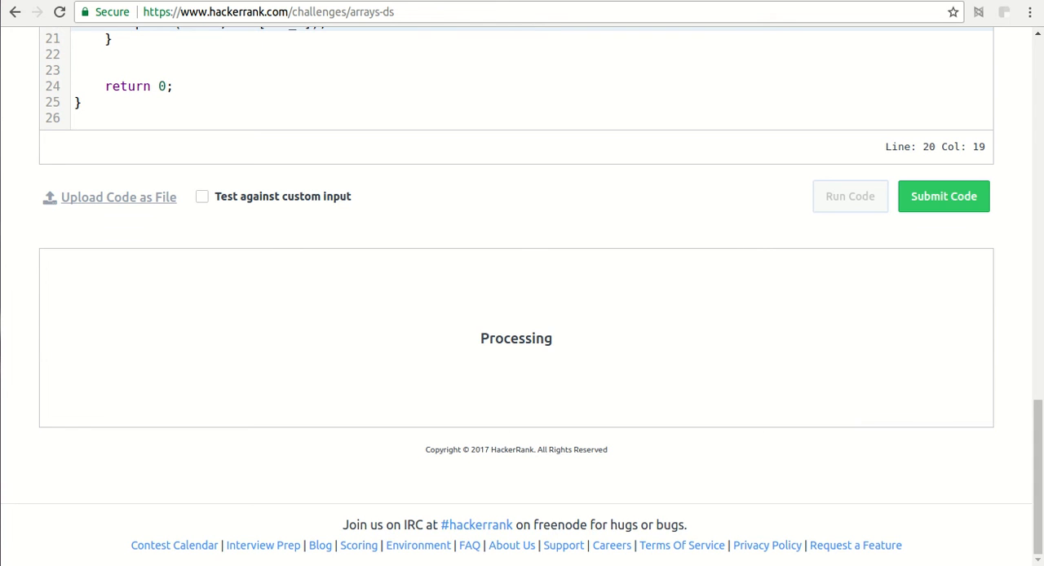
{"action": "left_click", "coordinate": [850, 196]}
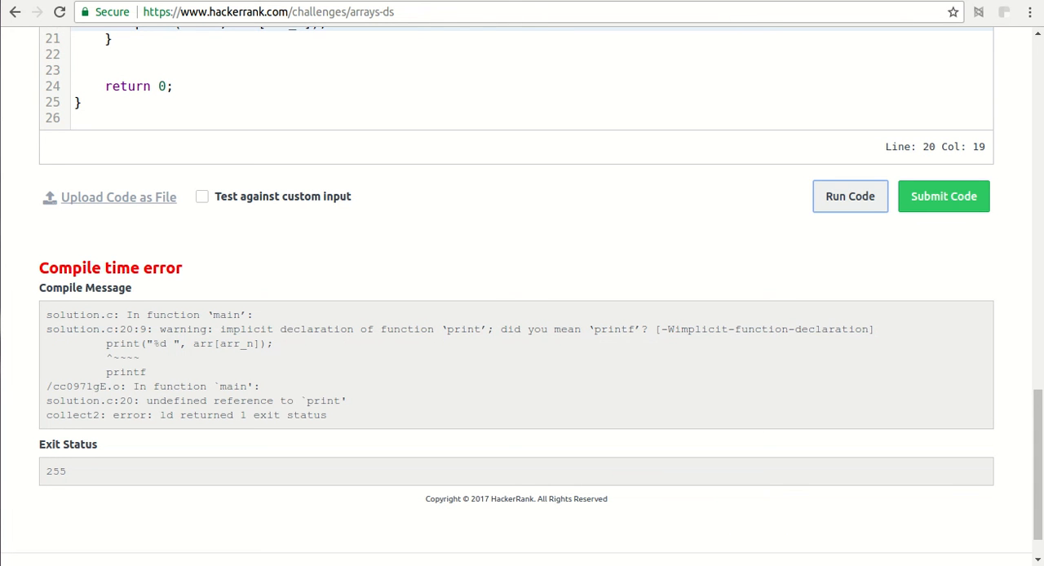
{"action": "mouse_move", "coordinate": [541, 333]}
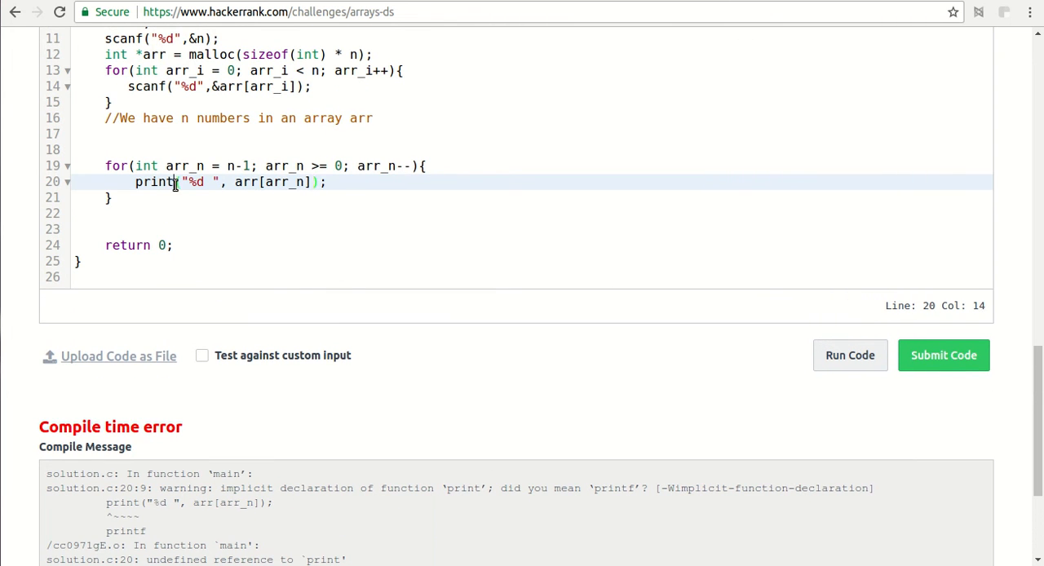
Change print to printf and rerun, confirming Testcase 0 outputs 2 3 4 1.
{"action": "type", "text": "f"}
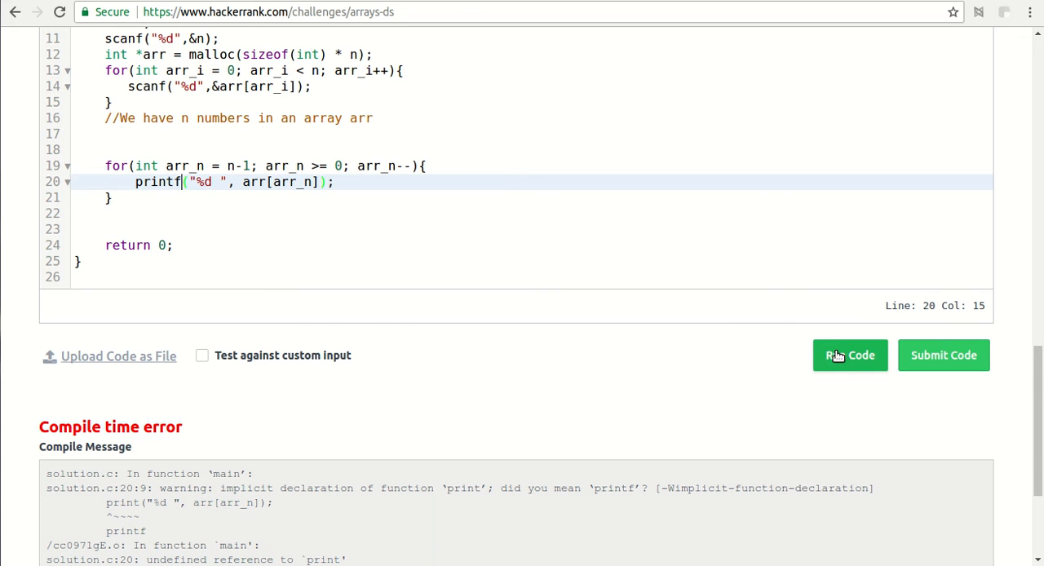
{"action": "left_click", "coordinate": [850, 355]}
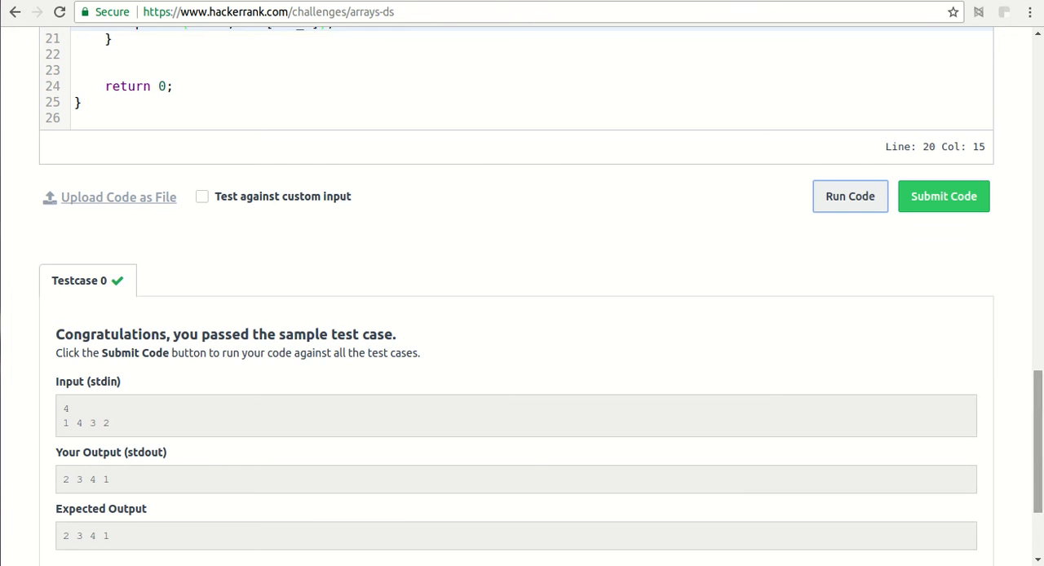
{"action": "scroll", "scroll_direction": "down", "scroll_amount": 3}
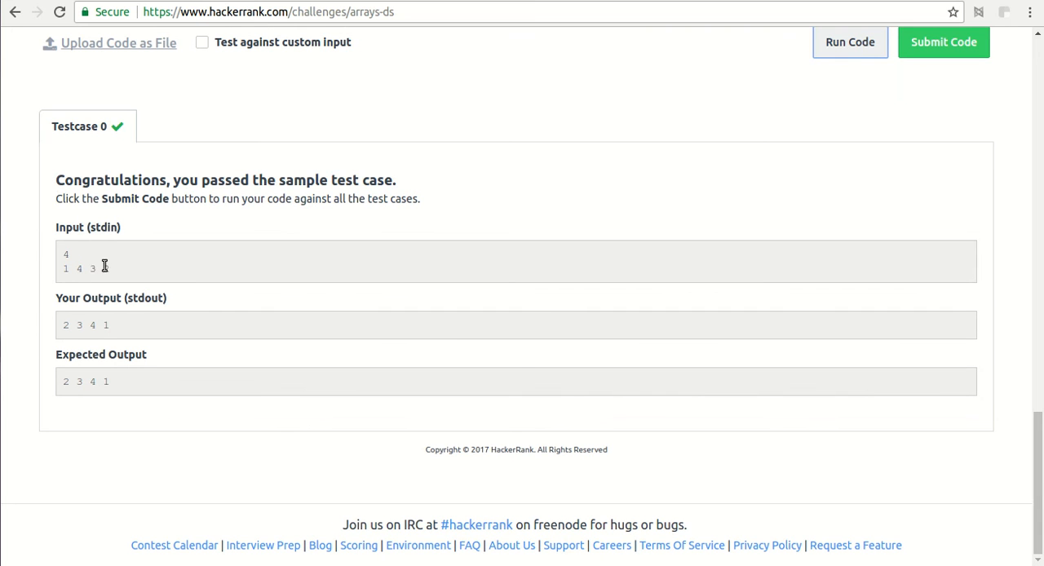
{"action": "left_click_drag", "start_coordinate": [64, 254], "coordinate": [111, 268]}
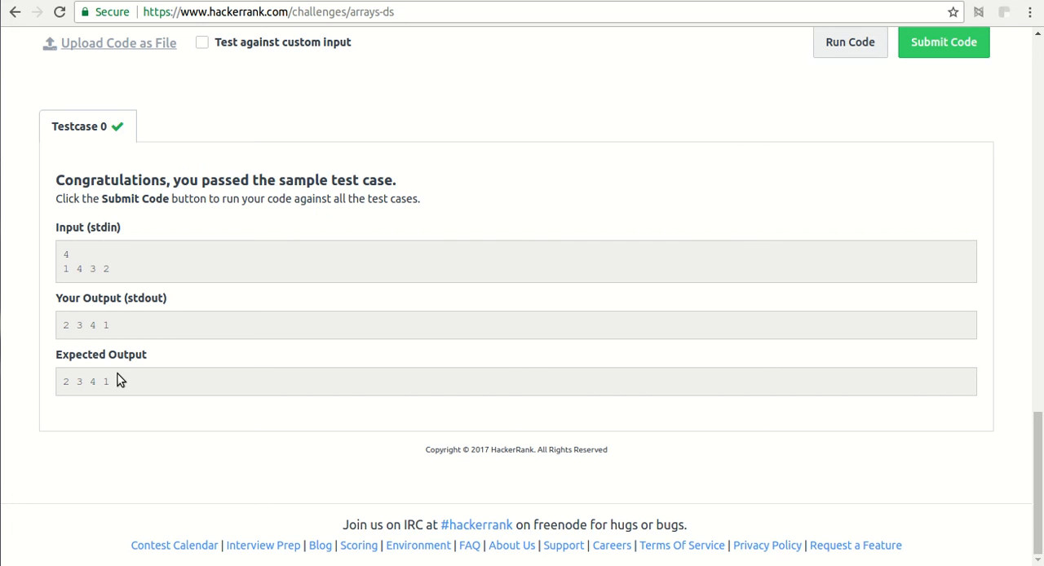
{"action": "mouse_move", "coordinate": [408, 248]}
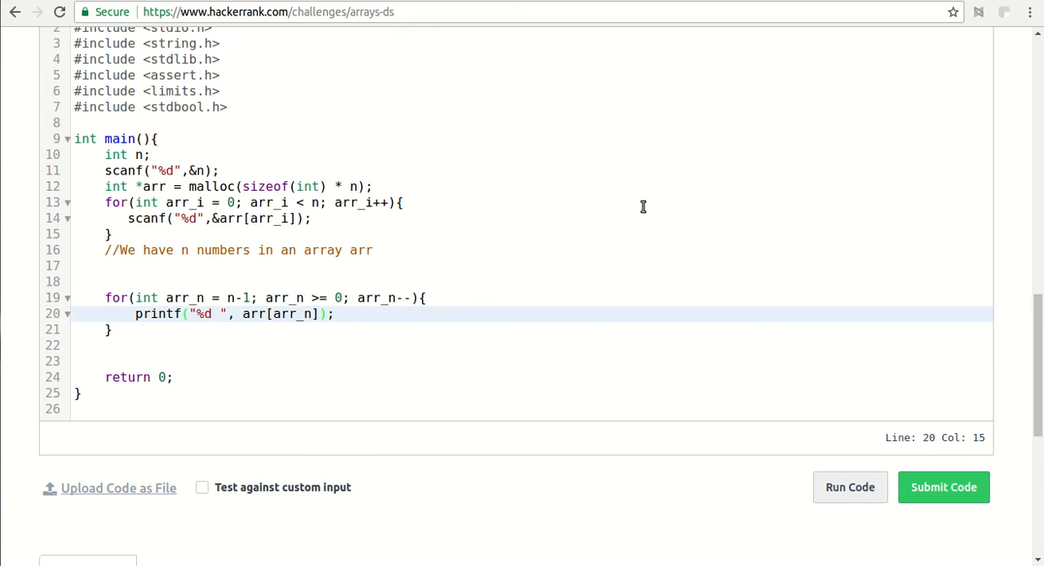
Submit the Arrays - DS C code and let the full test cases queue.
{"action": "left_click", "coordinate": [849, 487]}
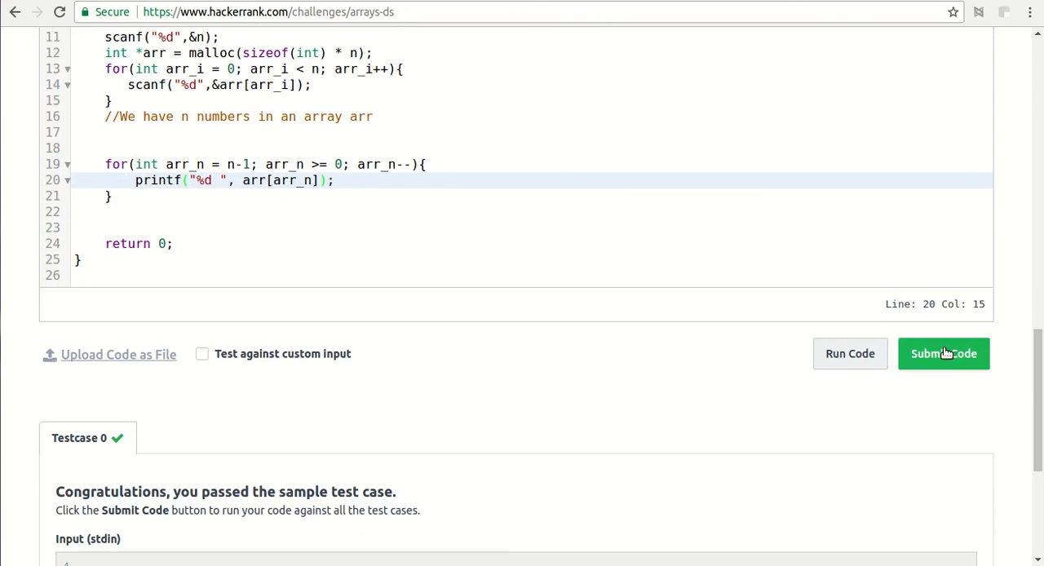
{"action": "mouse_move", "coordinate": [953, 353]}
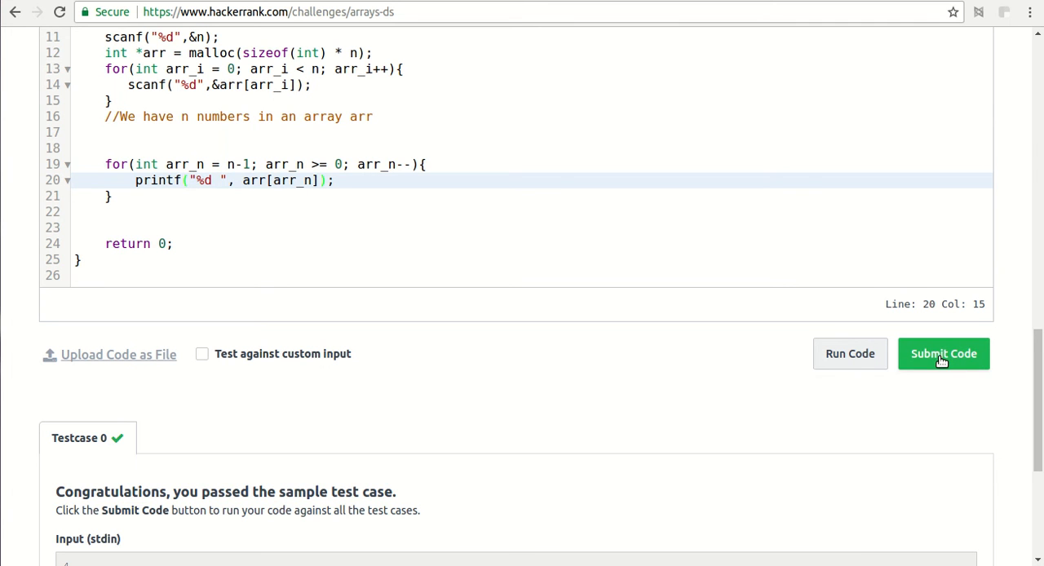
{"action": "left_click", "coordinate": [943, 353]}
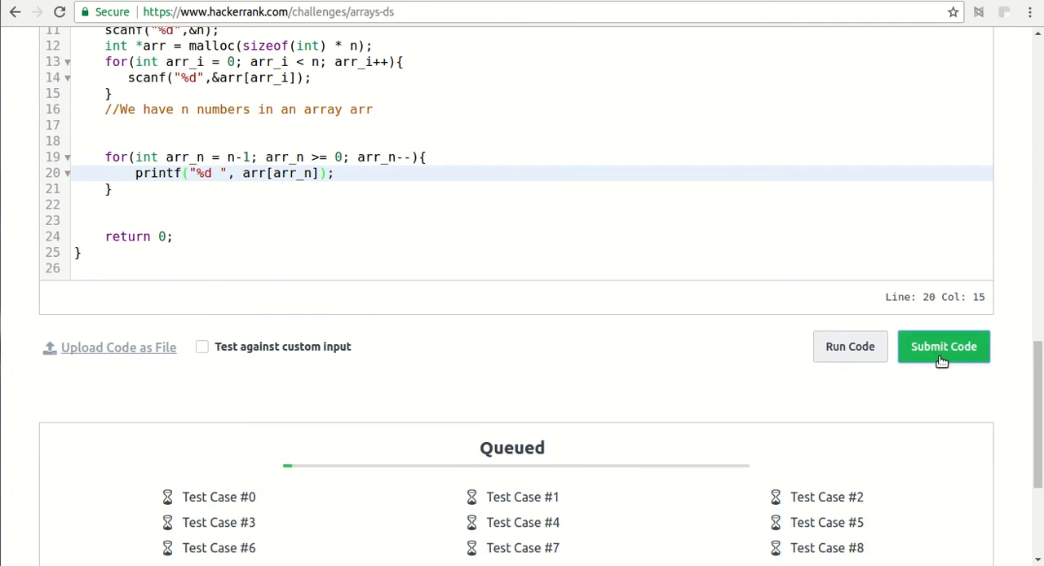
{"action": "scroll", "scroll_direction": "down", "scroll_amount": 3}
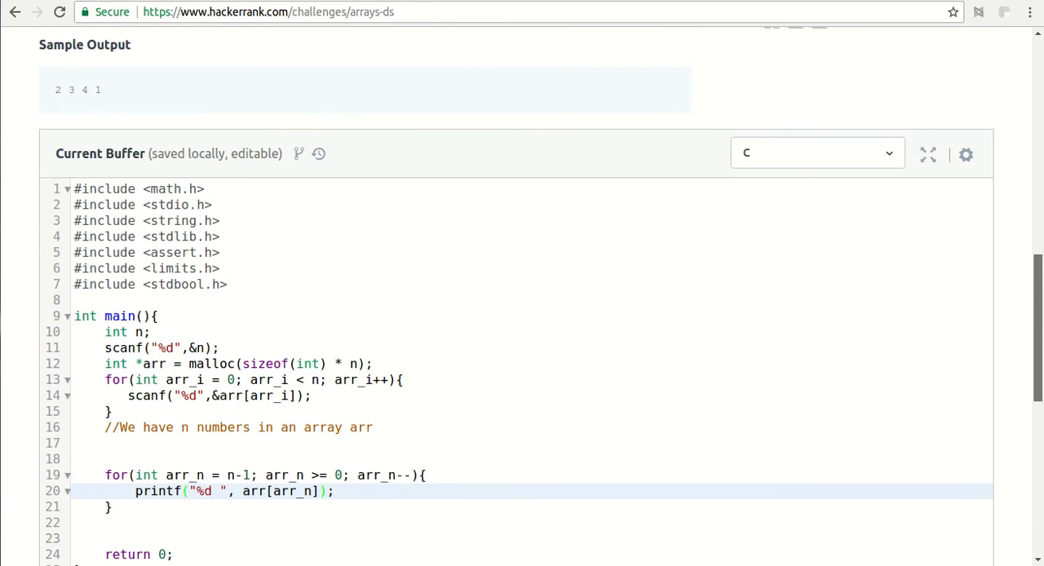
{"action": "scroll", "scroll_direction": "down", "scroll_amount": 3}
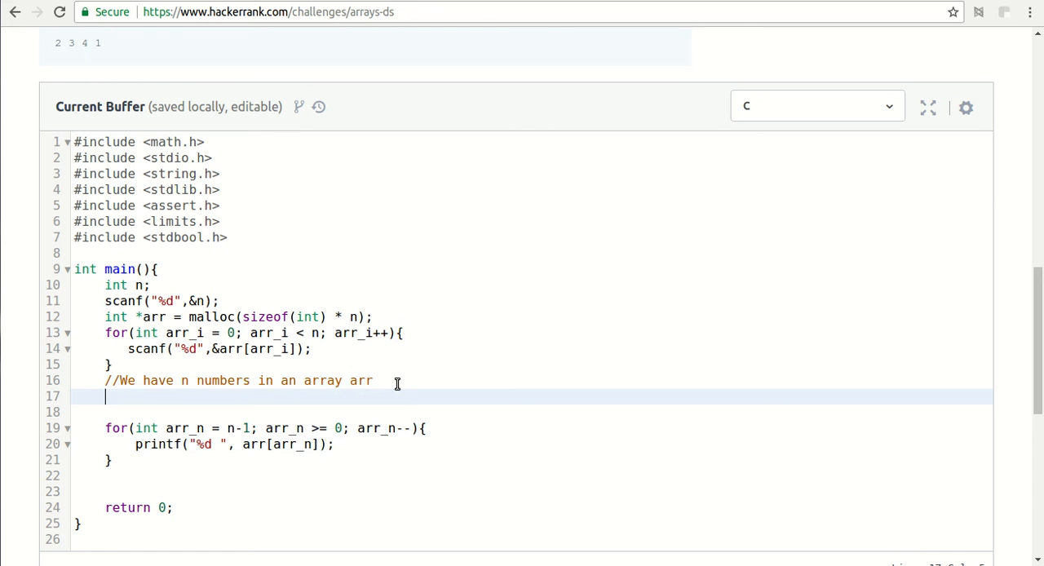
{"action": "mouse_move", "coordinate": [1038, 387]}
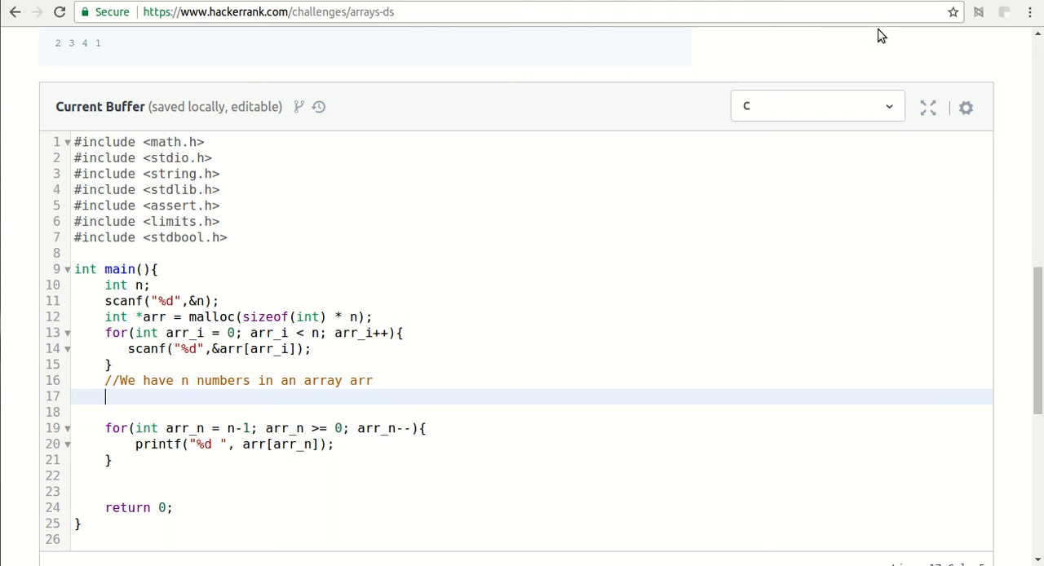
Search the language list for c++, java and python, keep C, then view submission results.
{"action": "left_click", "coordinate": [816, 107]}
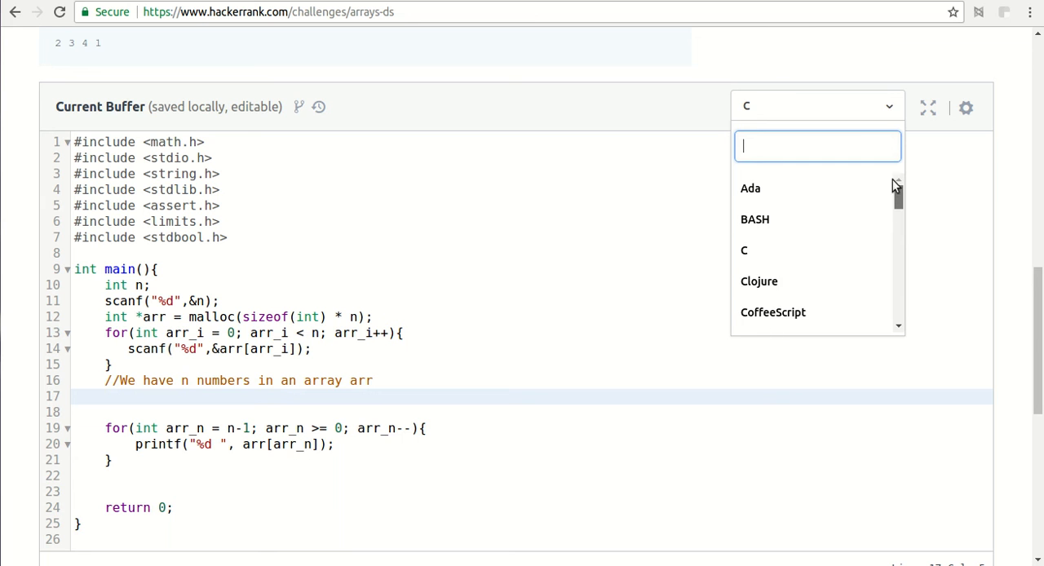
{"action": "type", "text": "c"}
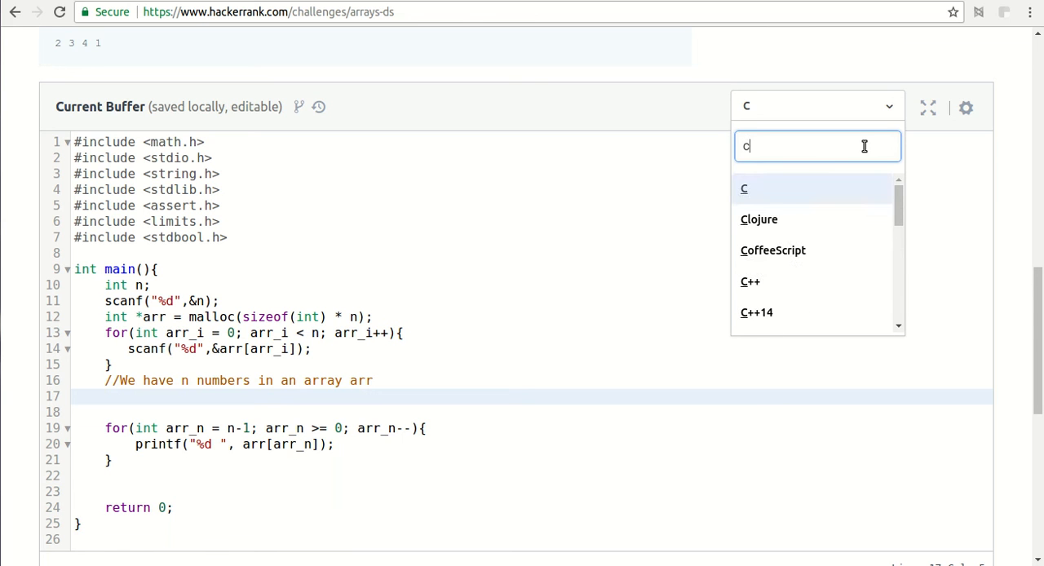
{"action": "type", "text": "++"}
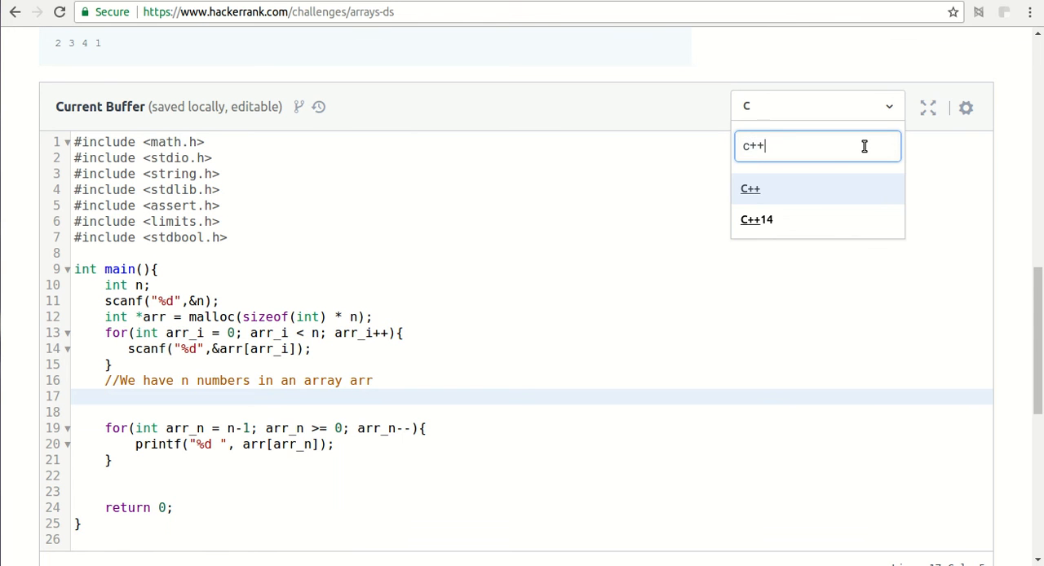
{"action": "type", "text": "java"}
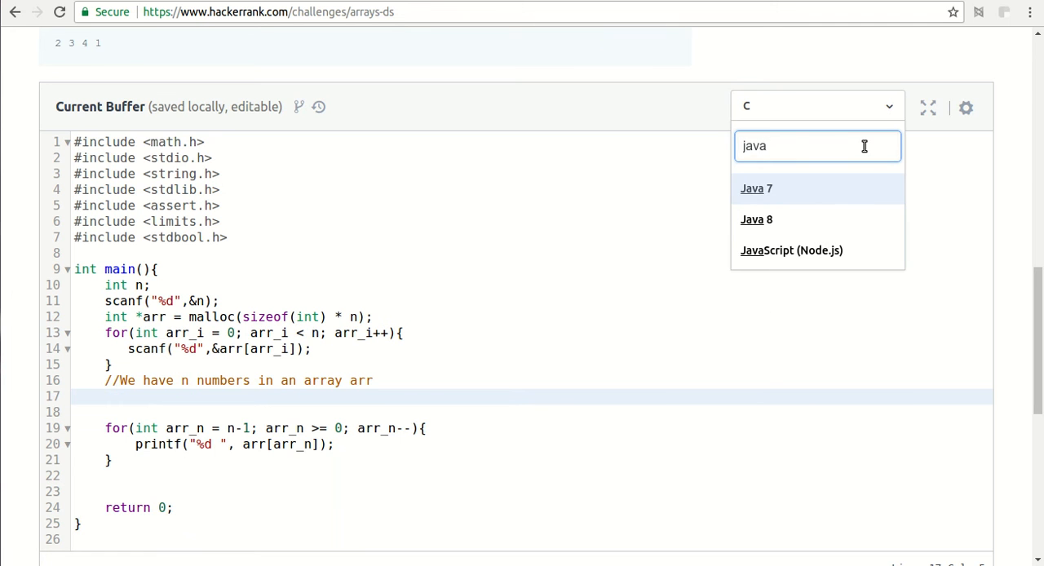
{"action": "type", "text": "pyth"}
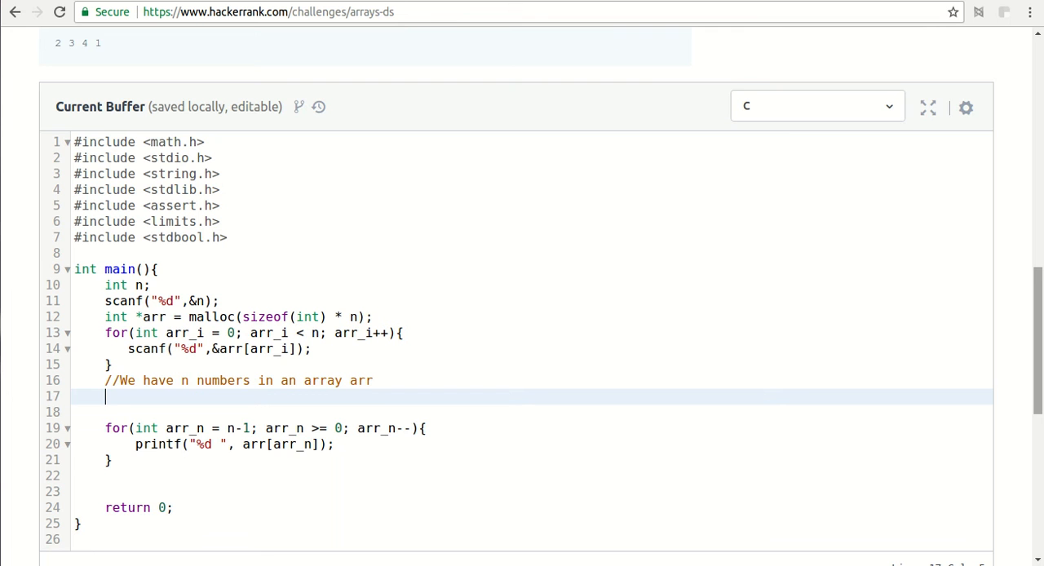
{"action": "scroll", "scroll_direction": "down", "scroll_amount": 3}
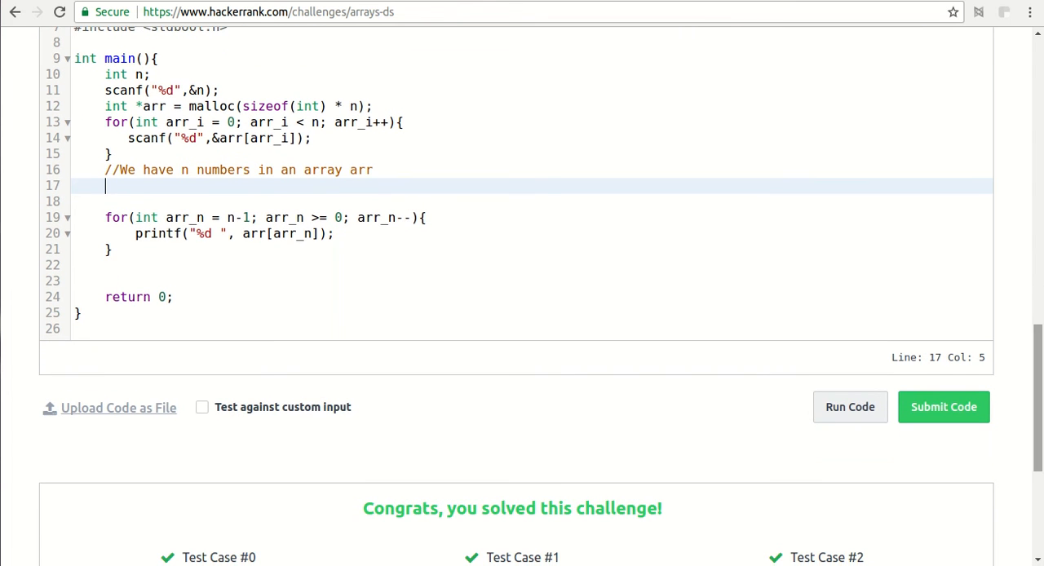